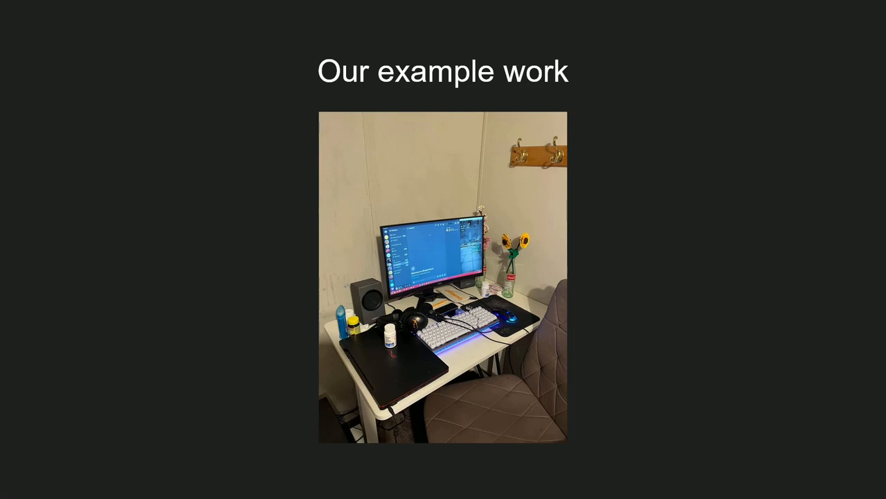
Step: Advance the slideshow past the 'Our example work' desk-photo slide
key(Right)
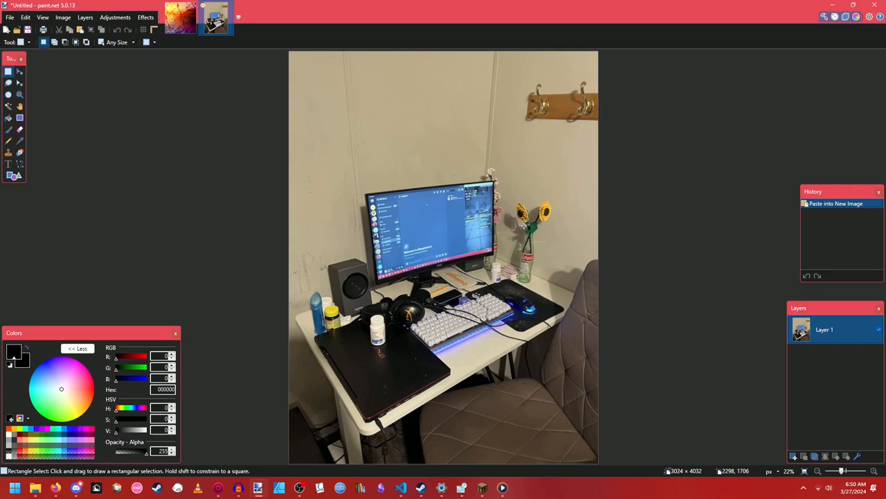
mouse_move(333, 252)
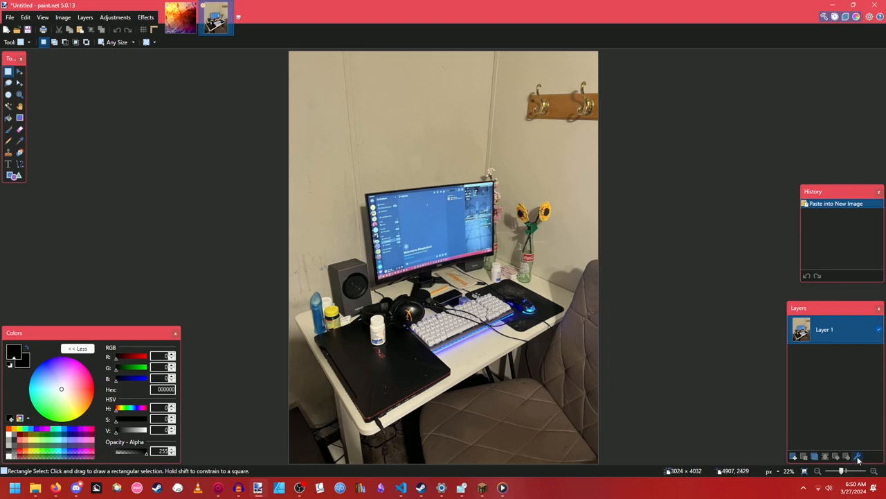
mouse_move(859, 456)
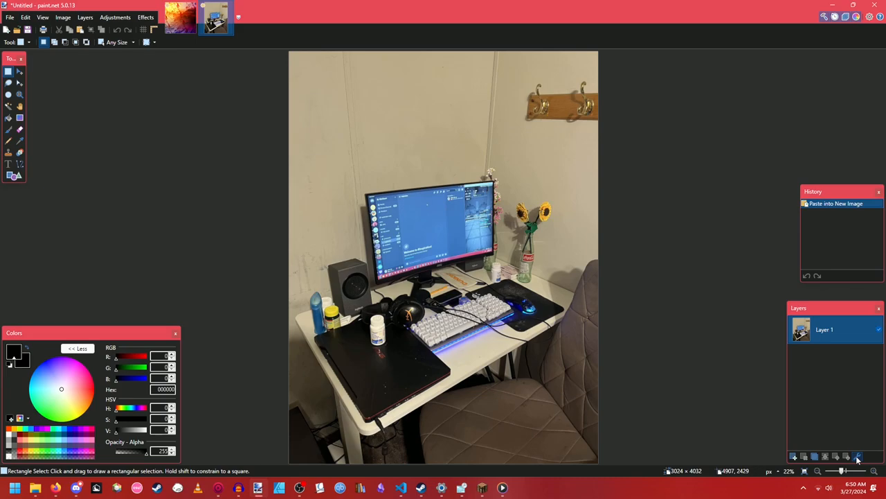
Step: Duplicate the desk-photo layer, then browse the Effects and Adjustments menus without applying anything
click(848, 455)
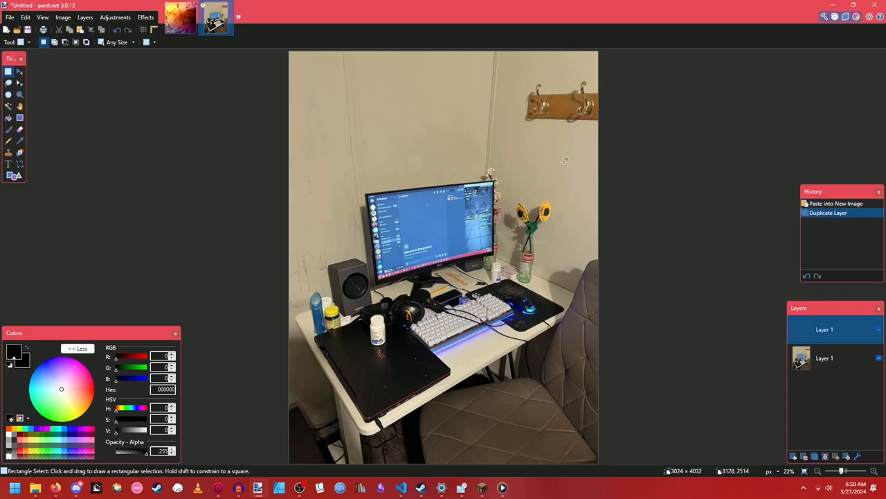
click(146, 17)
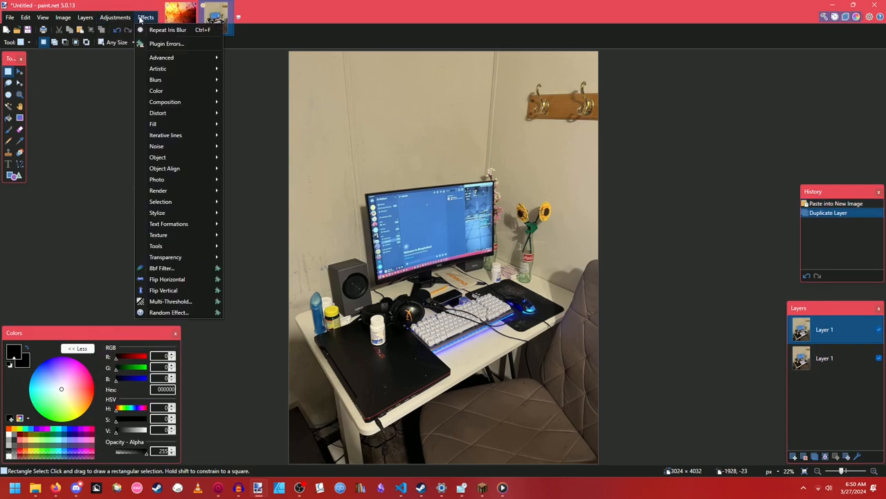
mouse_move(156, 79)
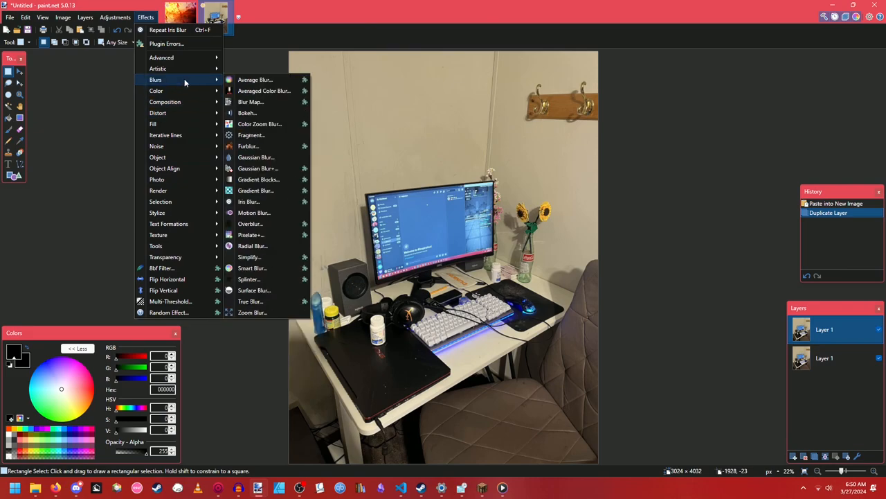
click(115, 16)
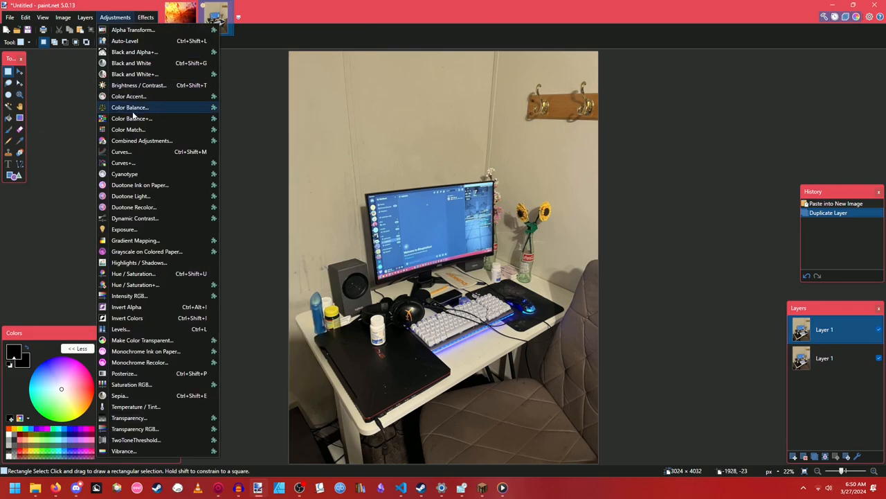
mouse_move(136, 219)
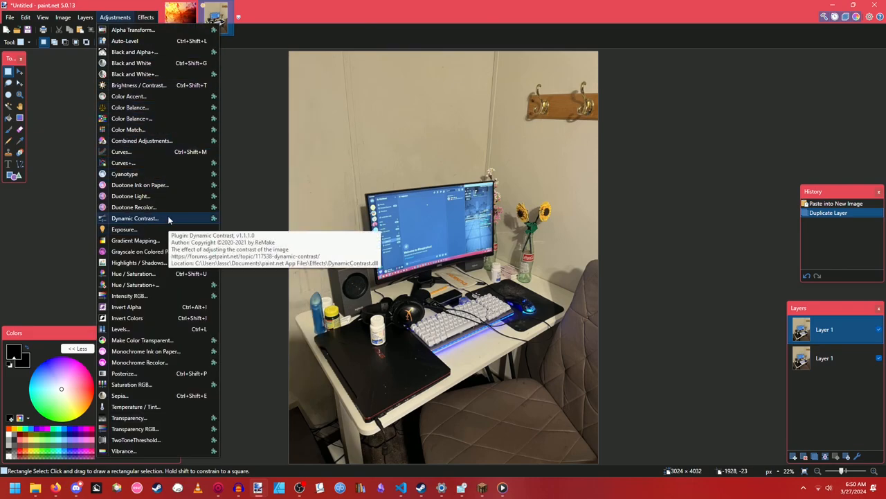
mouse_move(122, 151)
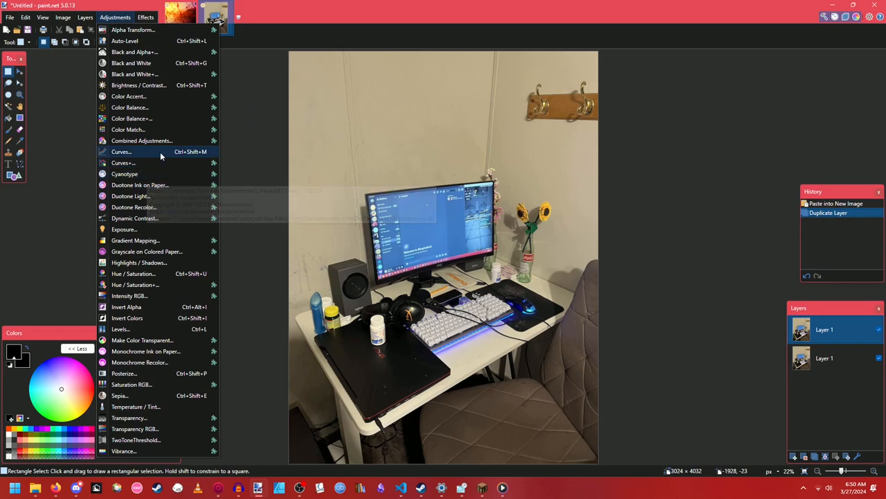
click(145, 17)
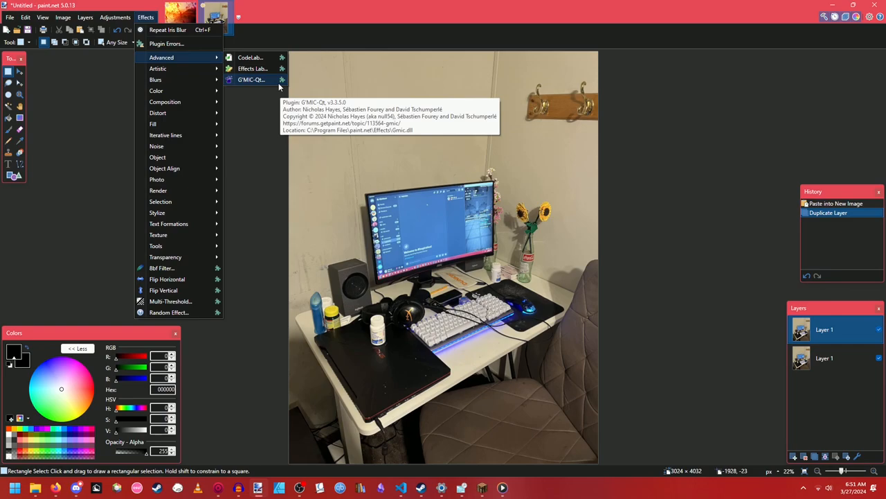
mouse_move(280, 86)
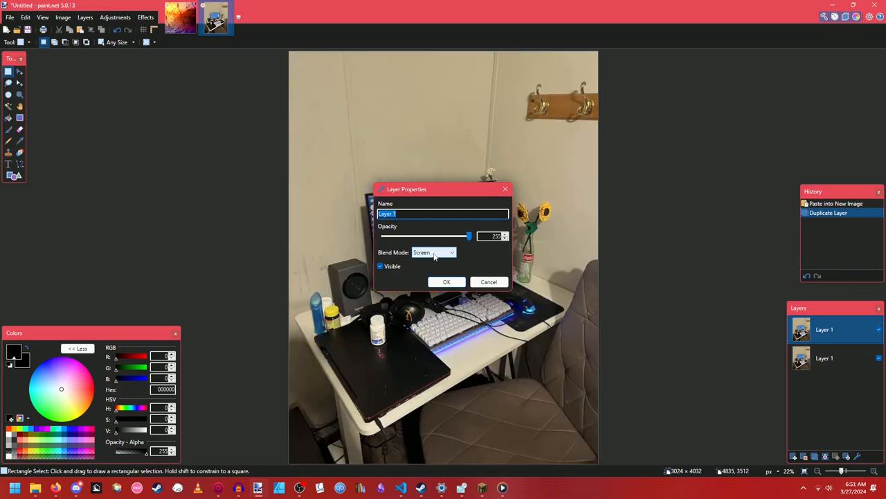
Step: Apply the Negation blend mode to the top photo copy so the canvas turns black
click(446, 282)
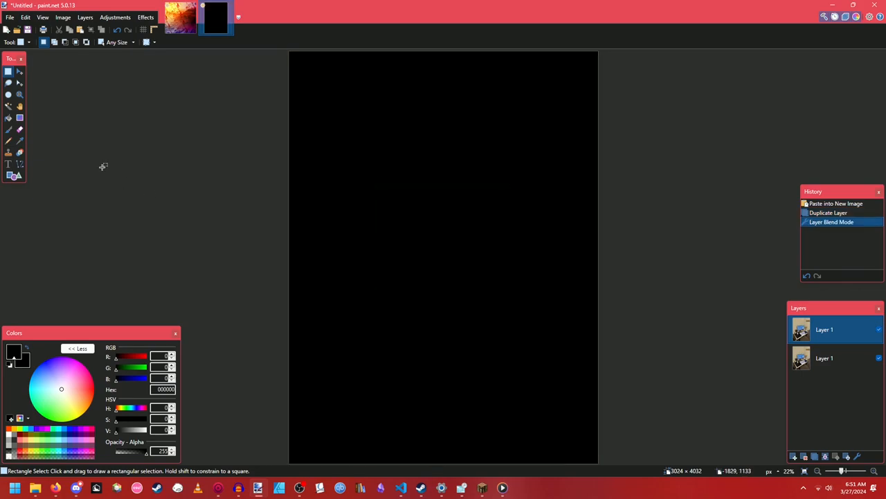
mouse_move(123, 66)
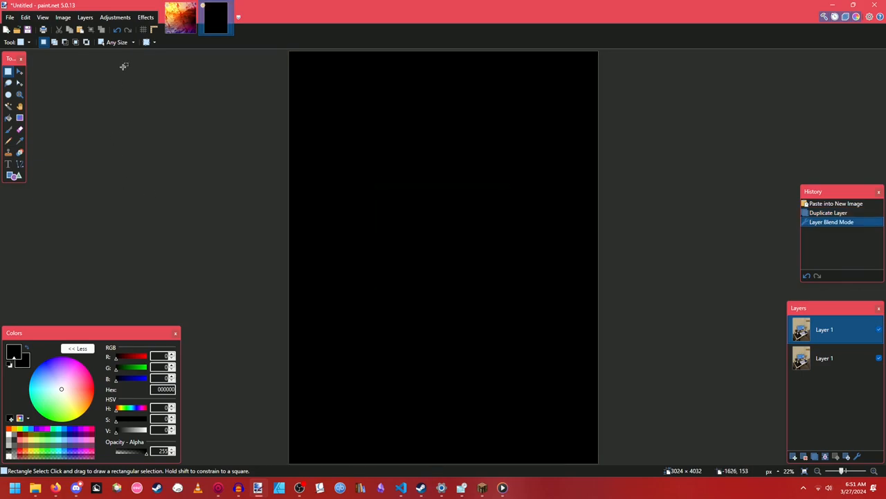
mouse_move(164, 105)
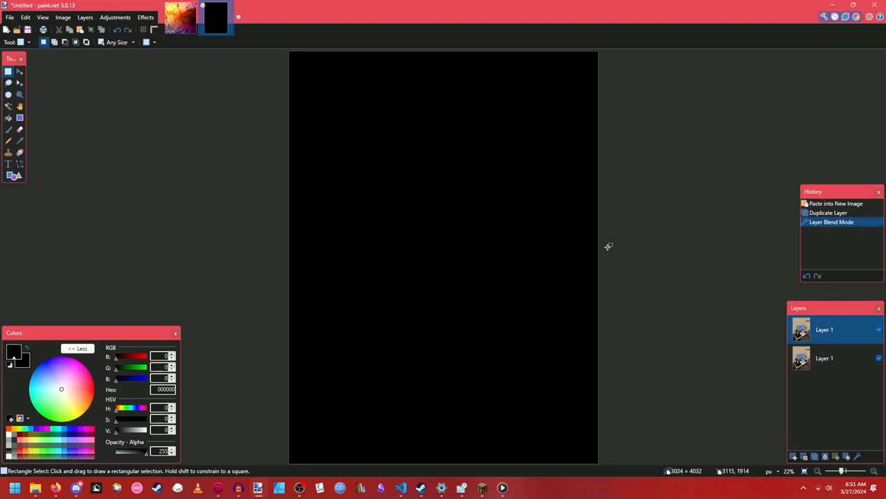
mouse_move(446, 110)
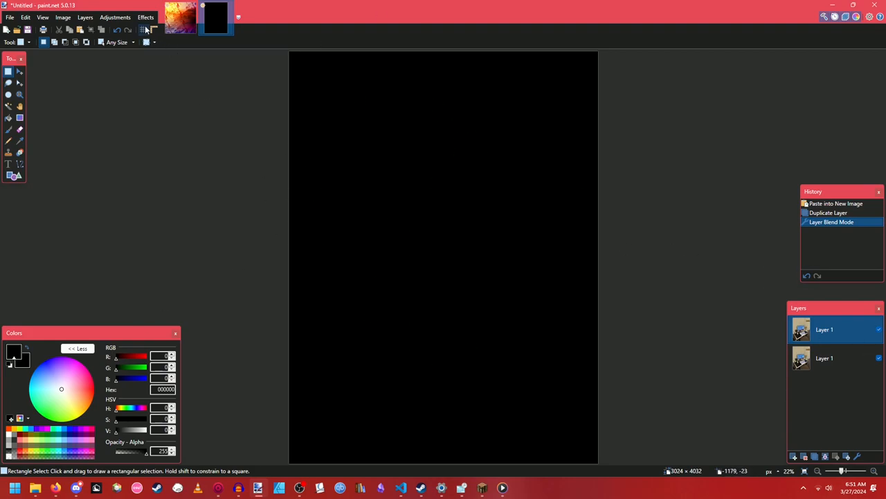
Step: Apply an Oblique distortion with tuned X/Y offset, steps factor and detail to the top layer
click(145, 17)
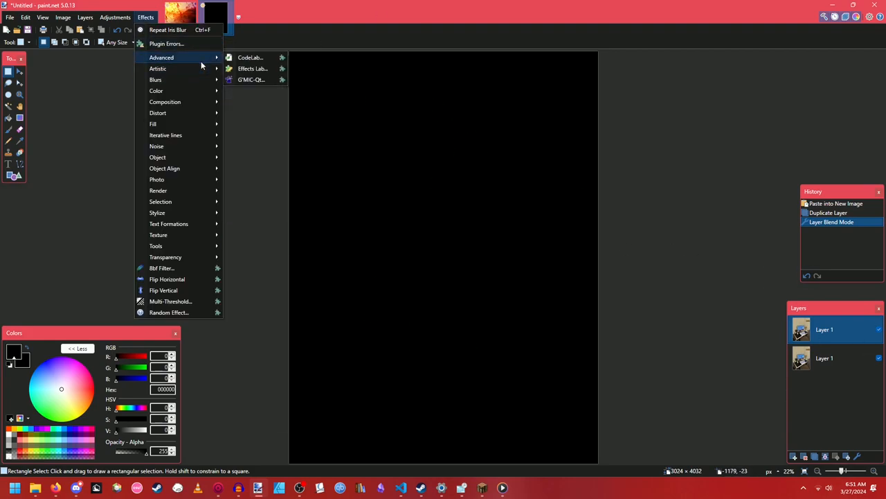
mouse_move(155, 79)
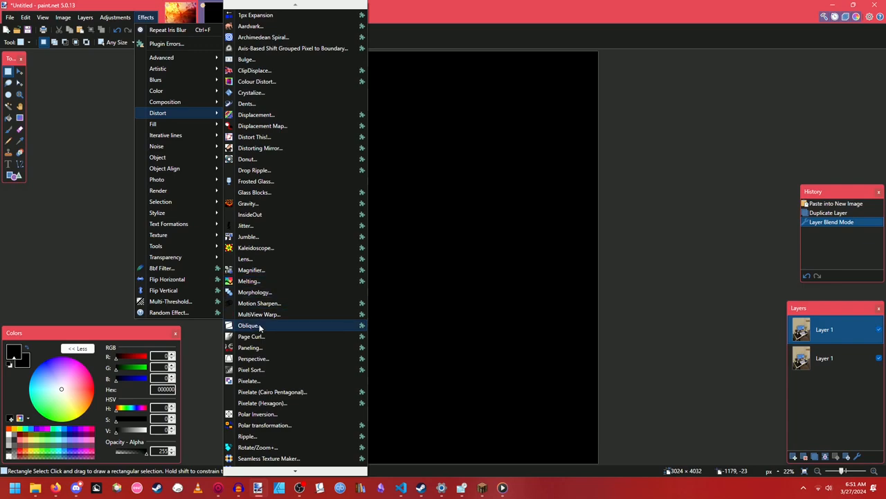
mouse_move(260, 326)
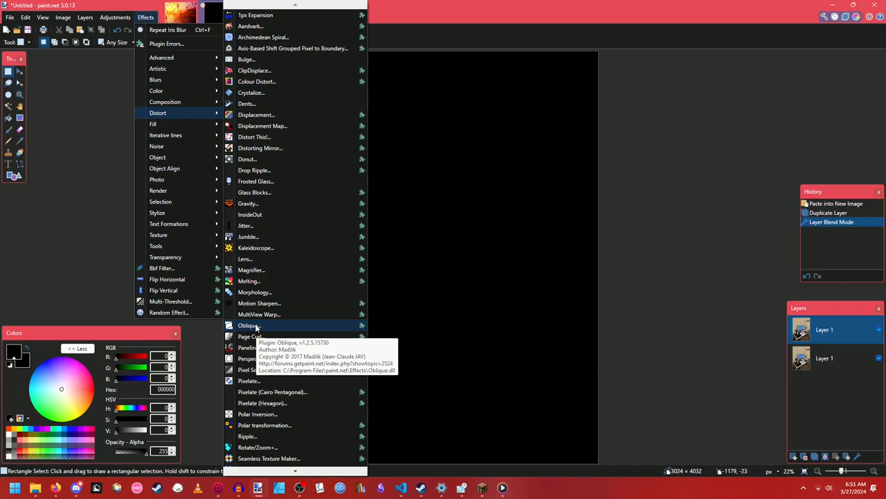
click(248, 325)
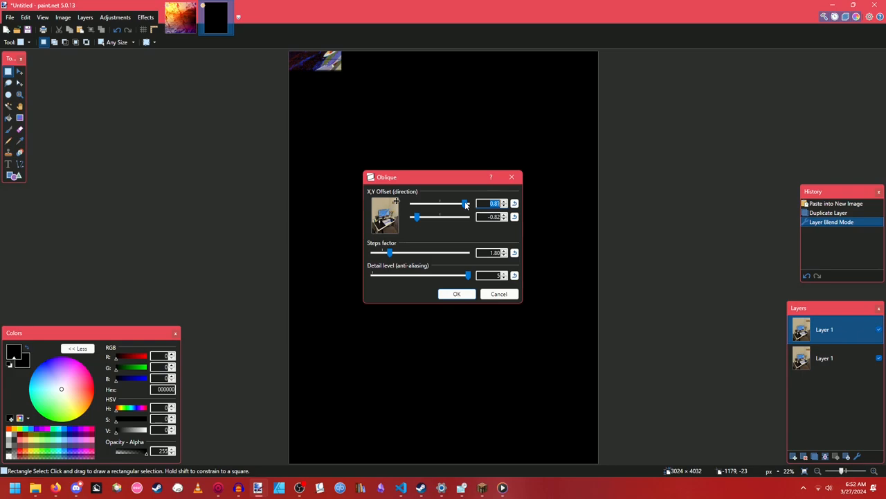
drag(464, 202, 452, 203)
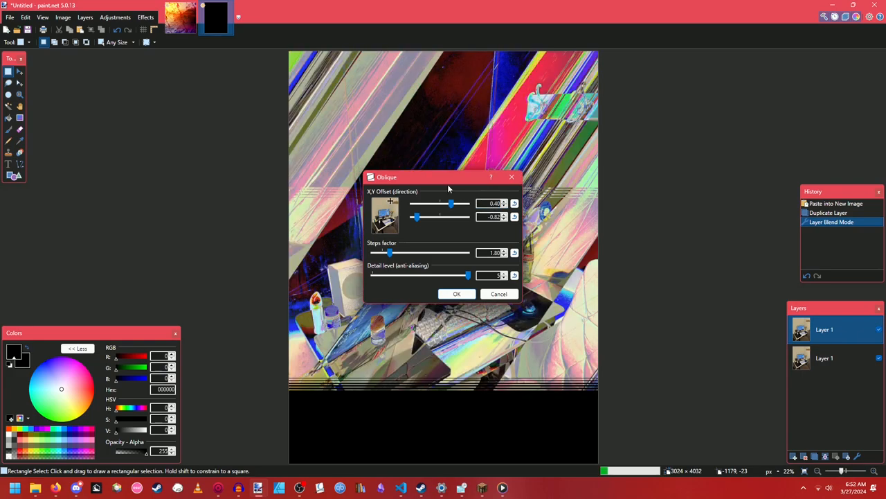
drag(451, 203, 446, 202)
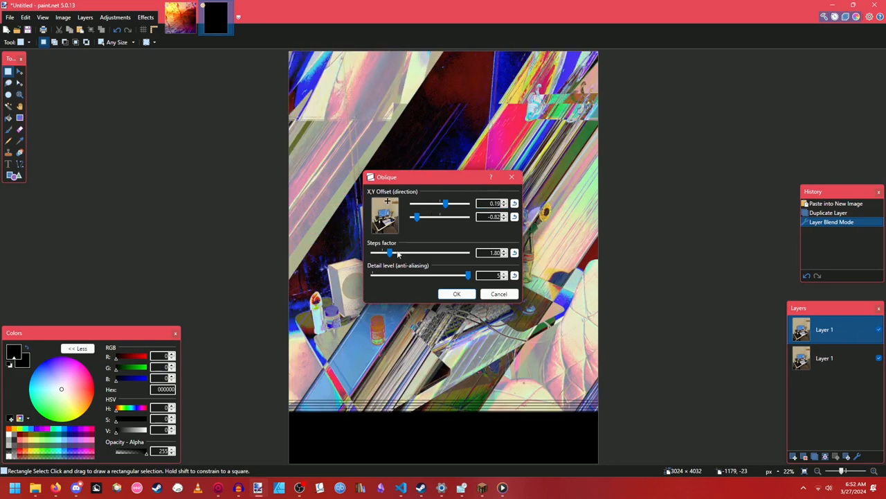
drag(389, 252, 381, 252)
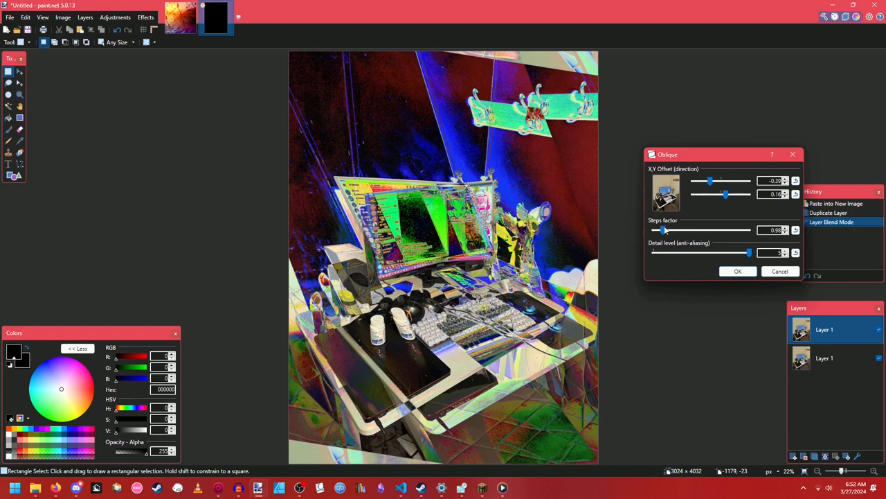
drag(664, 230, 687, 230)
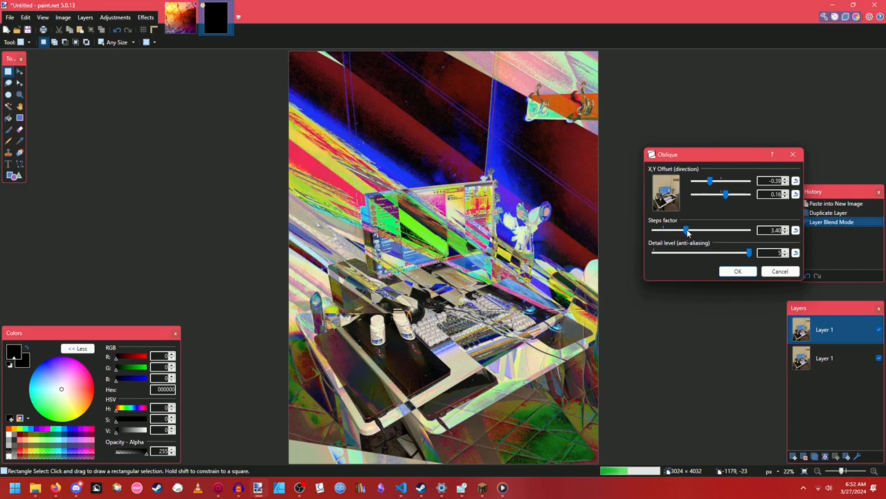
drag(687, 230, 682, 230)
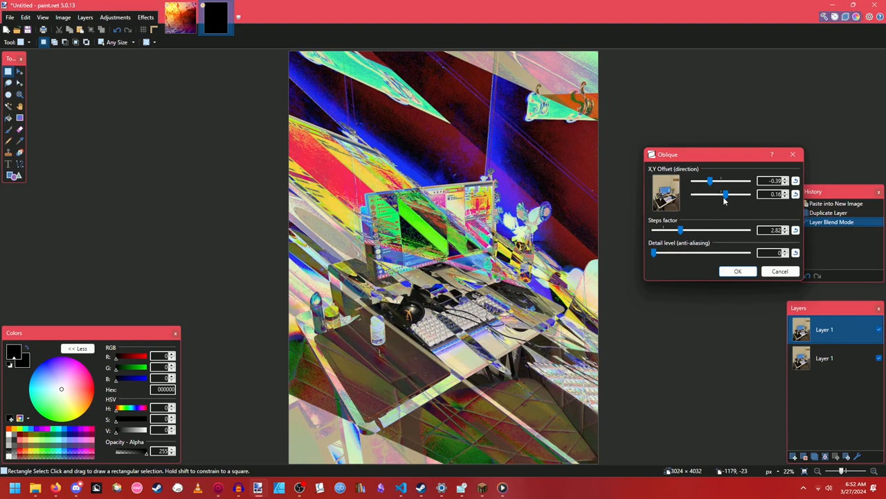
drag(726, 194, 707, 194)
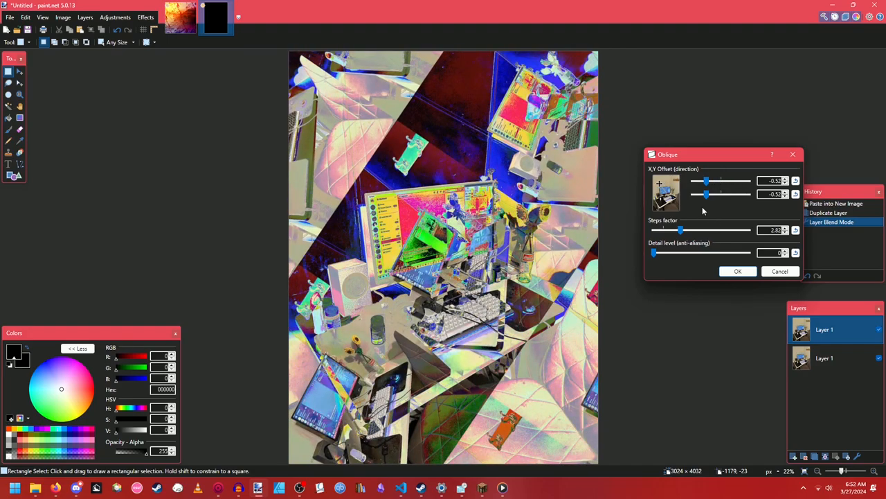
drag(706, 181, 707, 194)
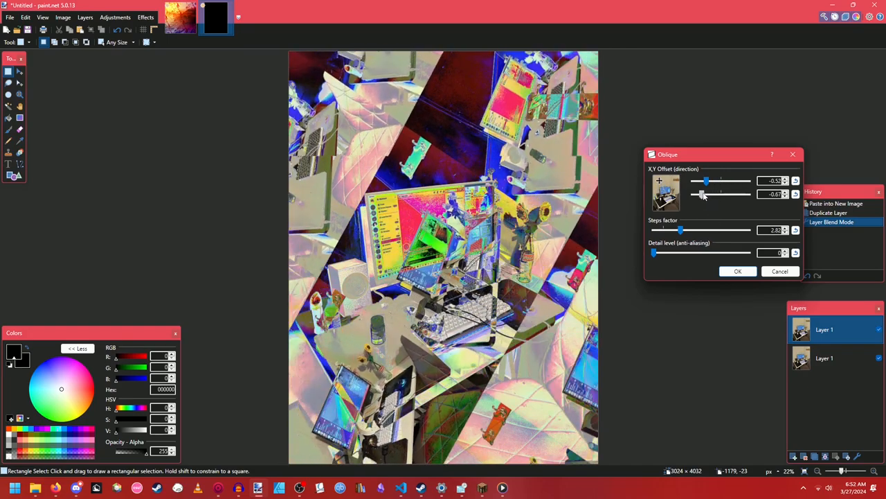
drag(695, 194, 703, 194)
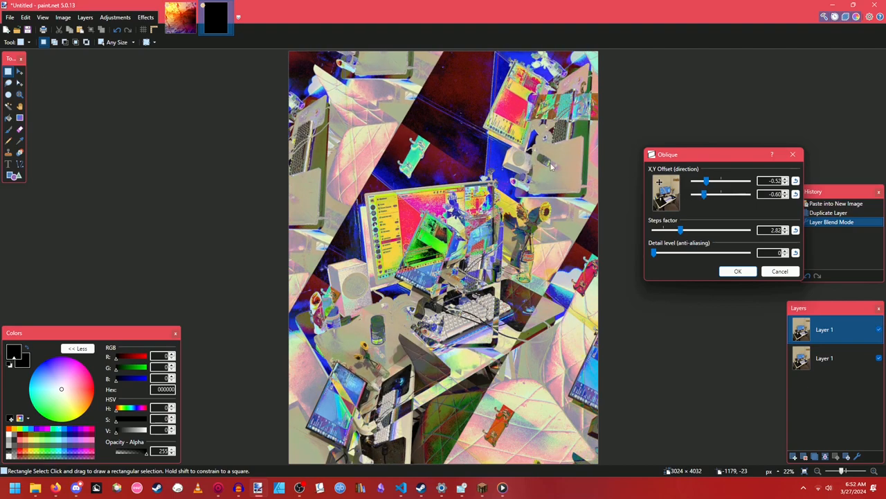
mouse_move(465, 392)
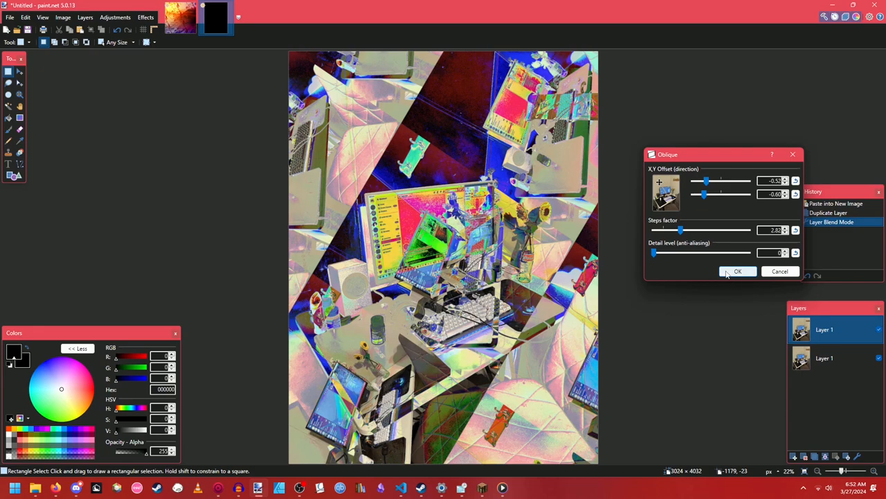
click(737, 270)
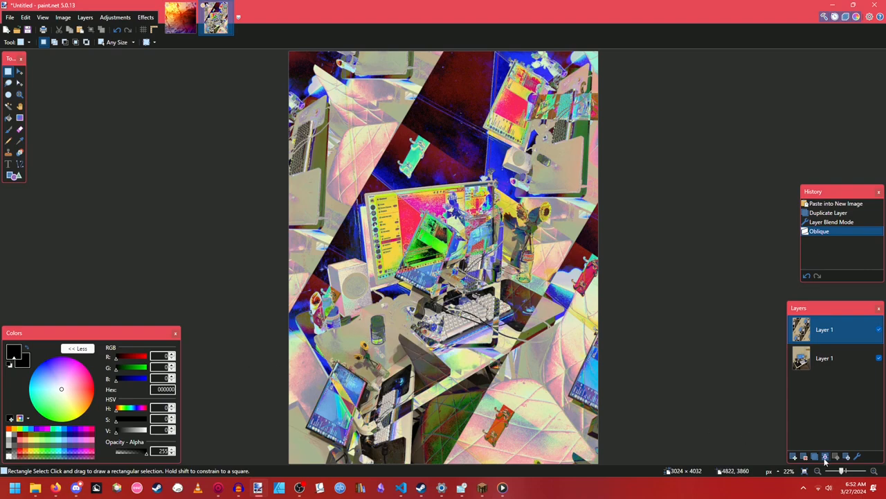
Step: Apply a Pixel Sort by Saturation along columns with narrowed min/max intervals
click(826, 456)
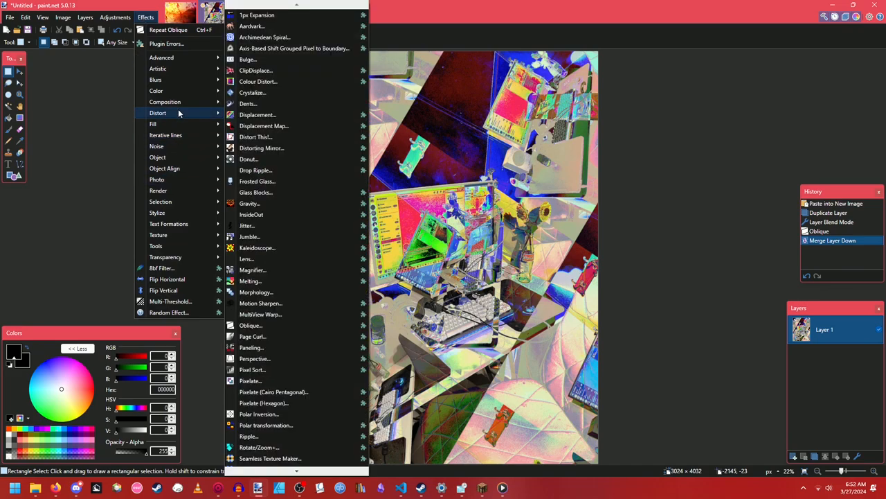
mouse_move(252, 346)
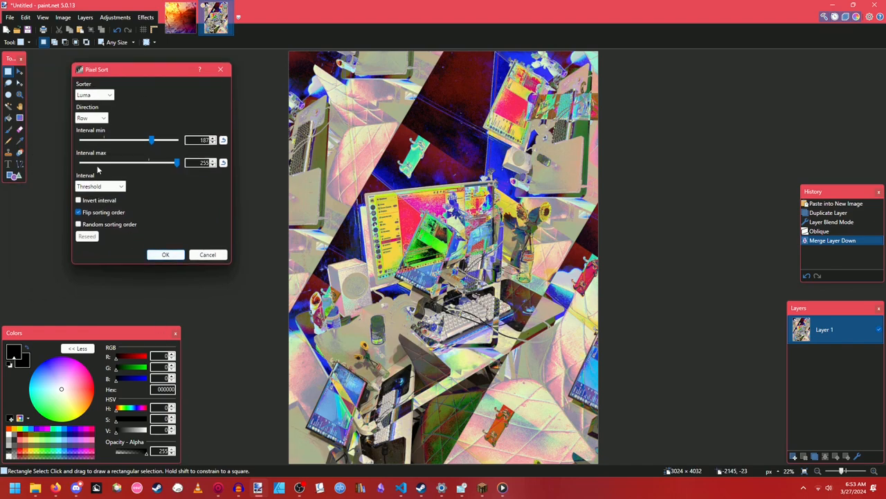
click(94, 94)
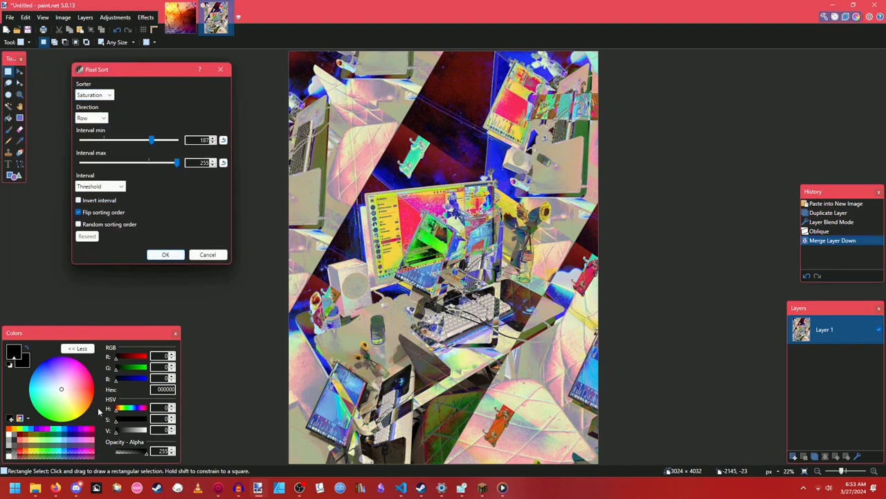
drag(152, 140, 97, 140)
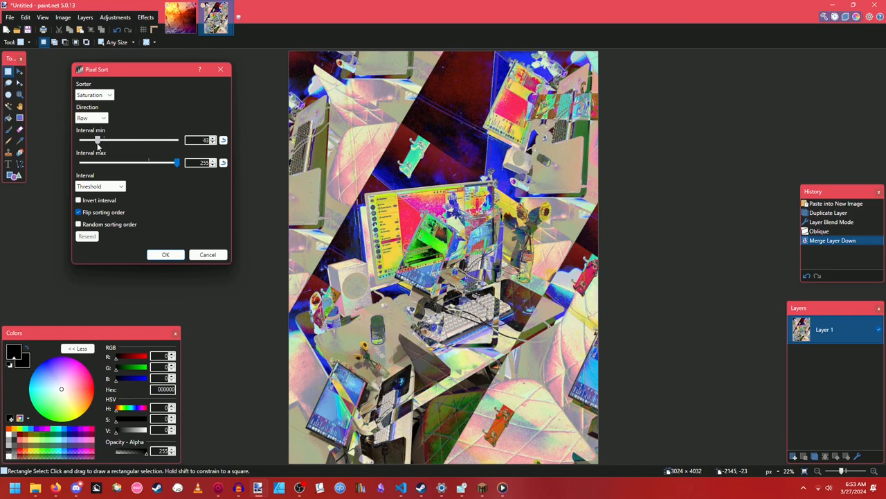
drag(97, 140, 97, 140)
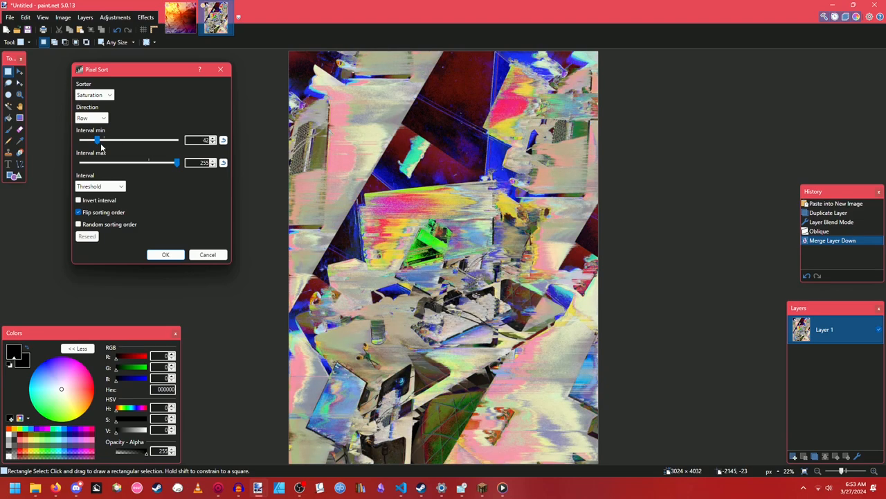
click(91, 118)
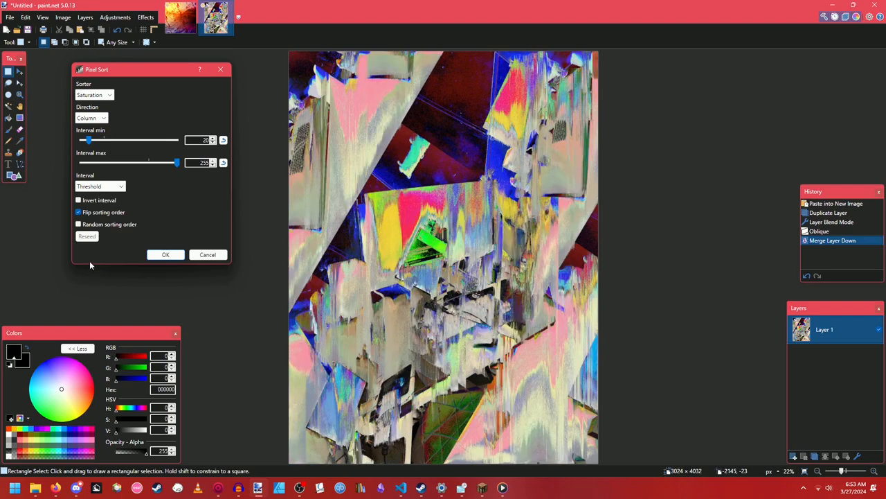
drag(177, 163, 169, 163)
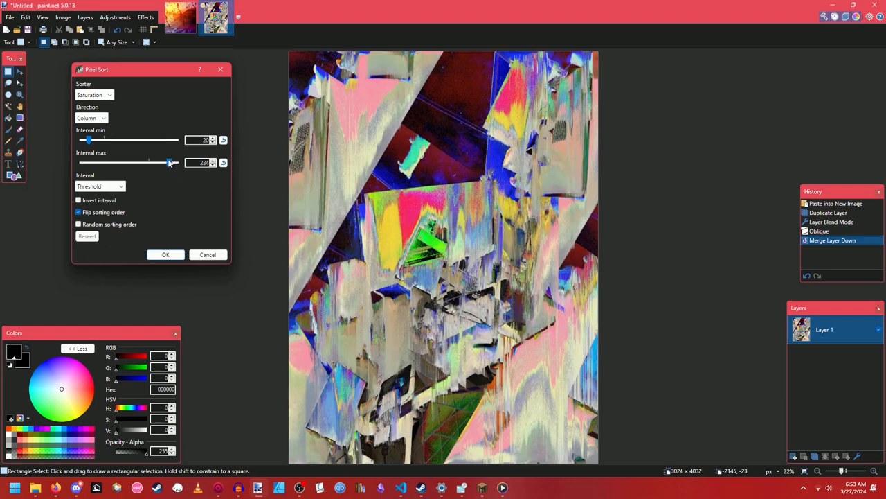
drag(169, 162, 155, 162)
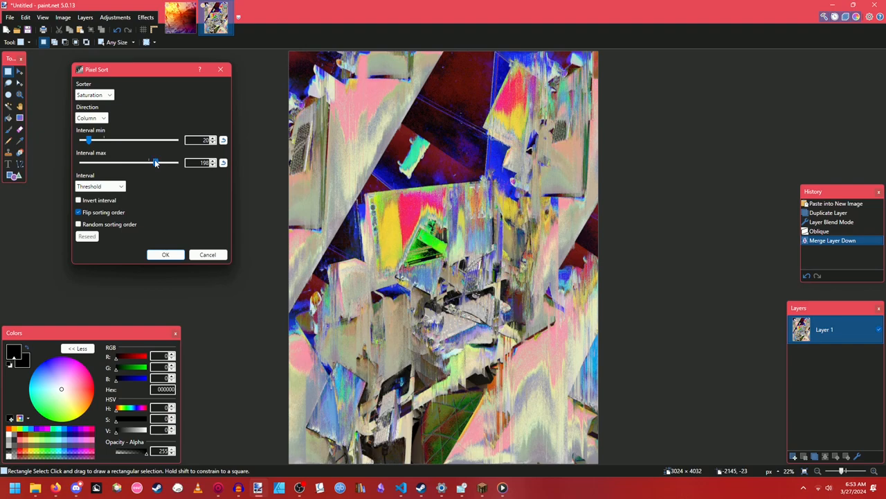
drag(155, 162, 146, 162)
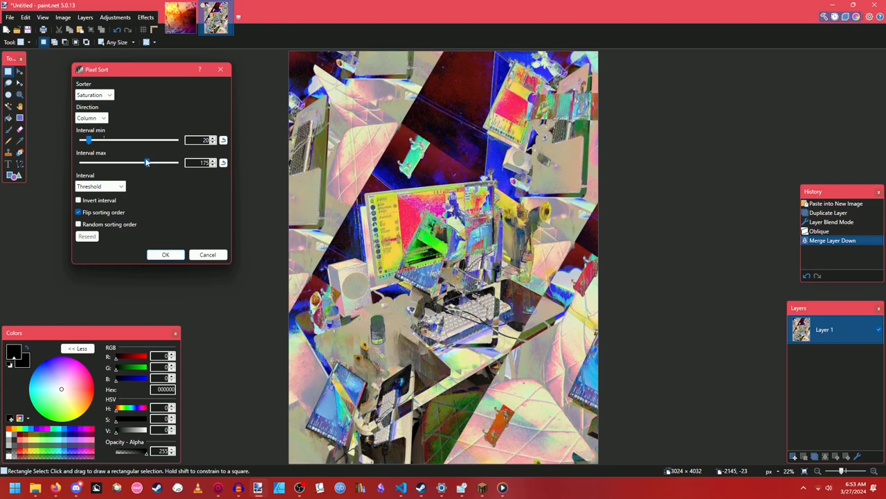
drag(146, 163, 158, 162)
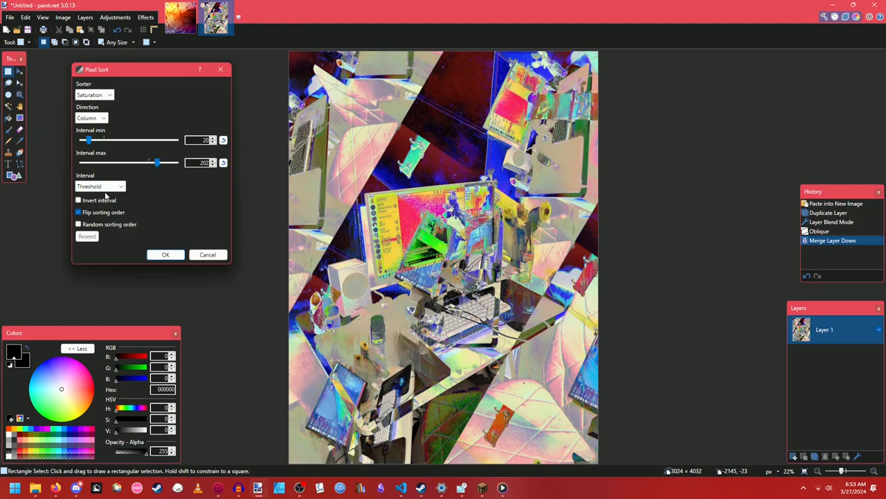
click(78, 212)
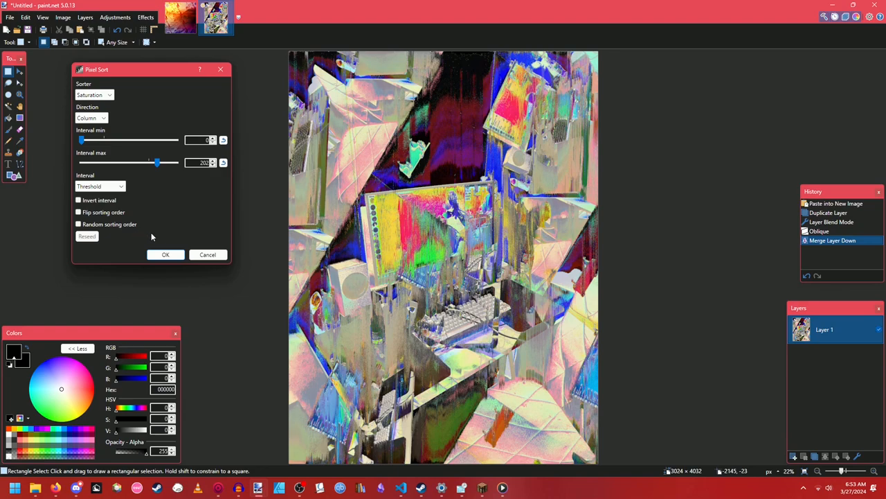
click(166, 255)
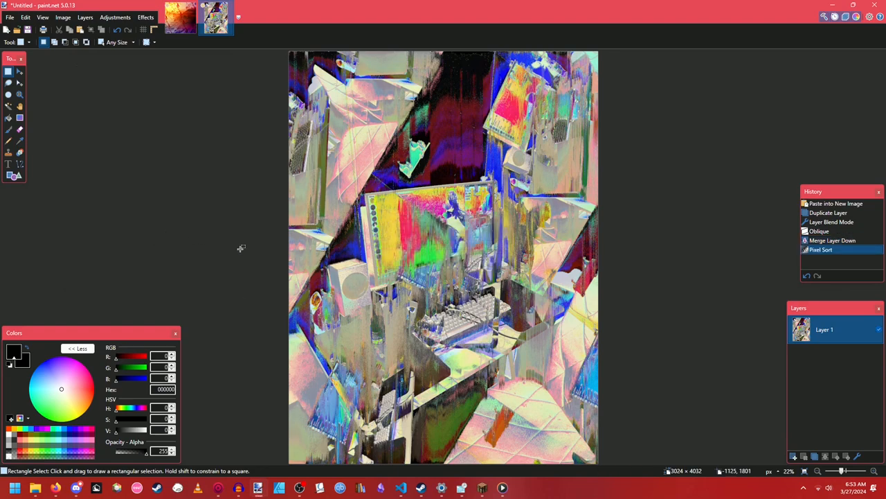
mouse_move(395, 205)
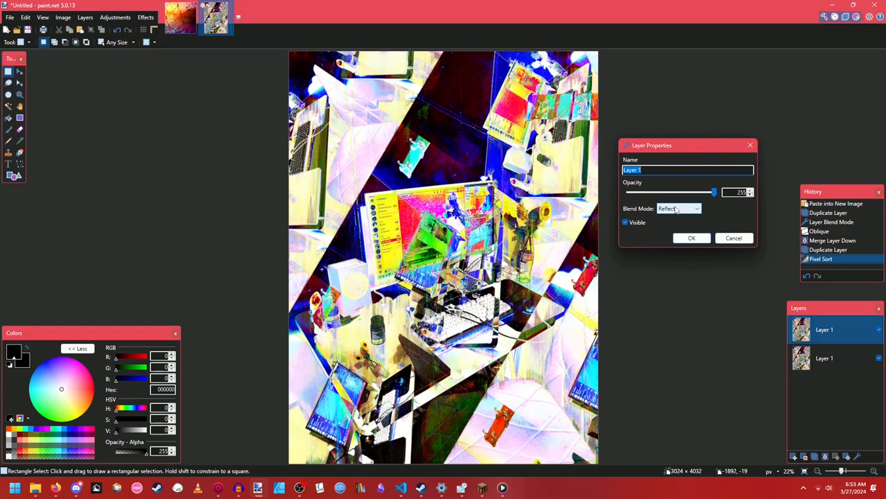
Step: Cycle the copy's blend mode through Lighten, Difference and Screen and settle on Negation
click(679, 208)
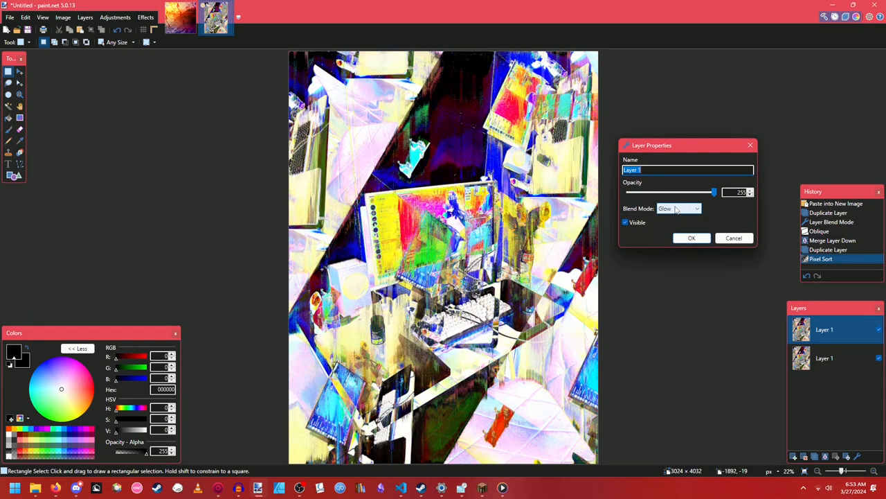
click(679, 208)
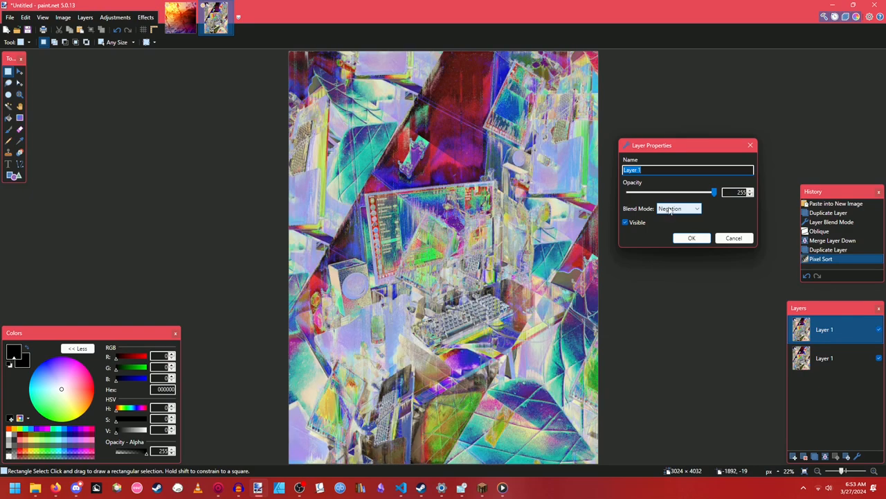
click(679, 208)
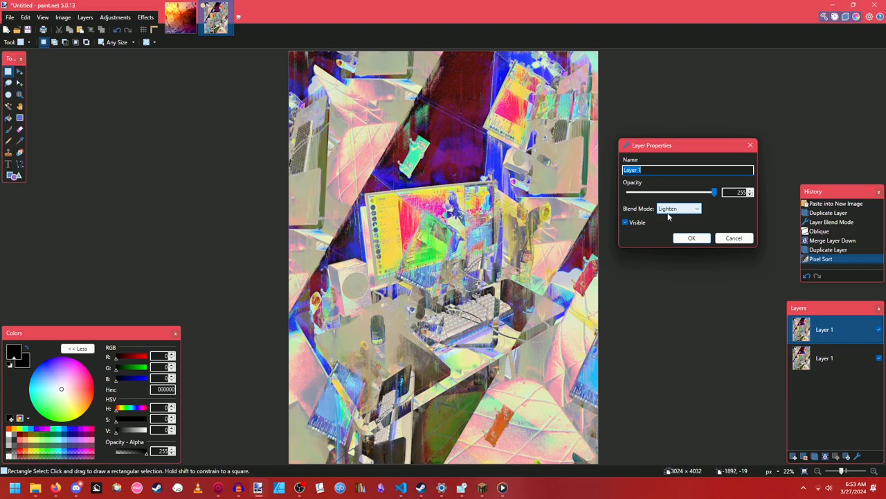
click(679, 208)
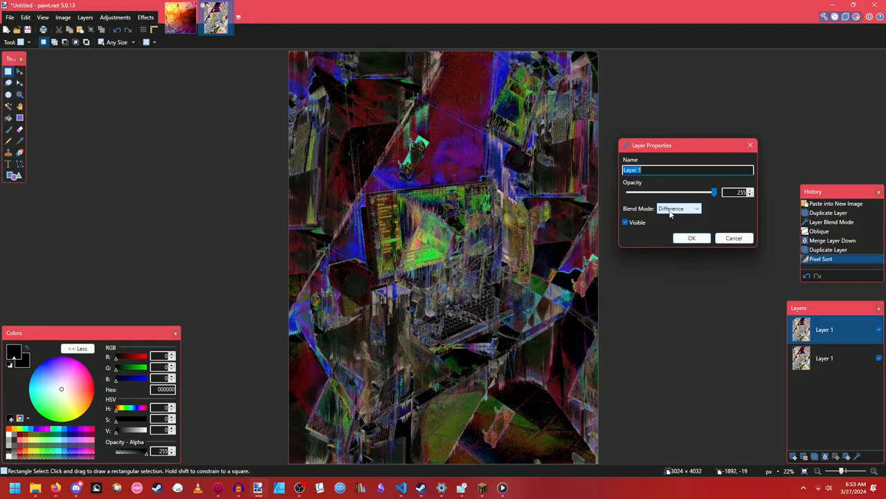
click(679, 208)
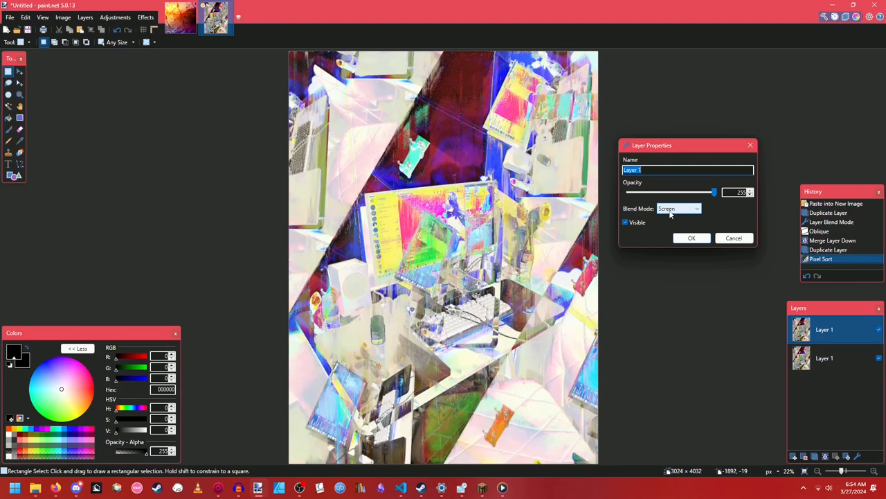
click(679, 208)
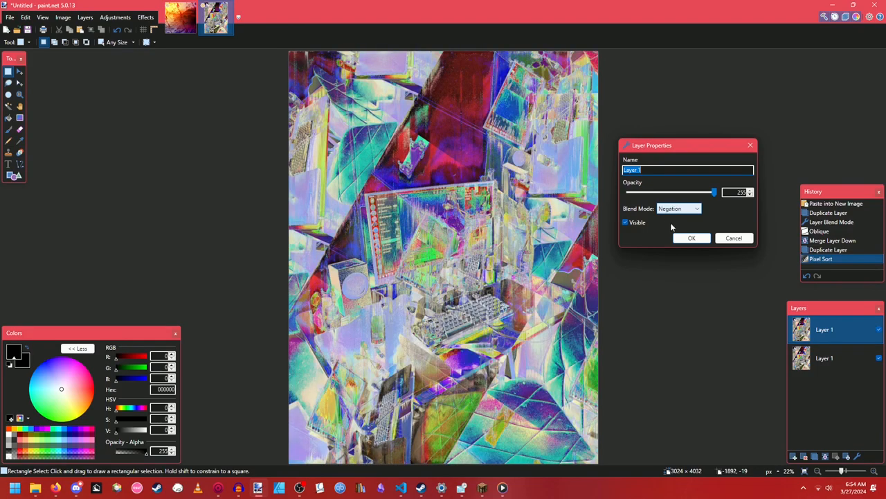
click(691, 239)
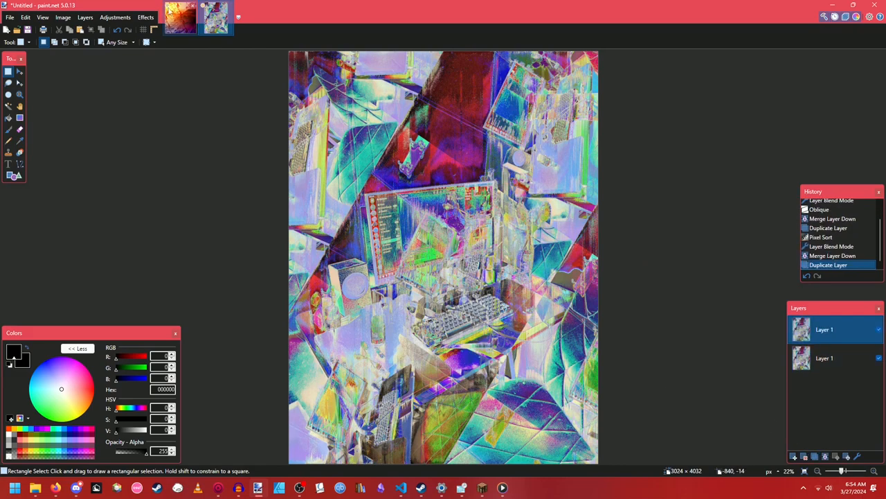
click(115, 16)
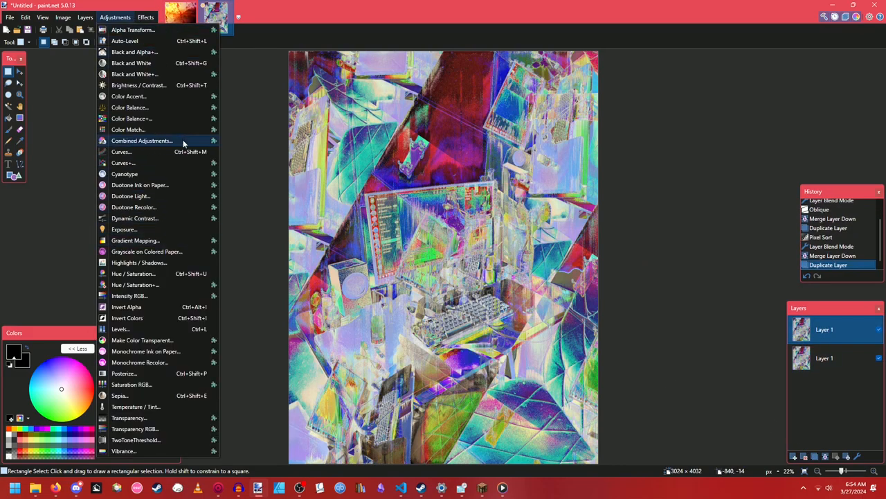
mouse_move(147, 251)
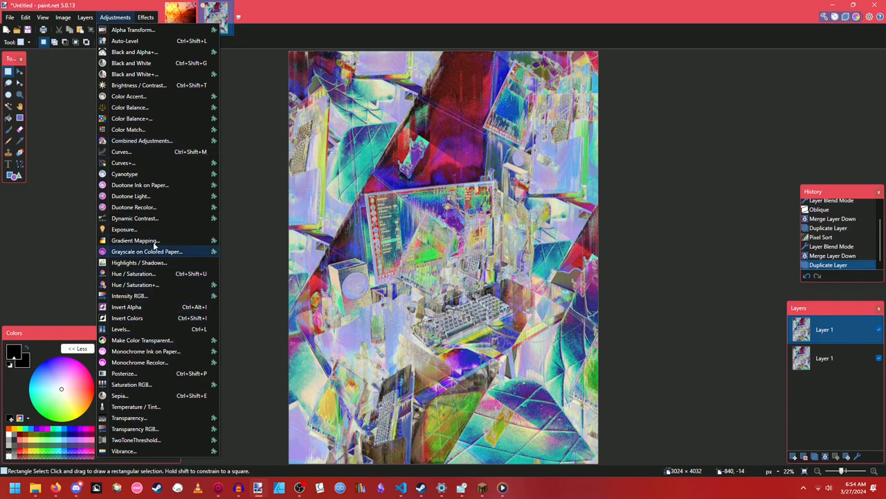
click(136, 241)
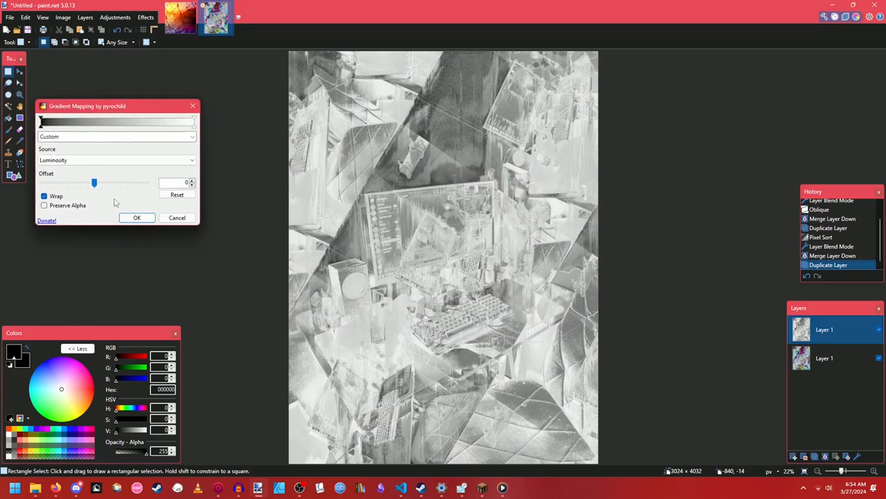
click(116, 161)
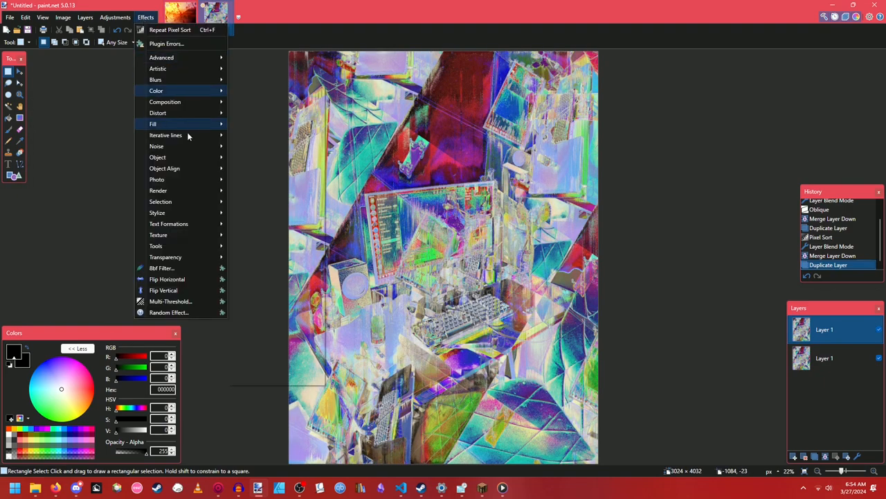
mouse_move(157, 147)
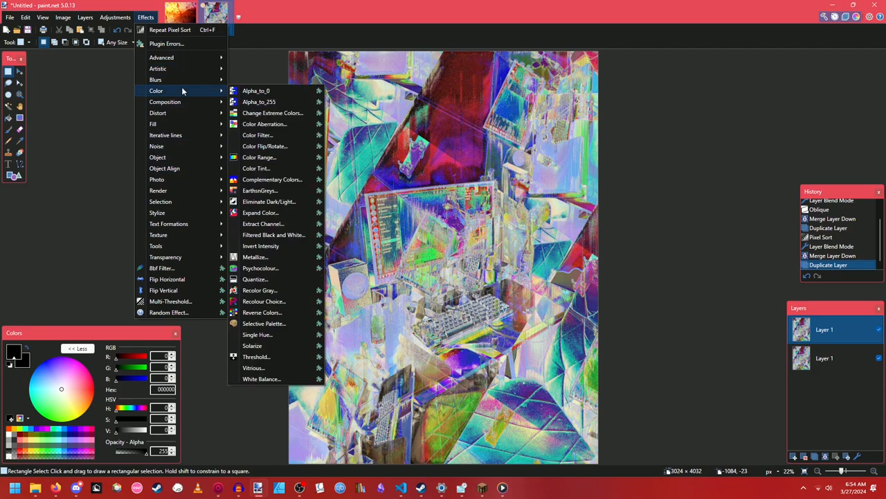
mouse_move(256, 257)
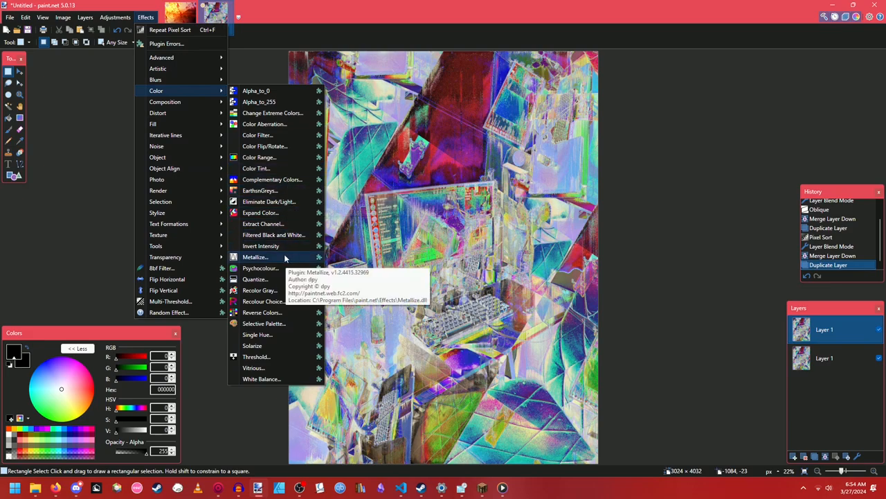
click(255, 256)
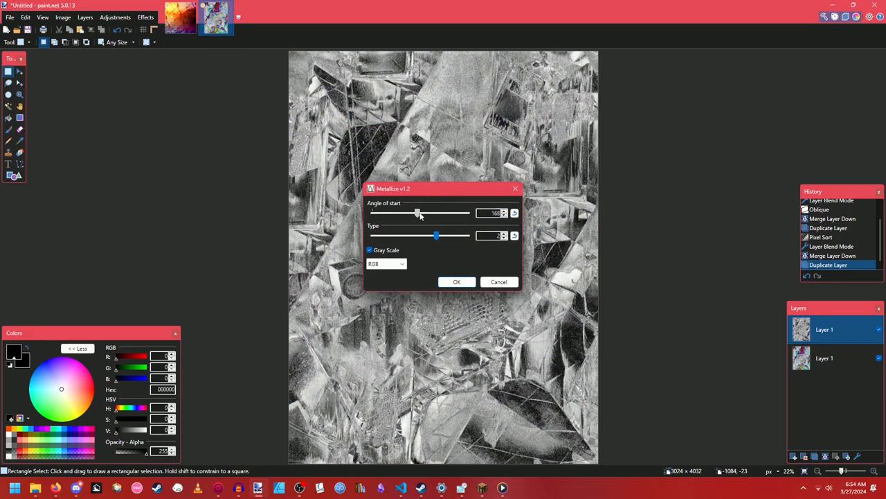
drag(416, 214, 469, 214)
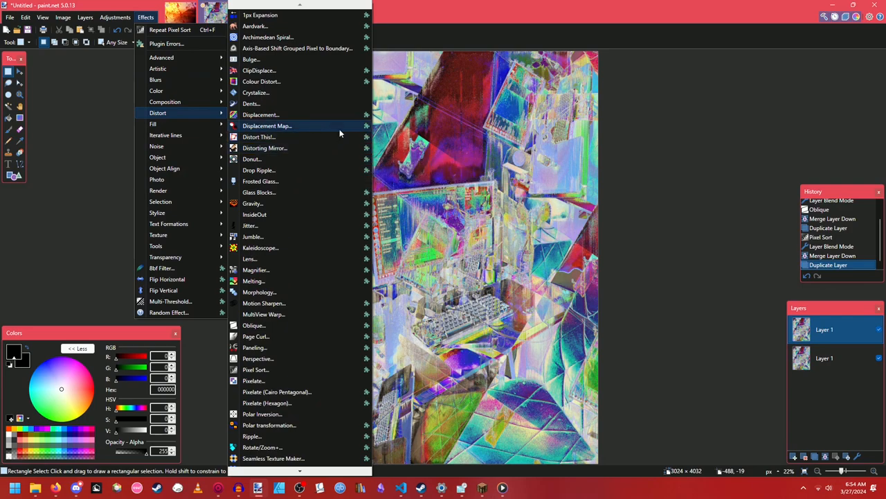
mouse_move(275, 369)
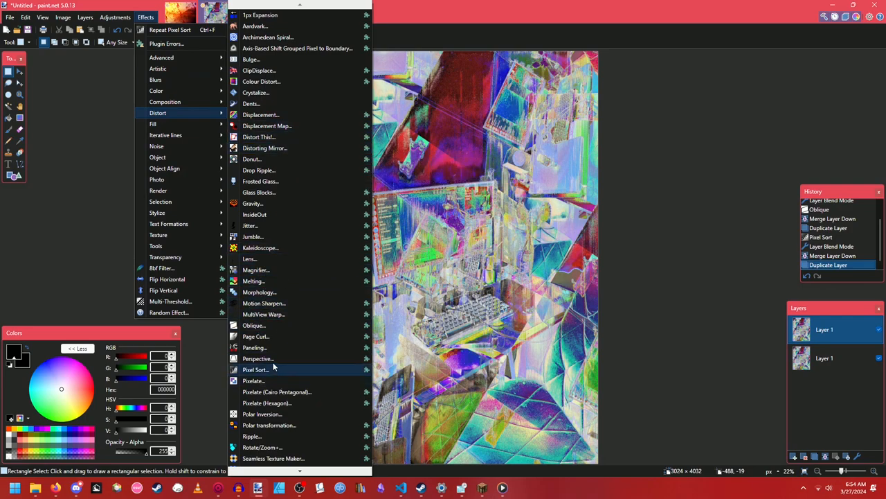
Step: Preview a Vertical Perspective warp, tuning the ratio sliders until a red band fills the right side
click(258, 357)
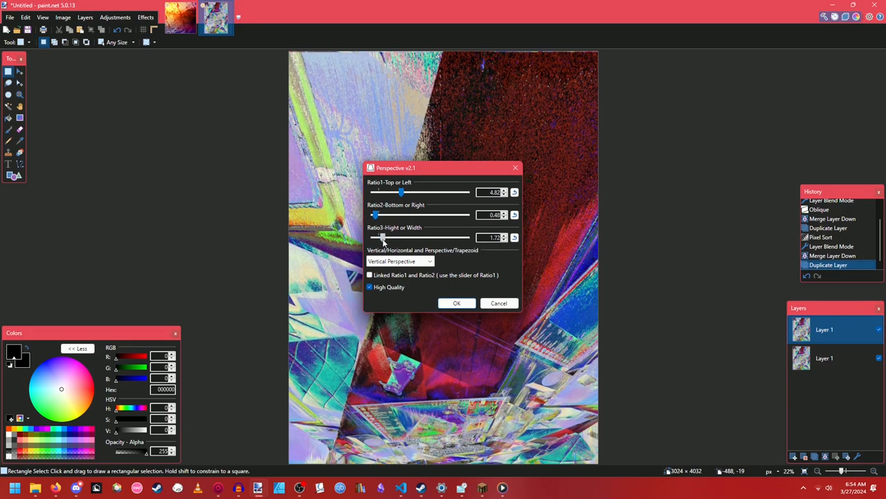
drag(383, 238, 374, 239)
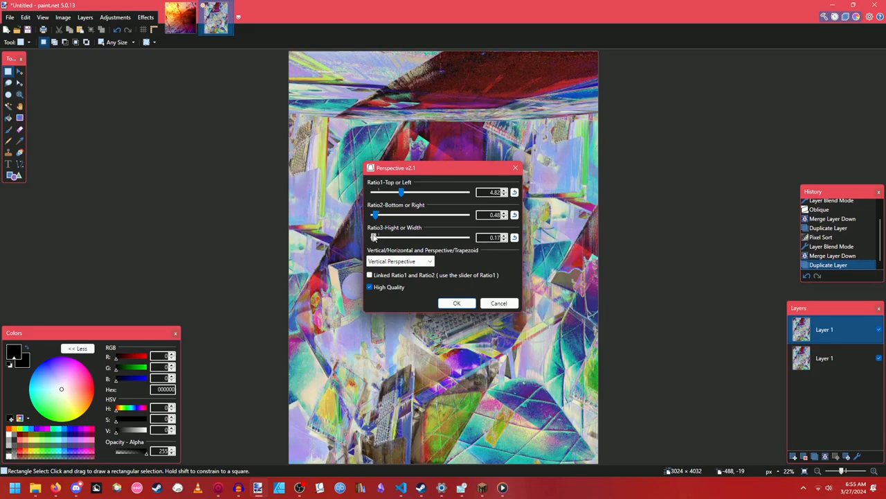
drag(376, 214, 380, 215)
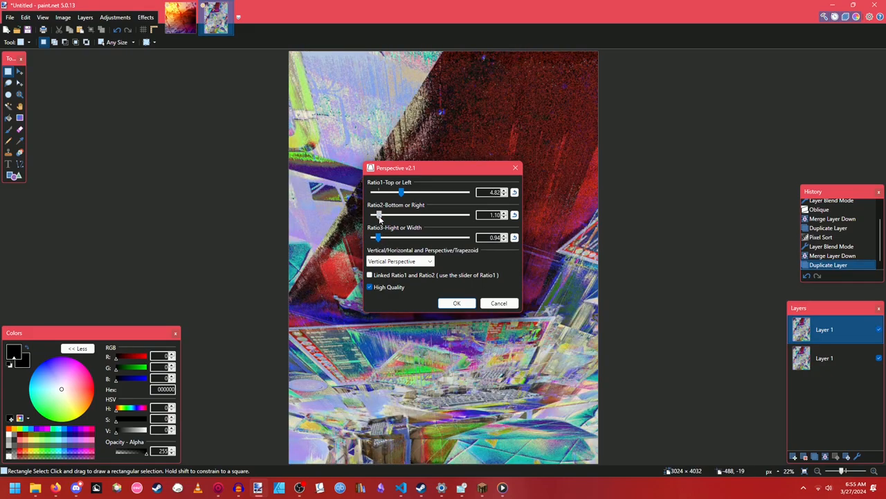
drag(377, 238, 385, 238)
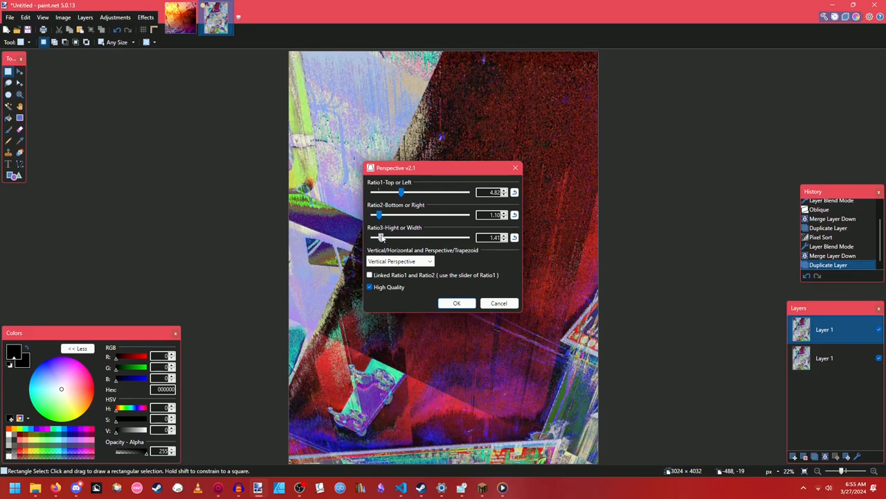
drag(379, 214, 377, 215)
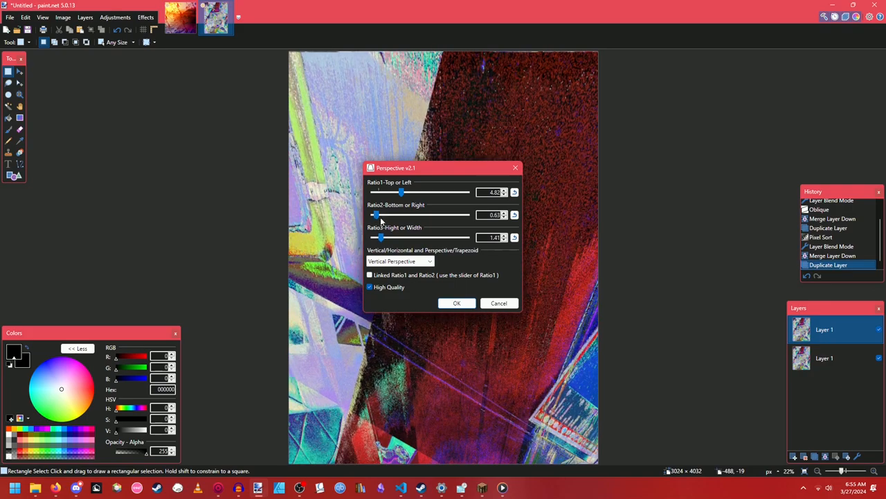
drag(383, 239, 380, 238)
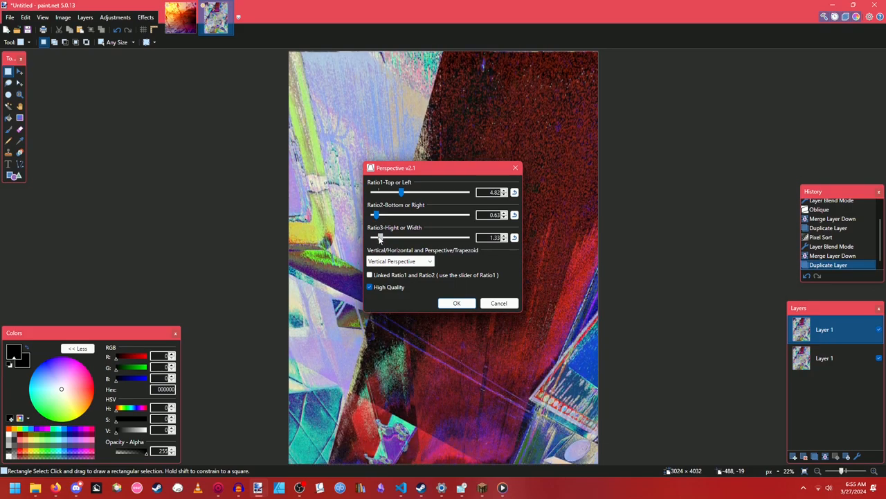
Step: Commit the perspective warp, preview Difference, Xor and Additive blending, and return to Normal
click(457, 302)
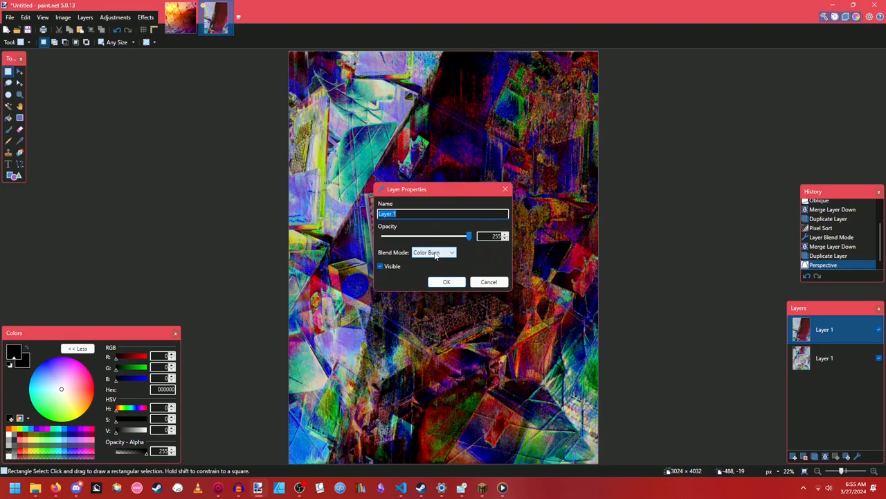
click(432, 252)
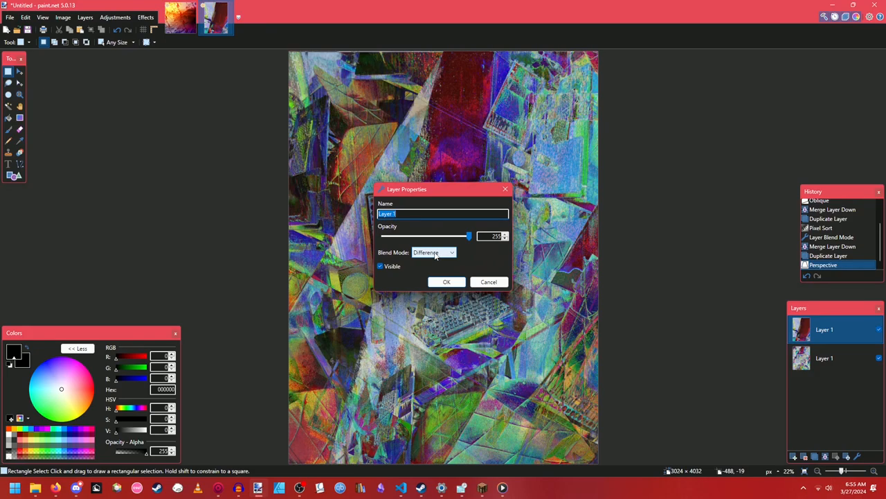
click(435, 252)
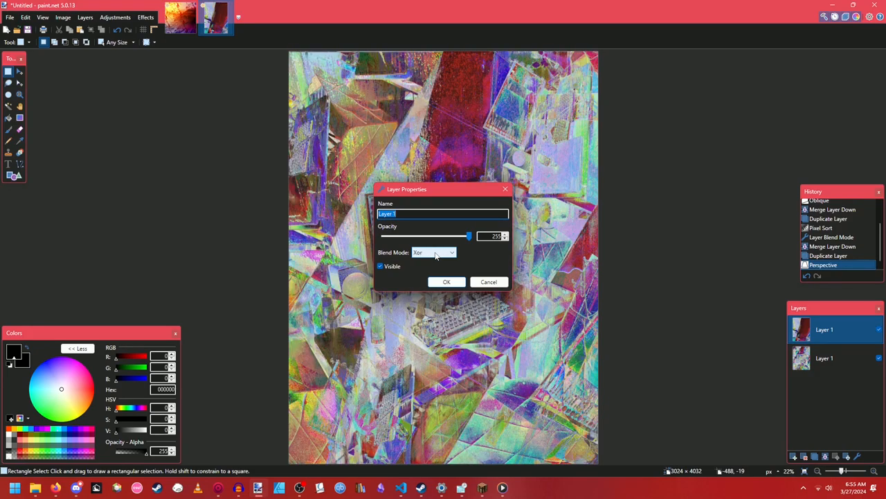
click(435, 252)
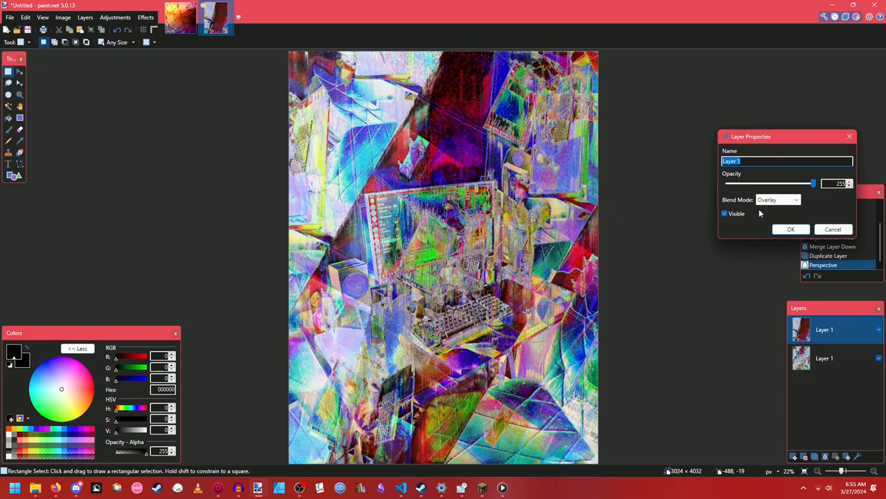
click(779, 200)
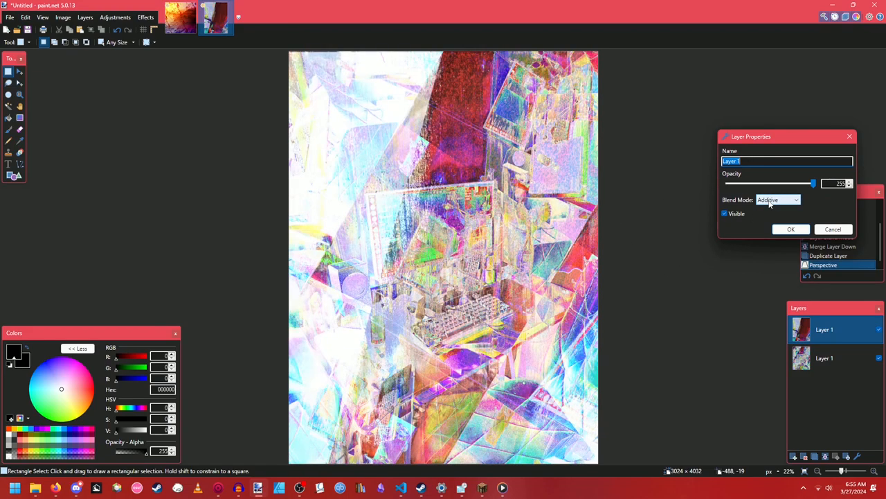
click(778, 200)
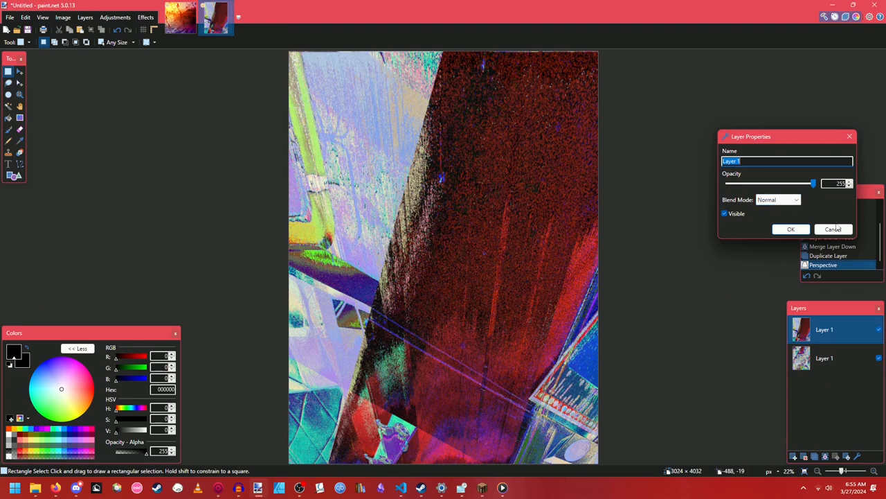
Step: Raise Brightness/Contrast strongly so the warped layer becomes black speckles on white
click(115, 16)
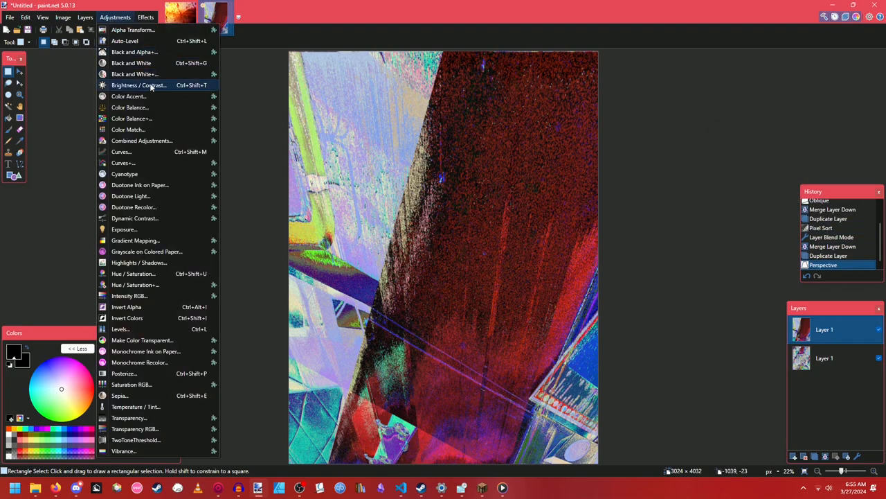
click(139, 84)
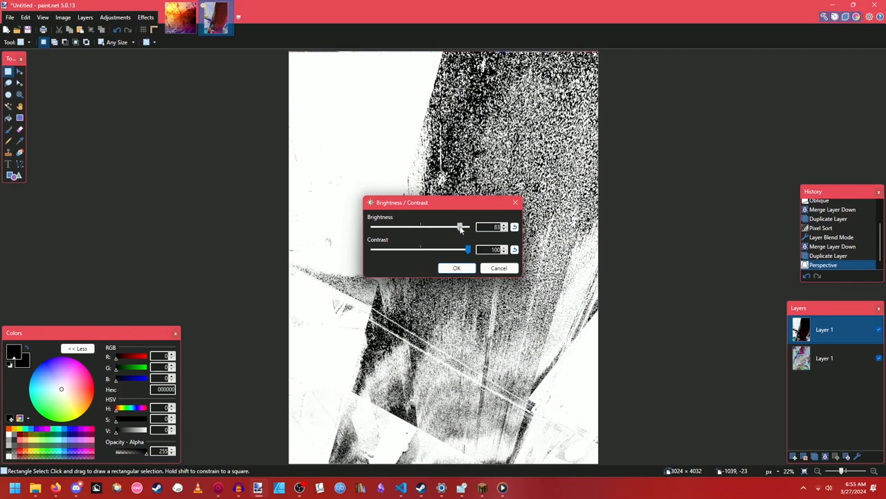
click(457, 269)
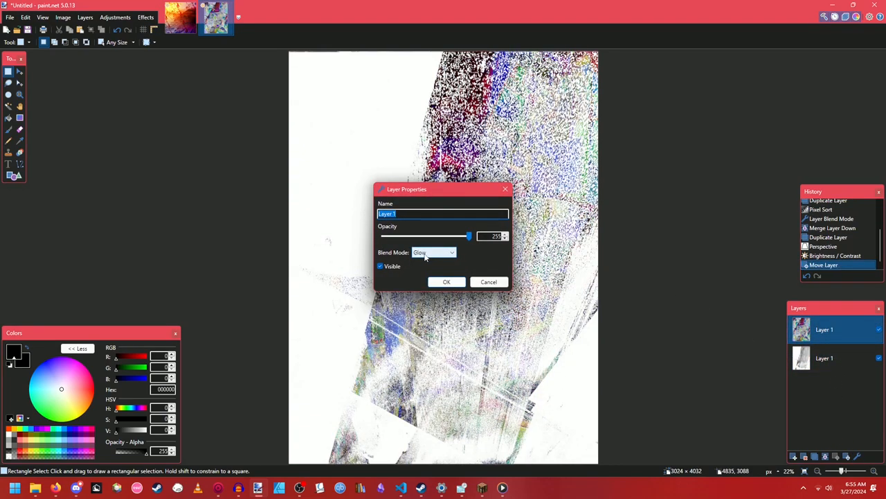
click(432, 252)
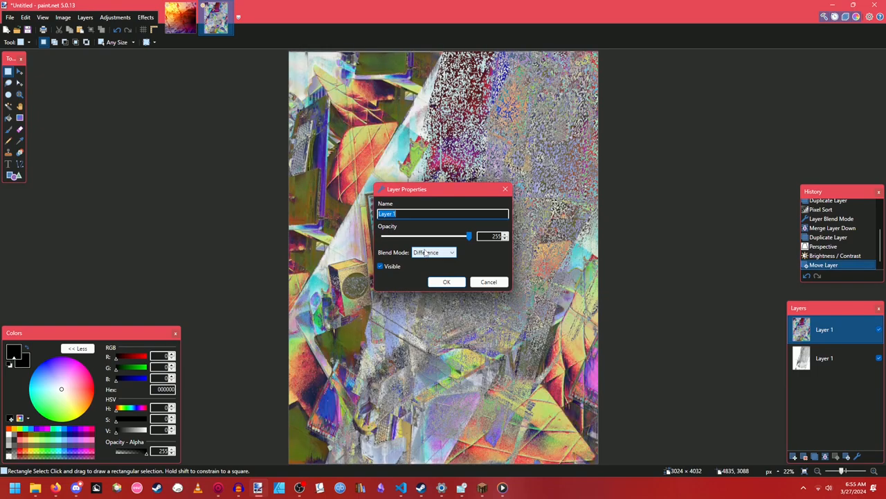
click(435, 252)
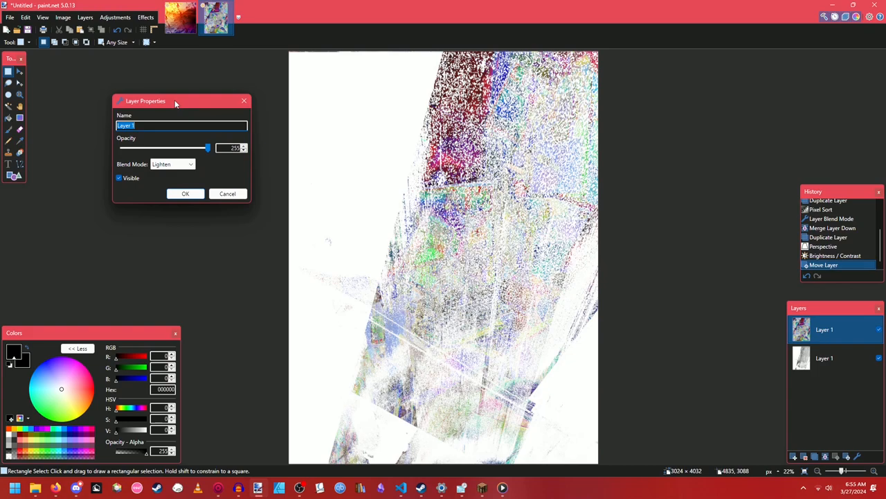
mouse_move(183, 181)
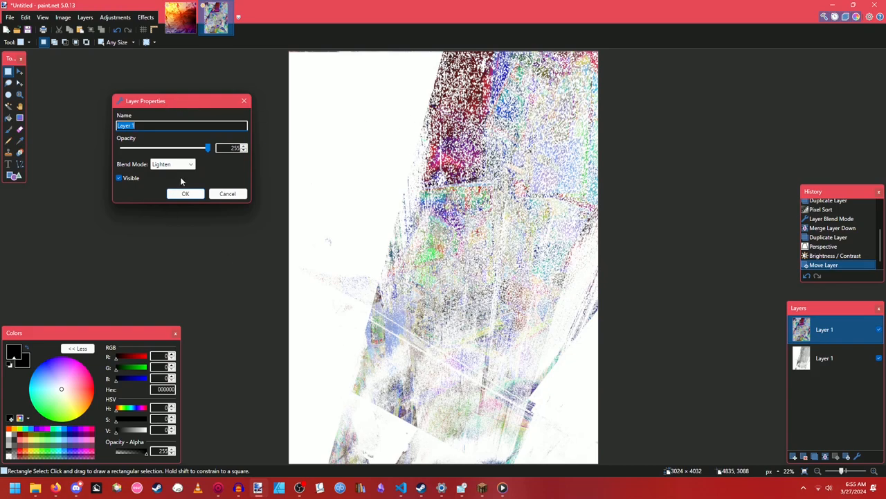
click(172, 164)
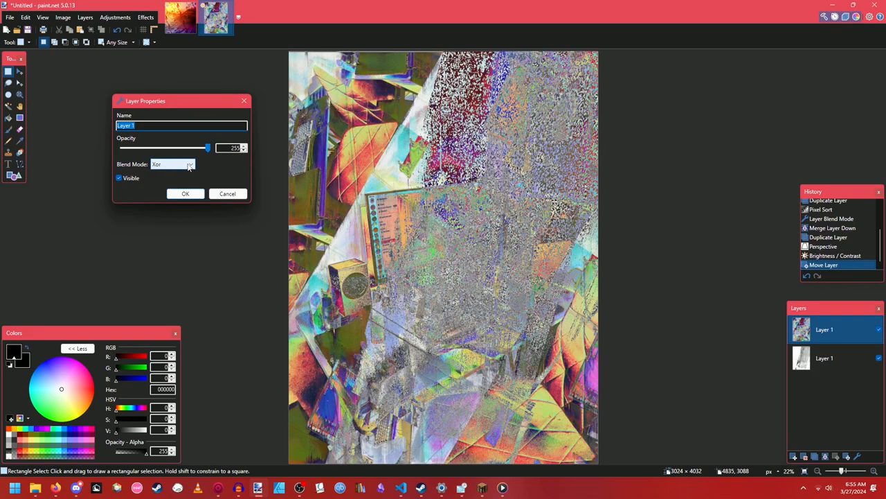
click(172, 163)
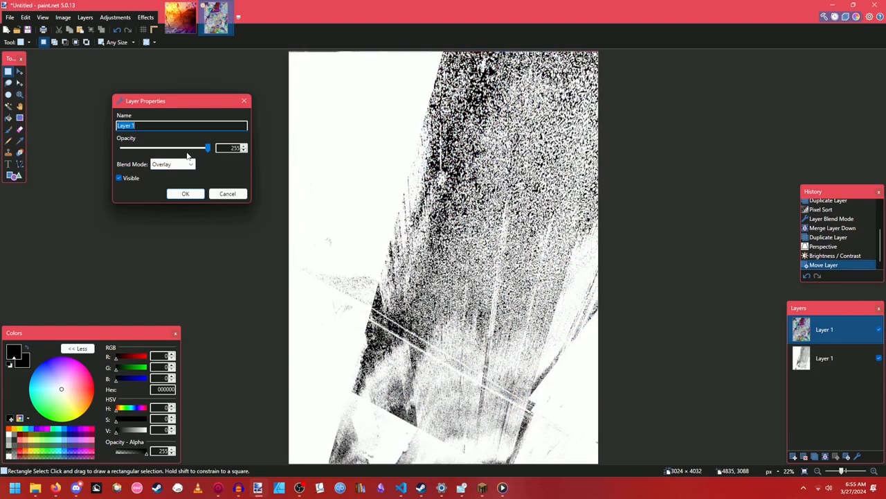
click(171, 164)
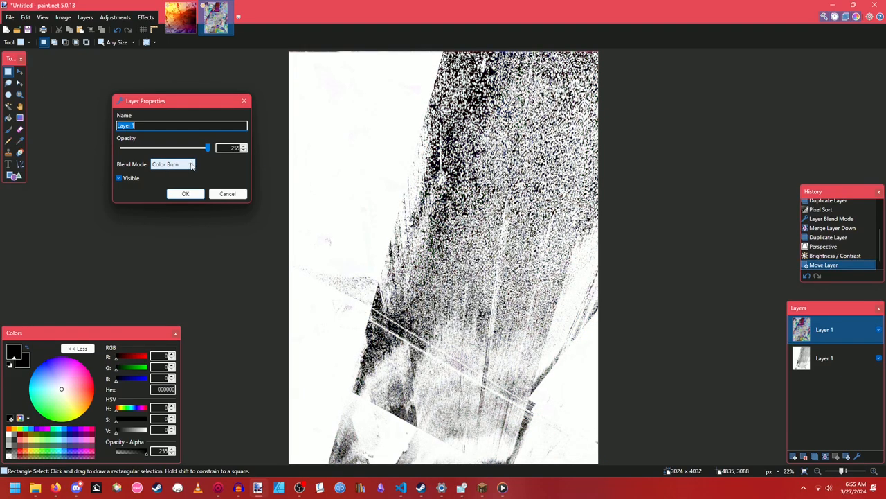
click(172, 163)
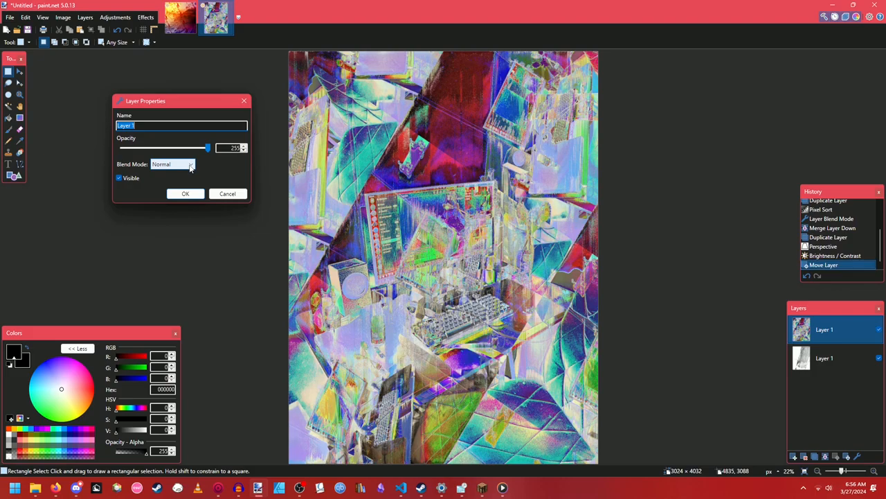
click(172, 163)
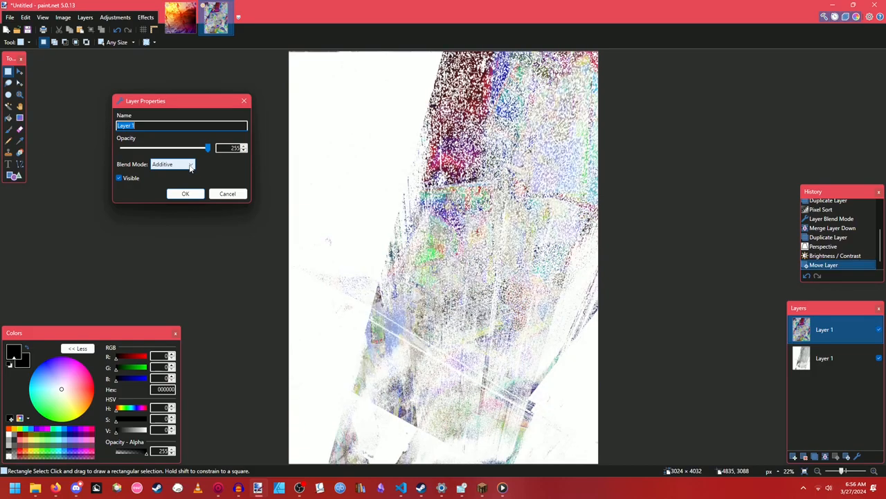
click(172, 164)
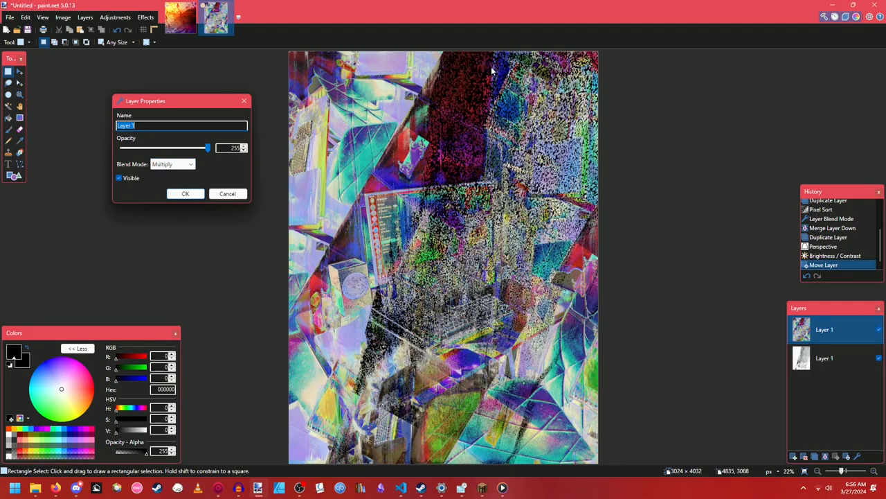
mouse_move(219, 200)
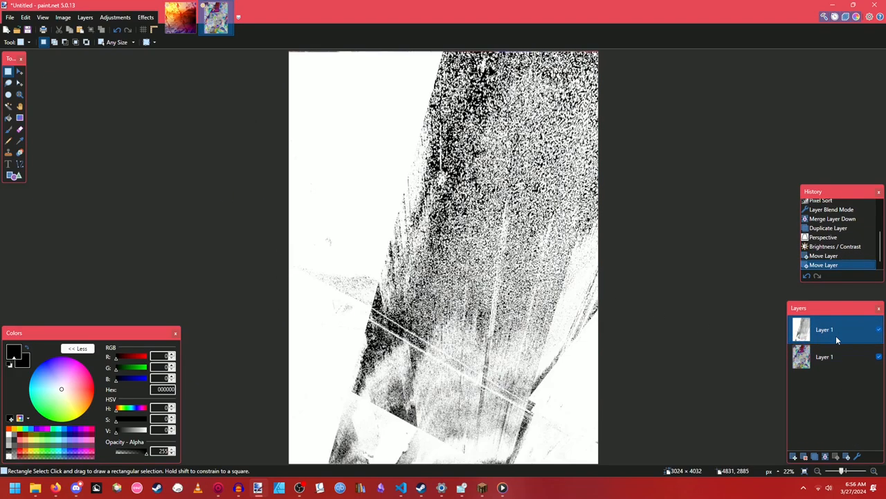
click(118, 29)
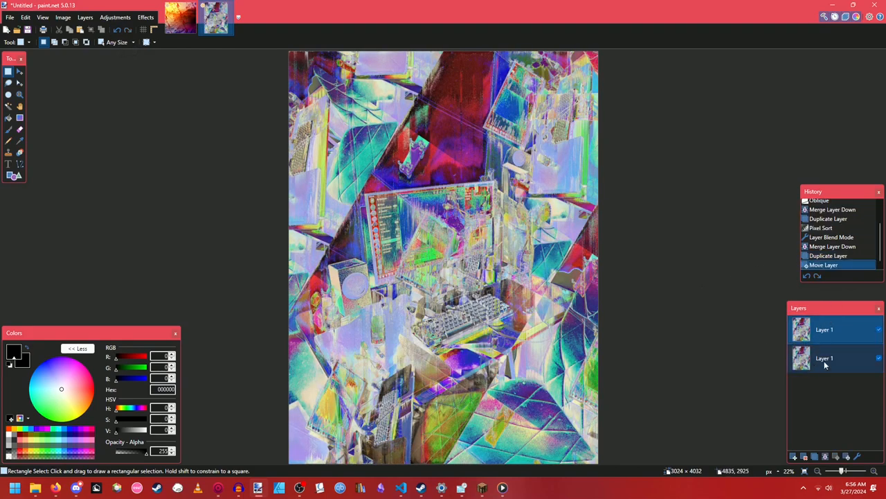
click(145, 16)
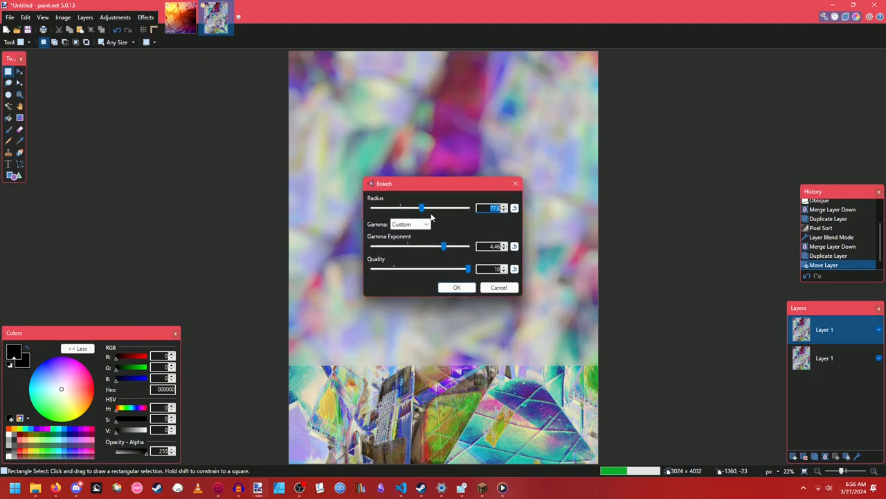
click(457, 287)
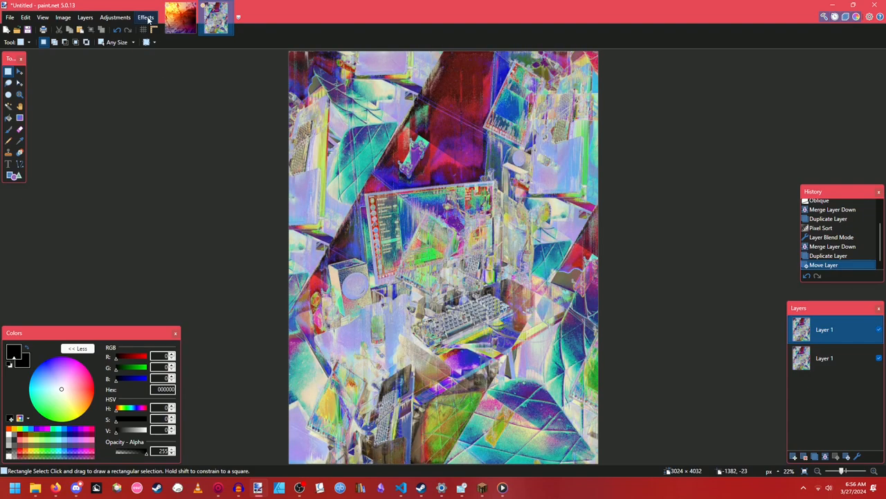
click(145, 17)
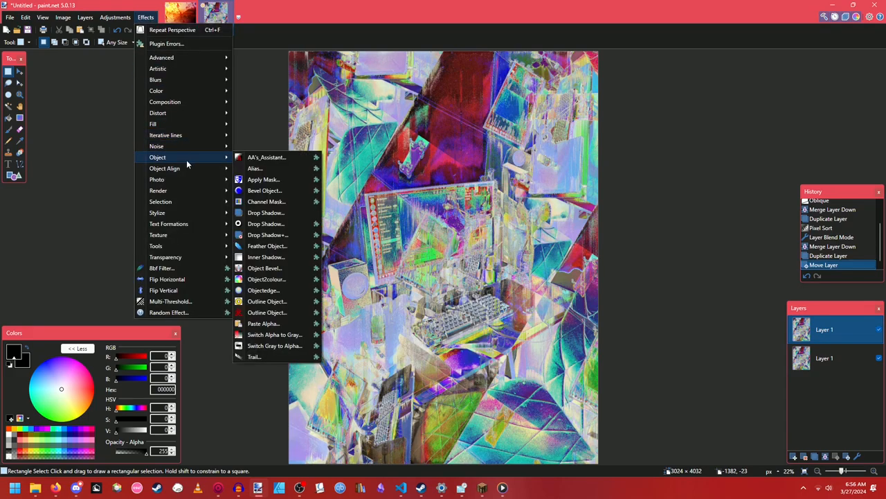
mouse_move(195, 158)
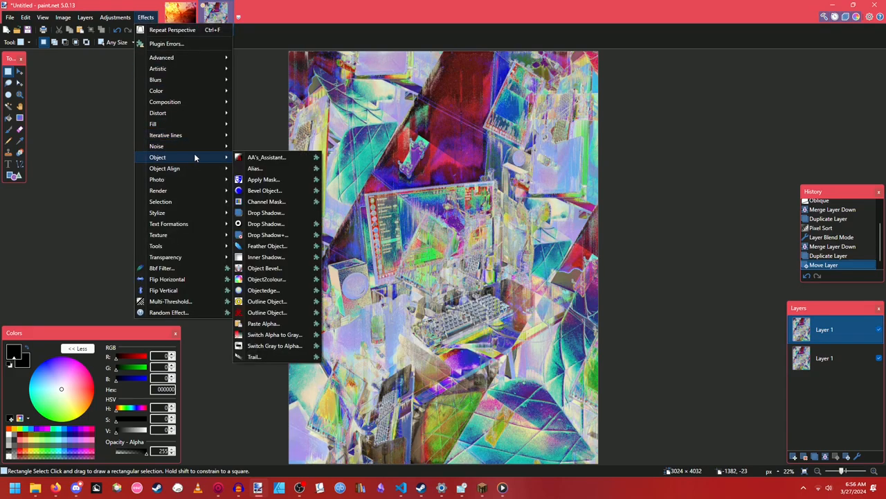
mouse_move(193, 136)
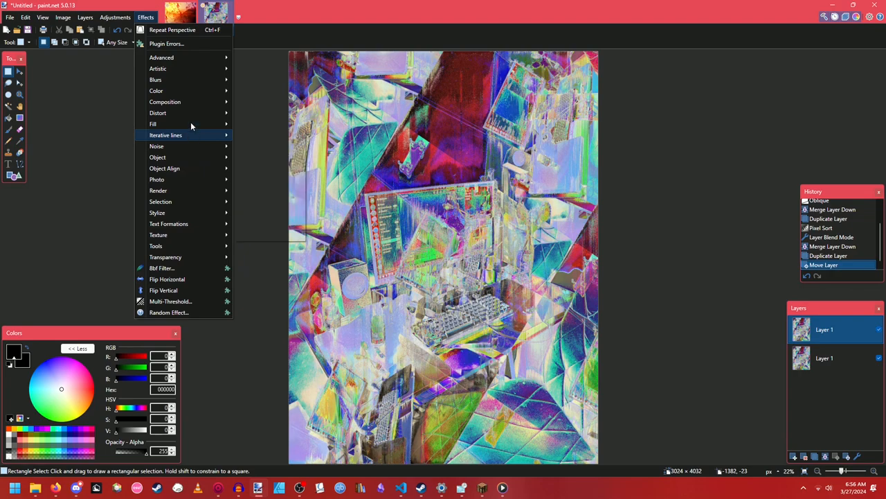
mouse_move(155, 92)
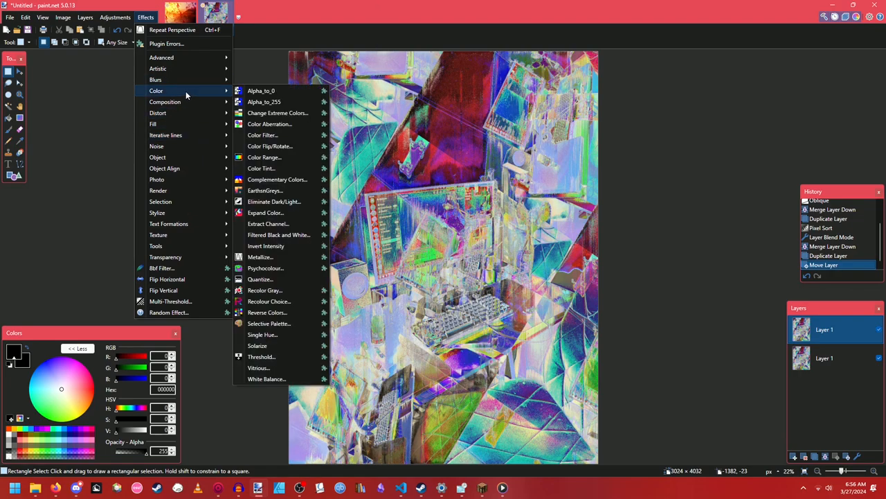
click(260, 280)
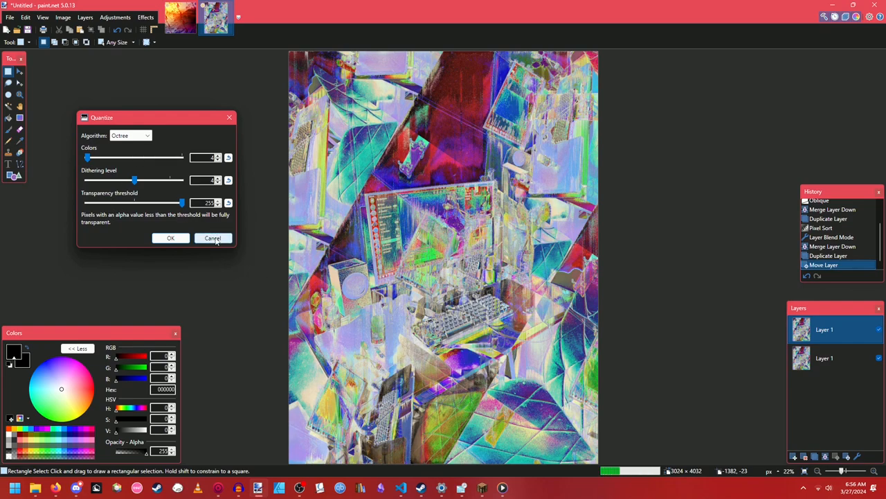
click(214, 239)
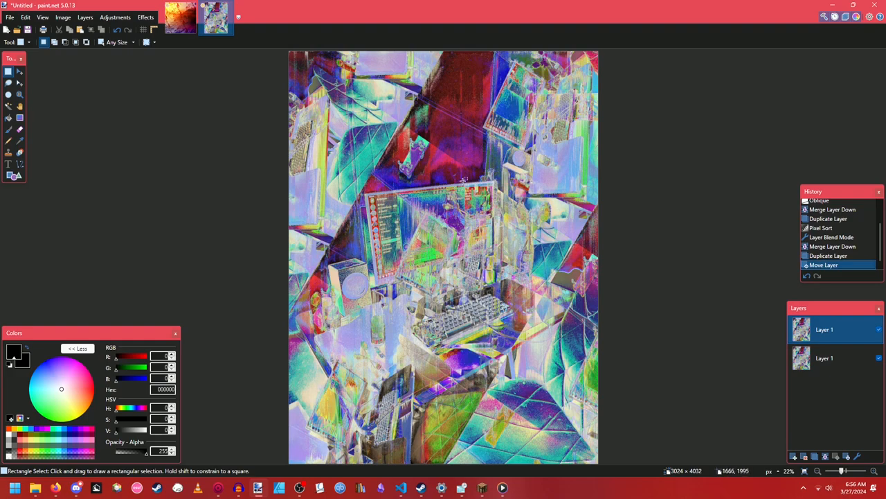
click(115, 17)
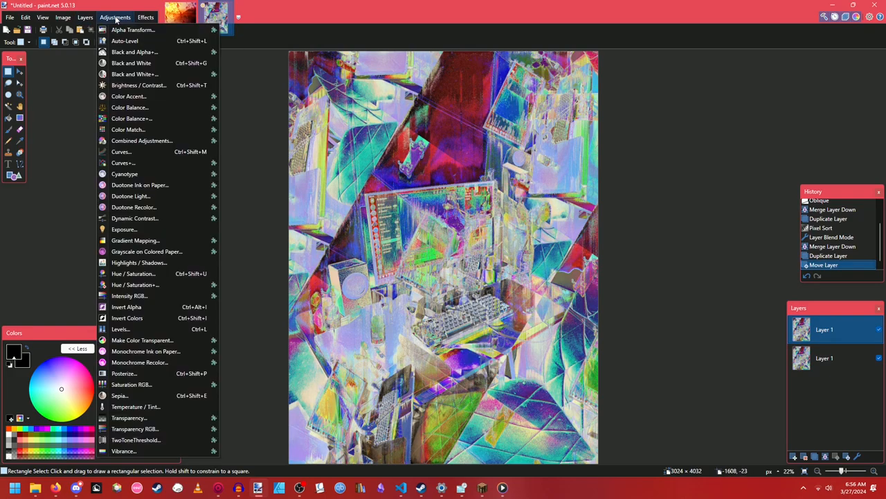
mouse_move(133, 30)
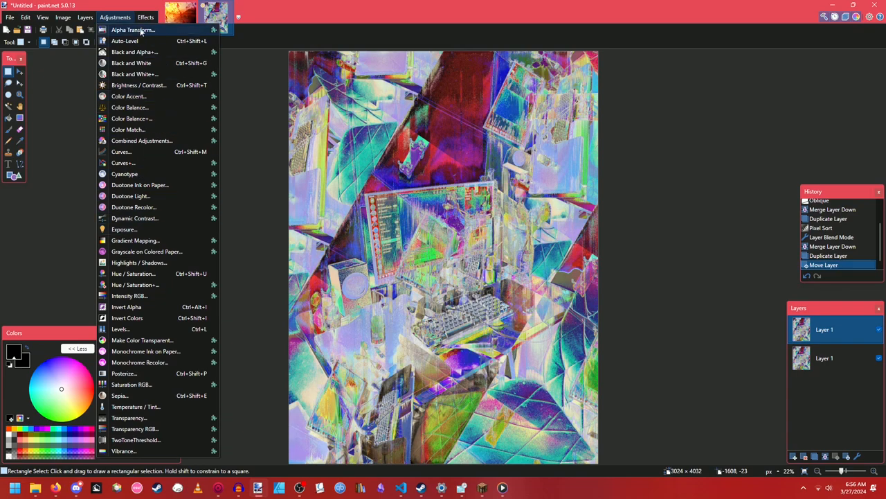
mouse_move(141, 341)
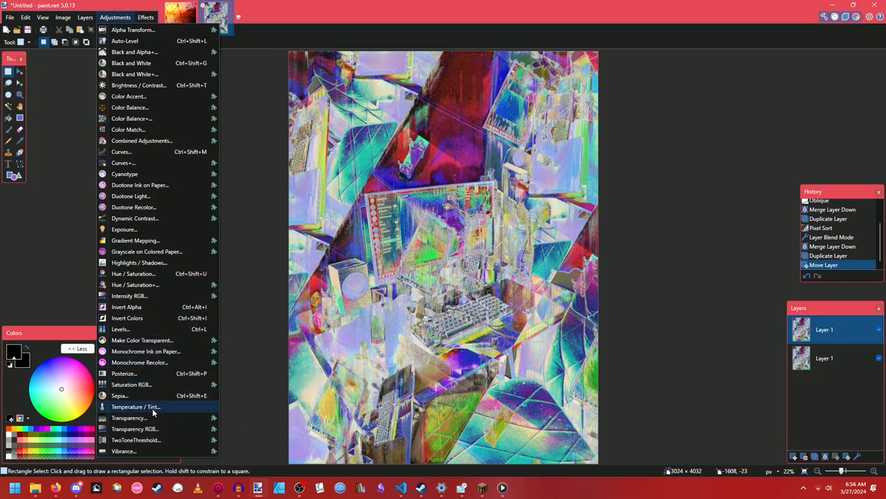
click(145, 17)
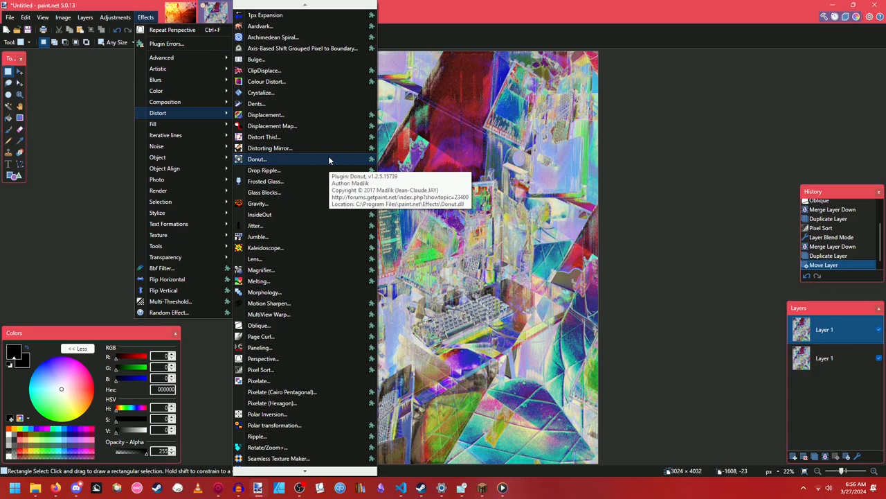
click(257, 158)
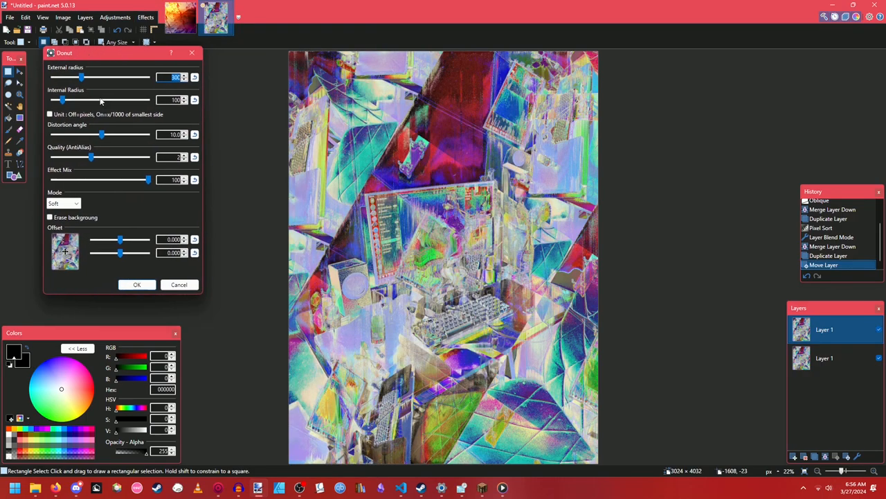
drag(81, 77, 122, 78)
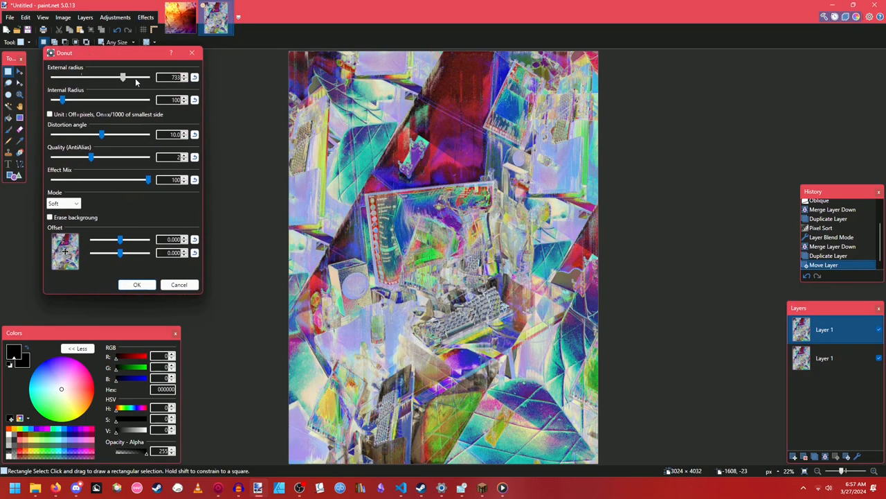
drag(123, 77, 146, 77)
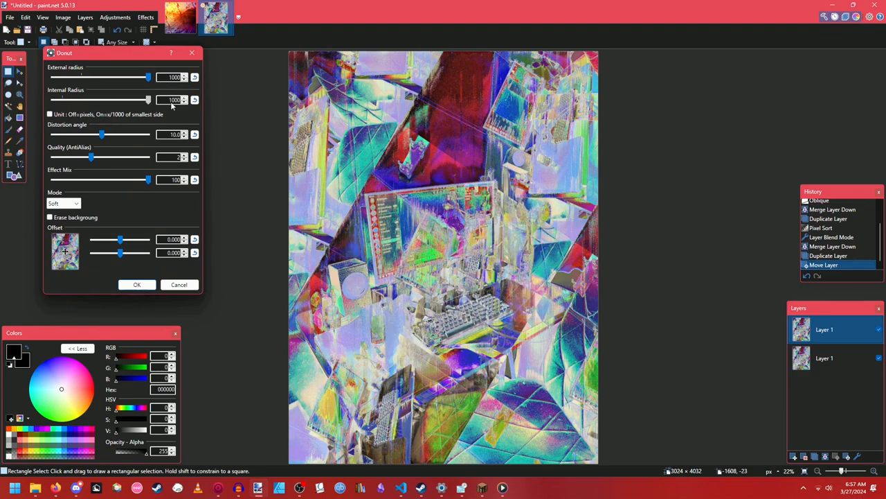
drag(147, 99, 77, 100)
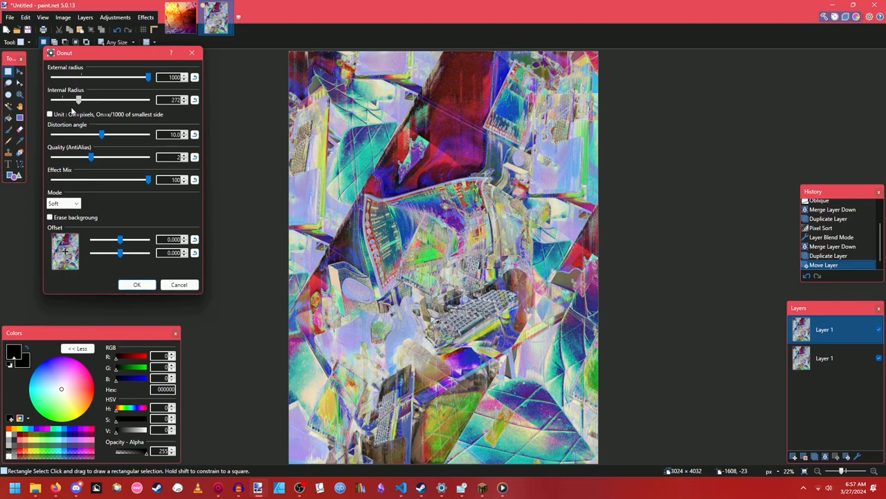
drag(103, 134, 138, 134)
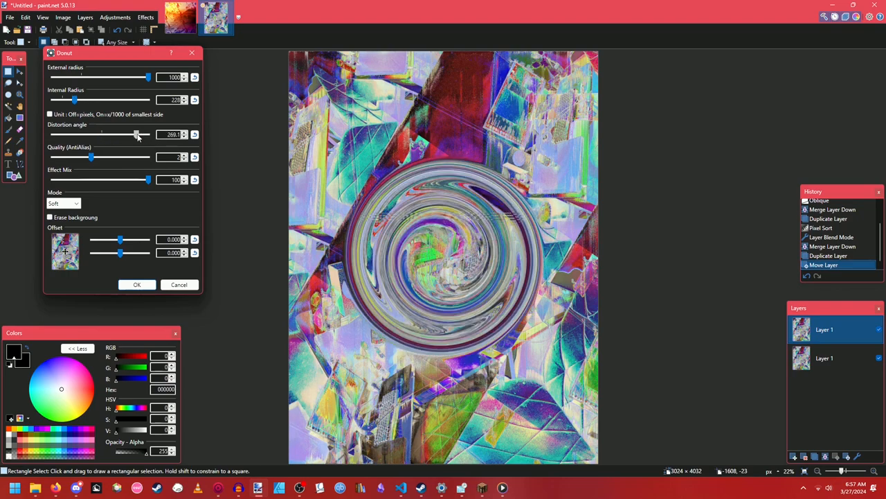
drag(137, 134, 122, 135)
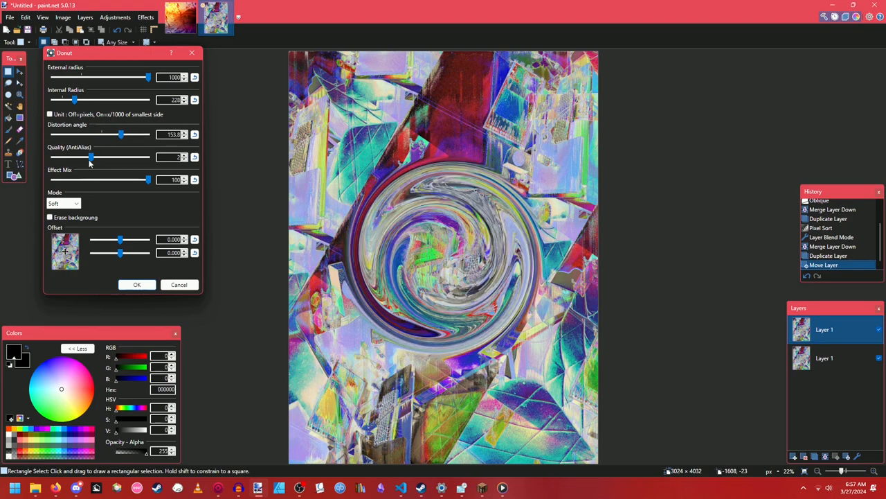
drag(75, 100, 130, 100)
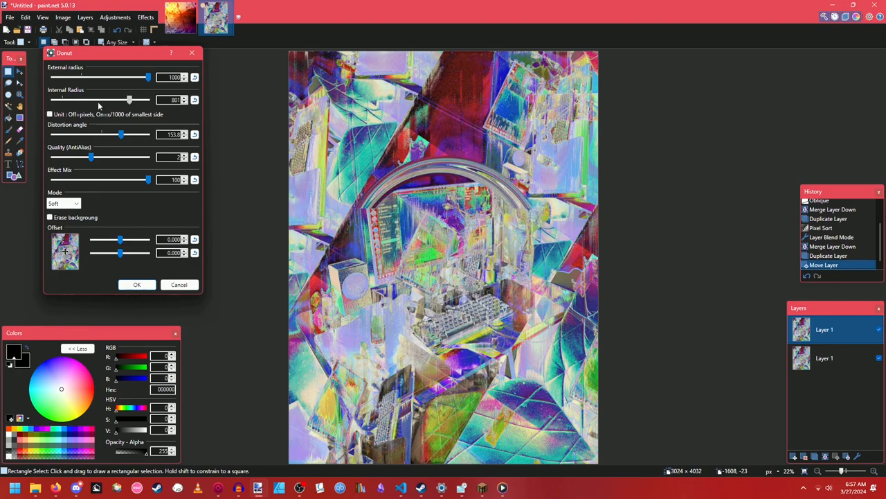
drag(130, 100, 110, 100)
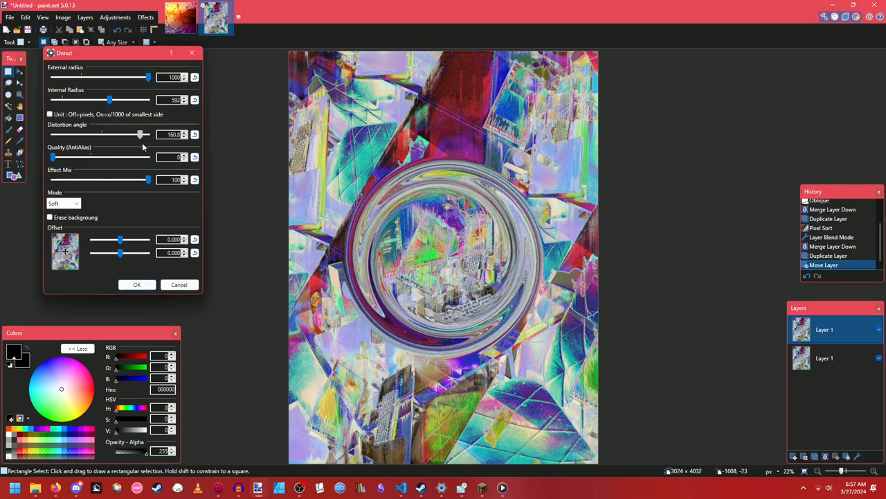
drag(141, 133, 100, 133)
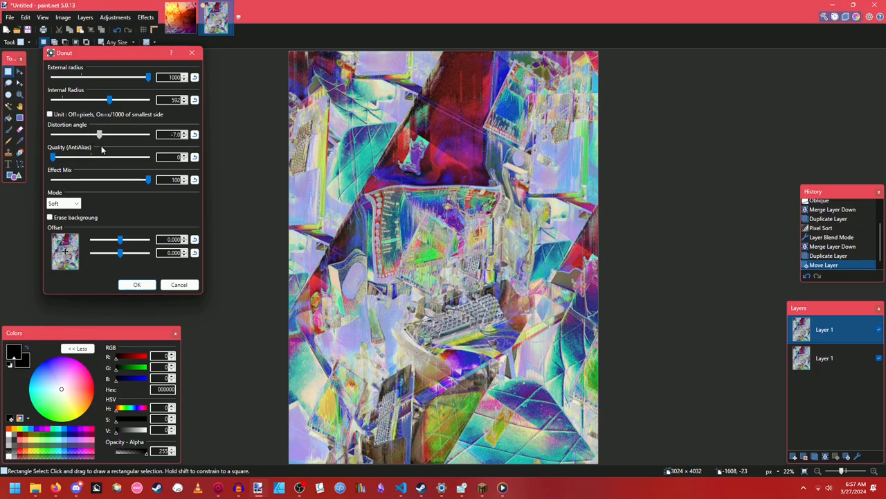
drag(99, 135, 97, 135)
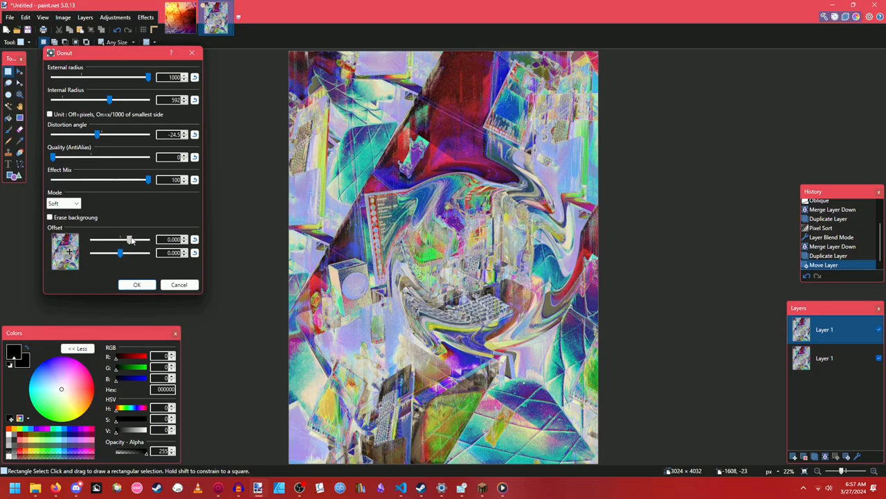
drag(130, 238, 108, 239)
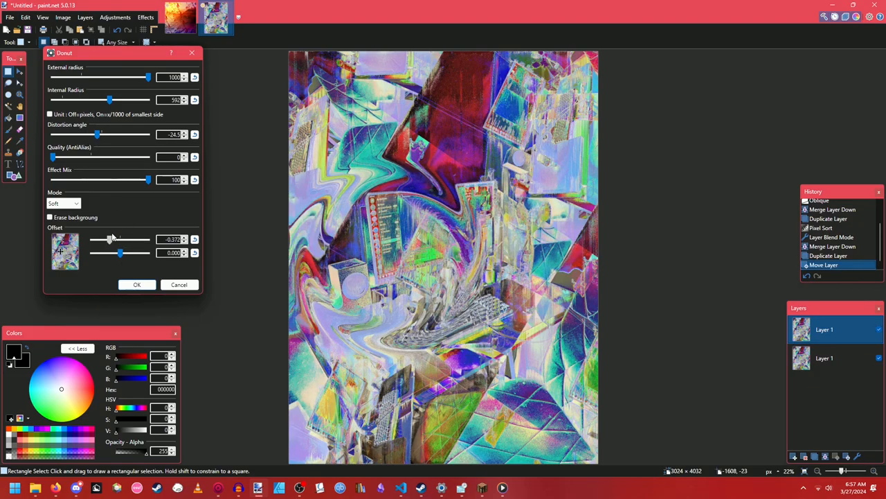
click(50, 218)
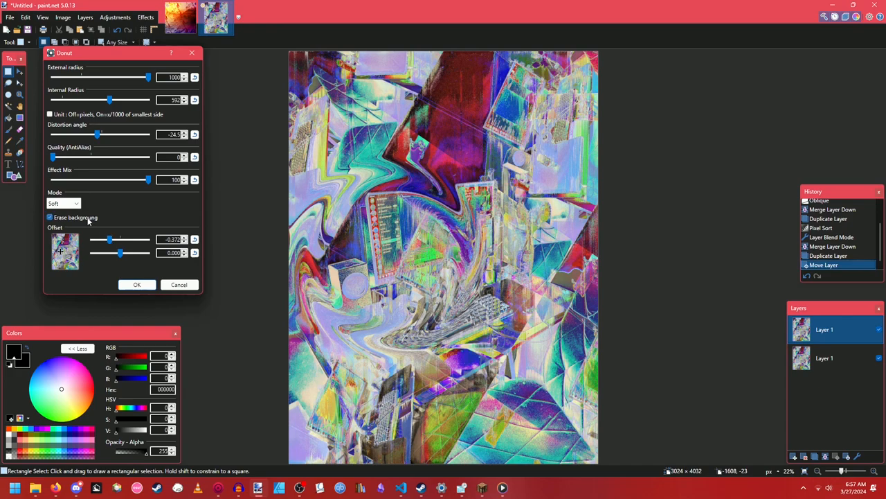
click(76, 202)
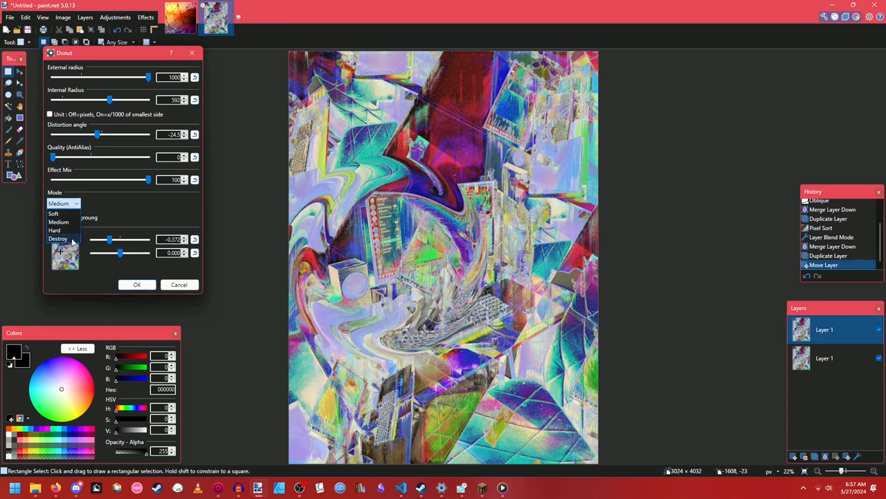
click(58, 239)
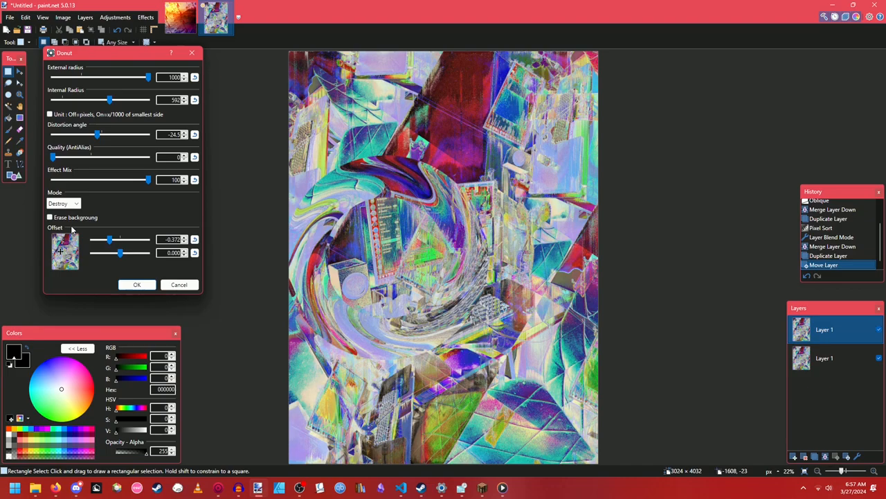
drag(109, 239, 119, 240)
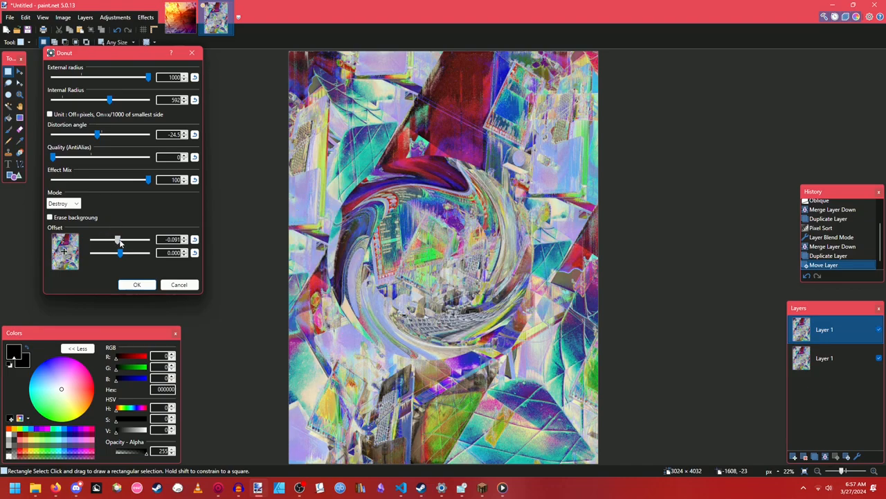
click(180, 286)
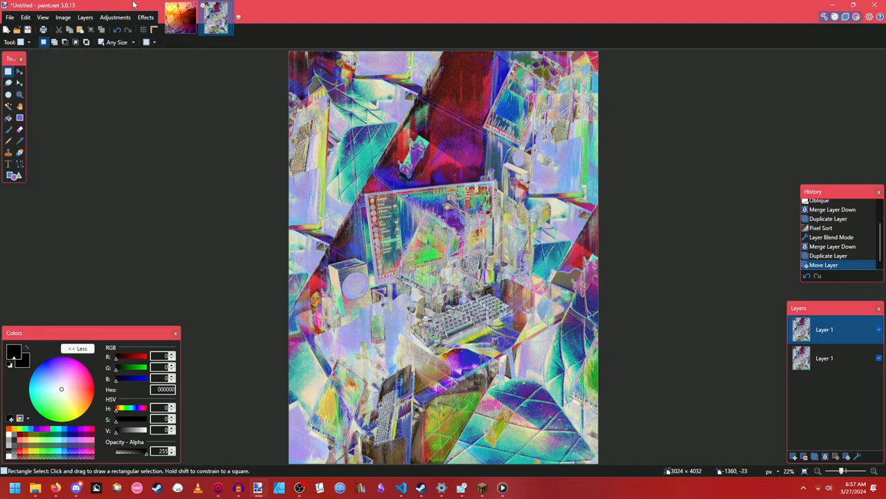
Step: Start a Drop Ripple distortion and tune its radius and ripple amount
click(145, 17)
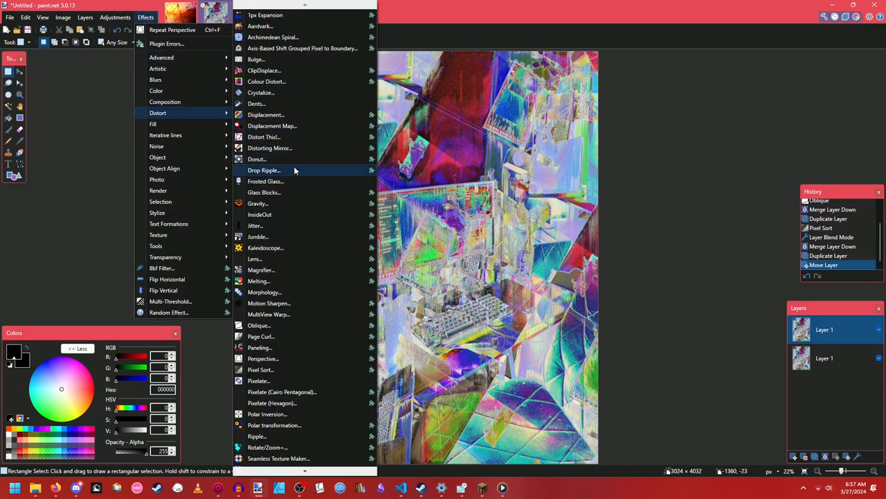
click(263, 169)
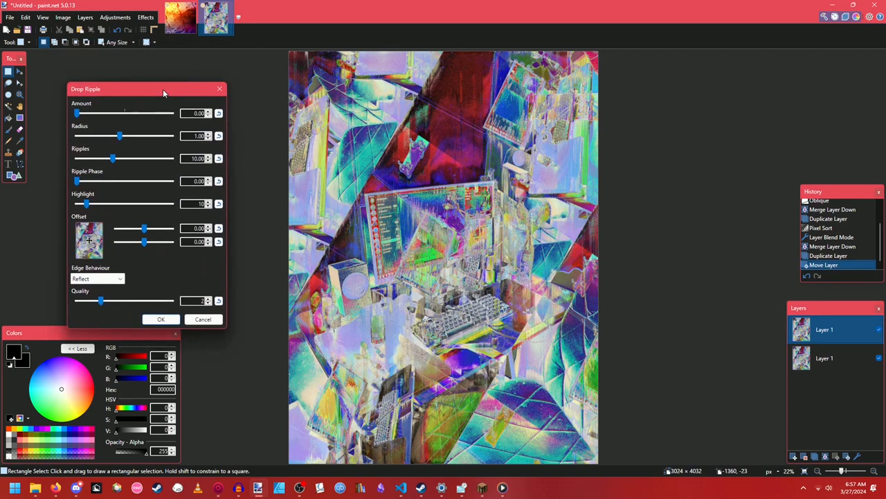
drag(119, 136, 136, 136)
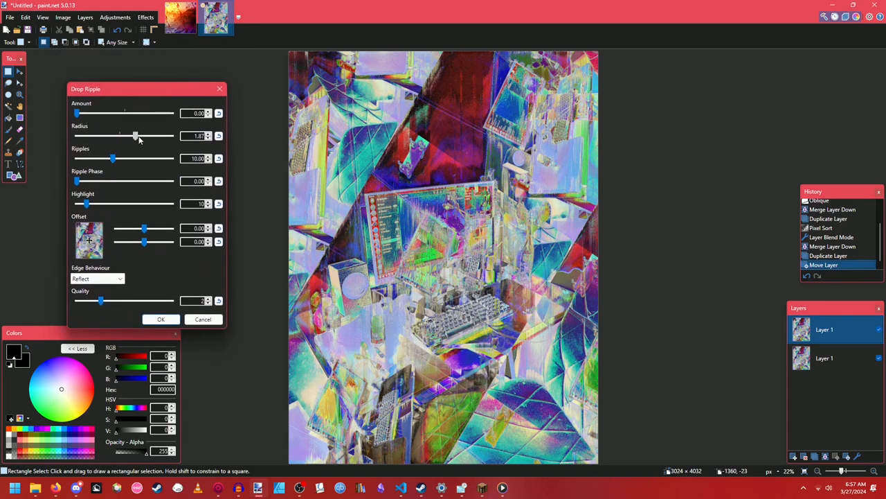
drag(136, 136, 153, 136)
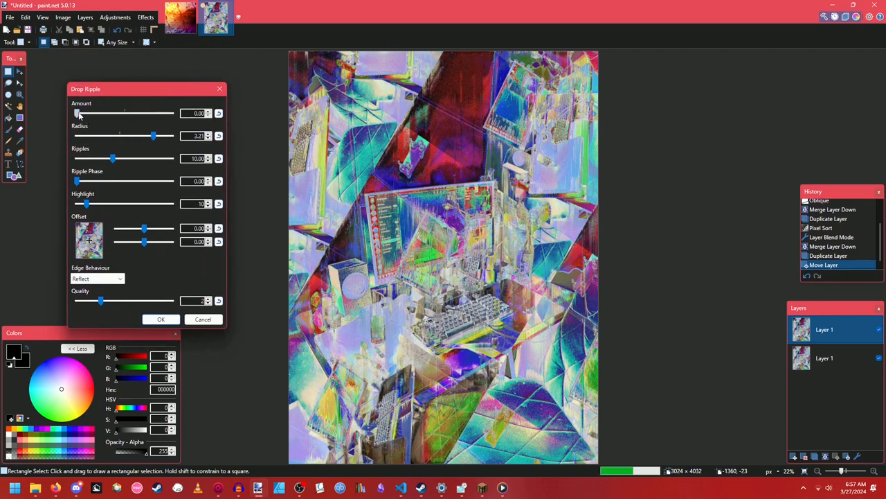
drag(77, 113, 144, 113)
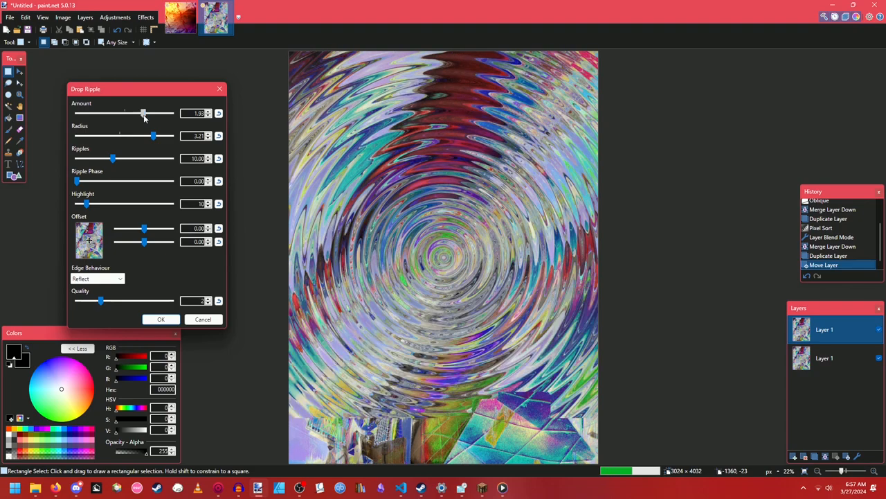
drag(144, 114, 114, 113)
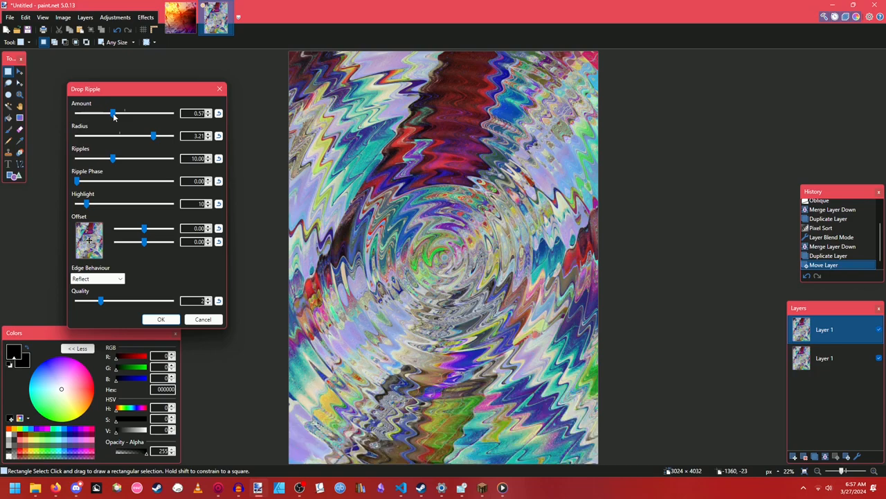
Step: Lower the ripple phase, nudge the centre offset, keep Reflect edges and apply the ripple
drag(78, 180, 95, 180)
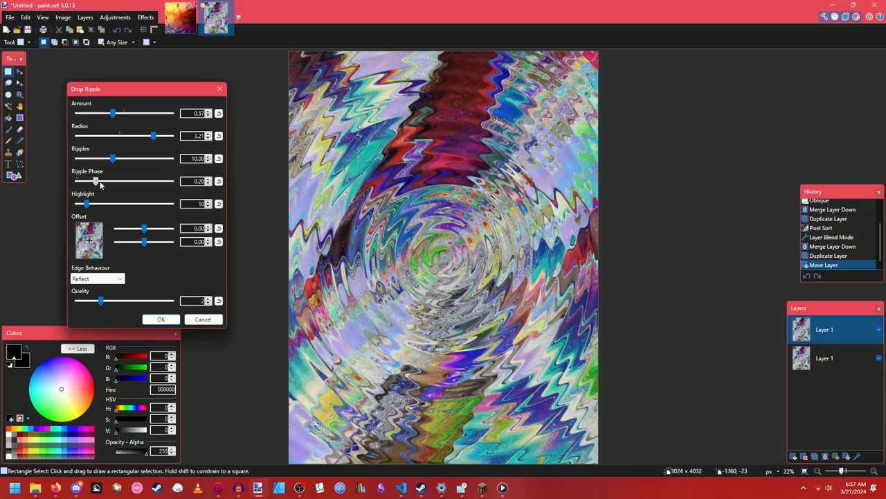
drag(96, 180, 122, 180)
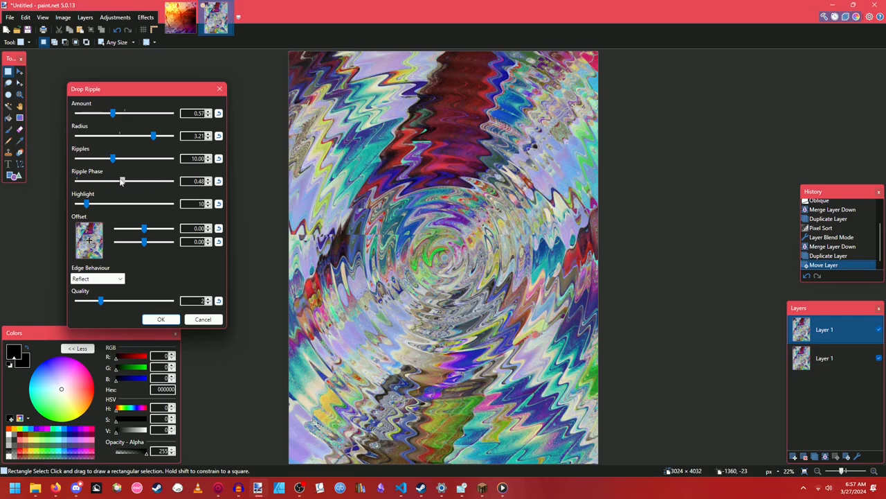
drag(113, 158, 86, 158)
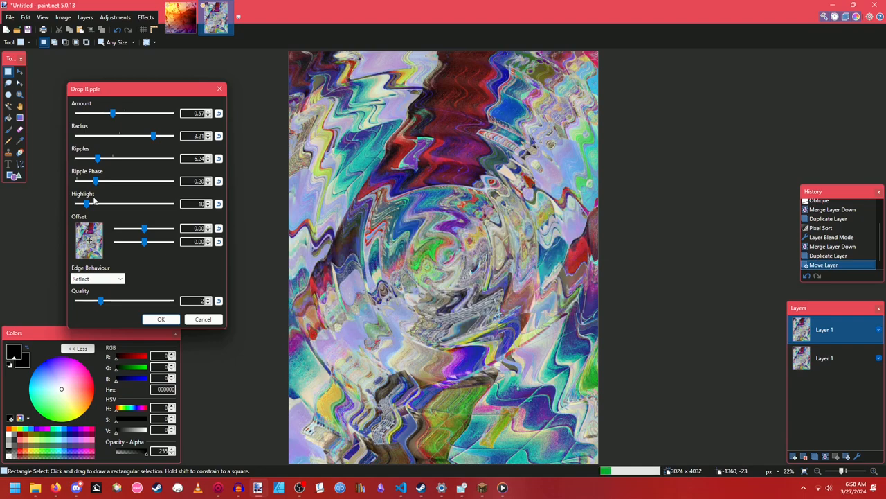
drag(144, 227, 136, 228)
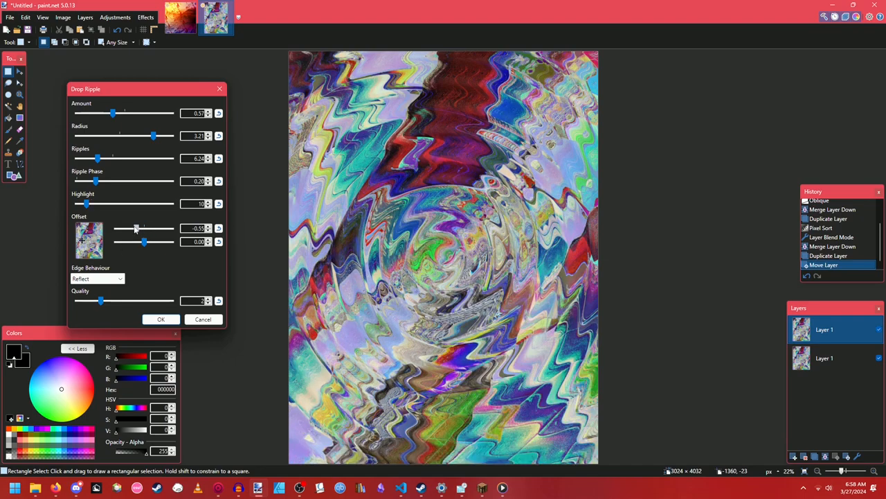
drag(144, 229, 136, 229)
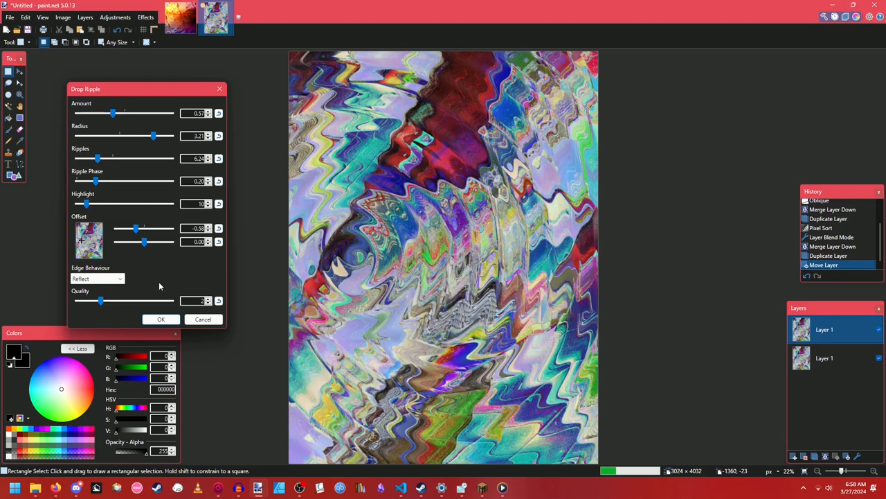
click(97, 278)
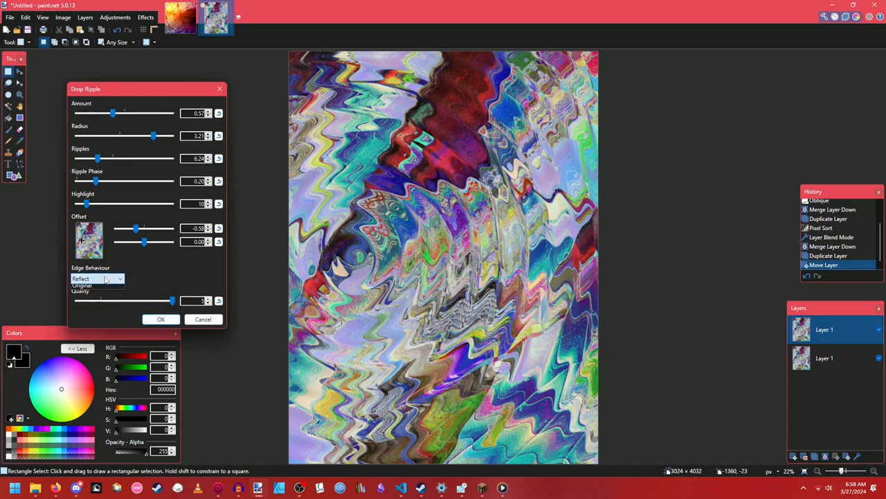
click(97, 278)
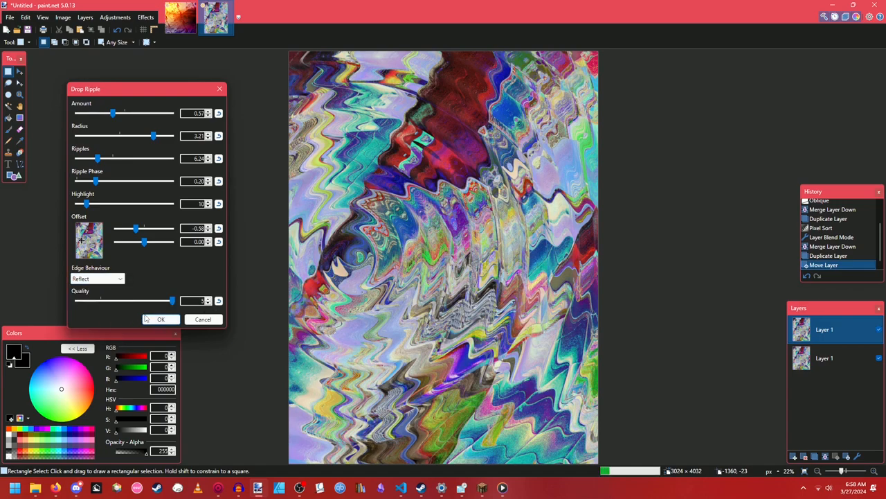
click(161, 319)
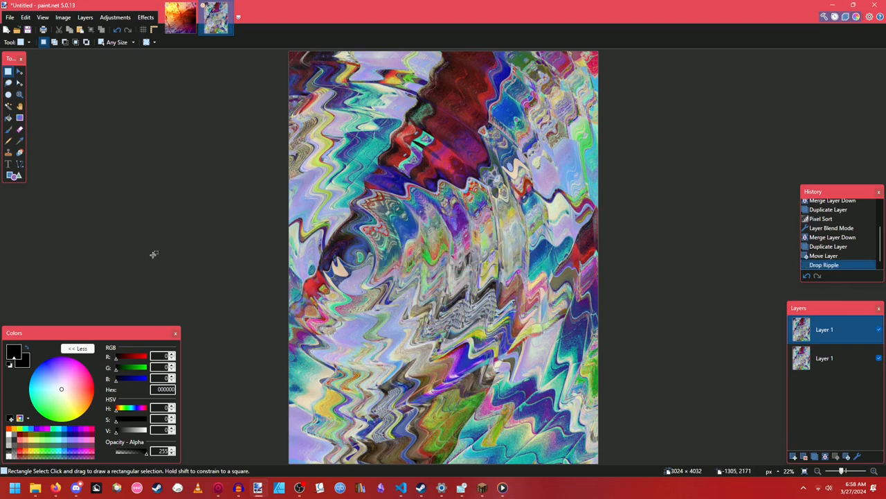
Step: Start a second Drop Ripple with its centre offset to the upper right and experiment with ring count and strength
click(145, 16)
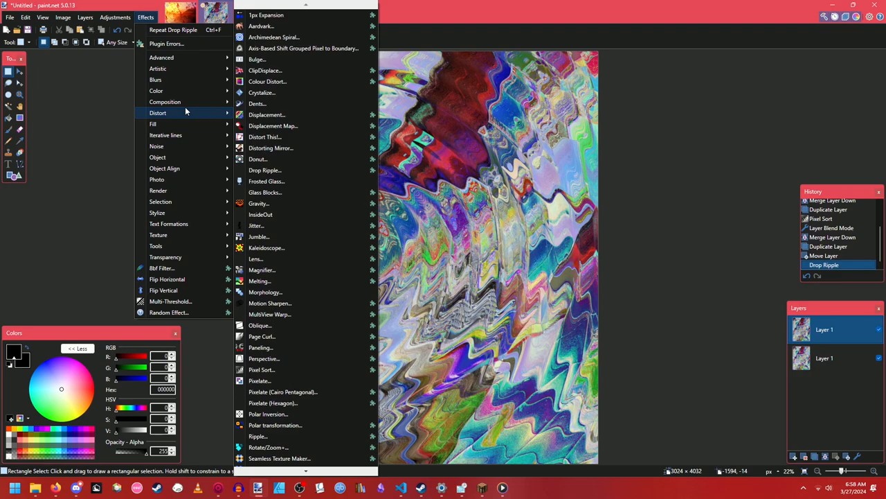
mouse_move(256, 225)
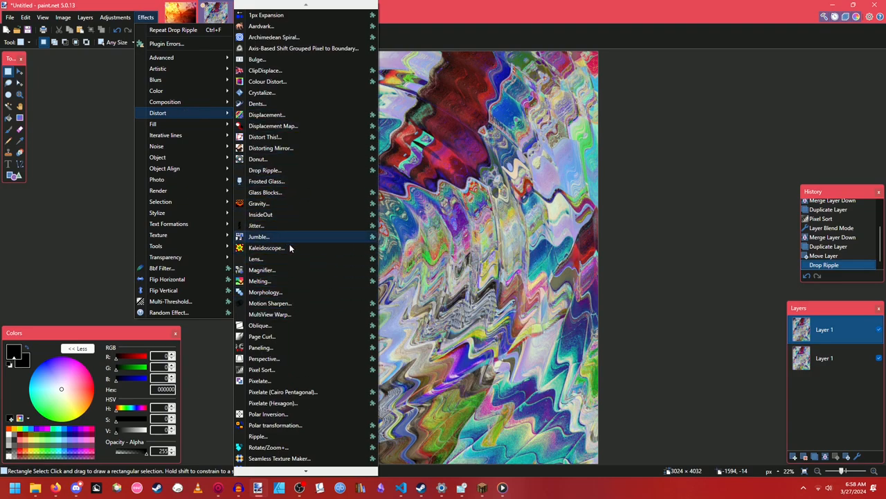
mouse_move(266, 191)
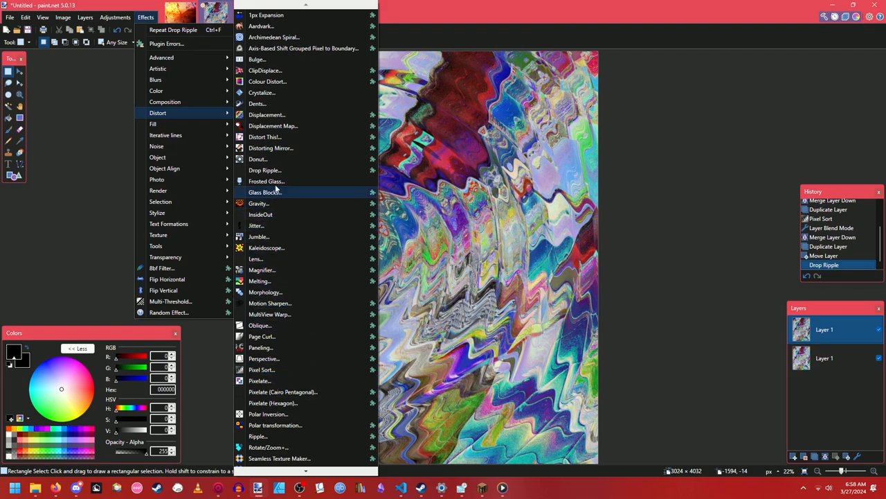
click(264, 169)
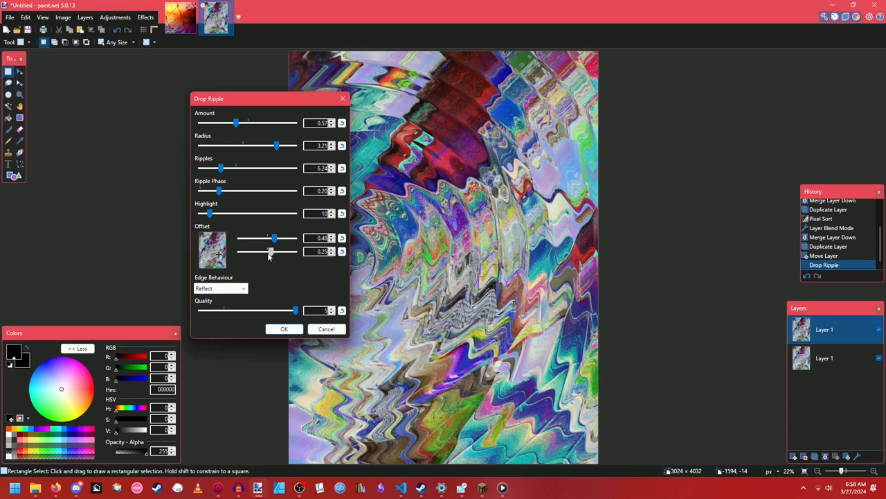
drag(271, 252, 257, 252)
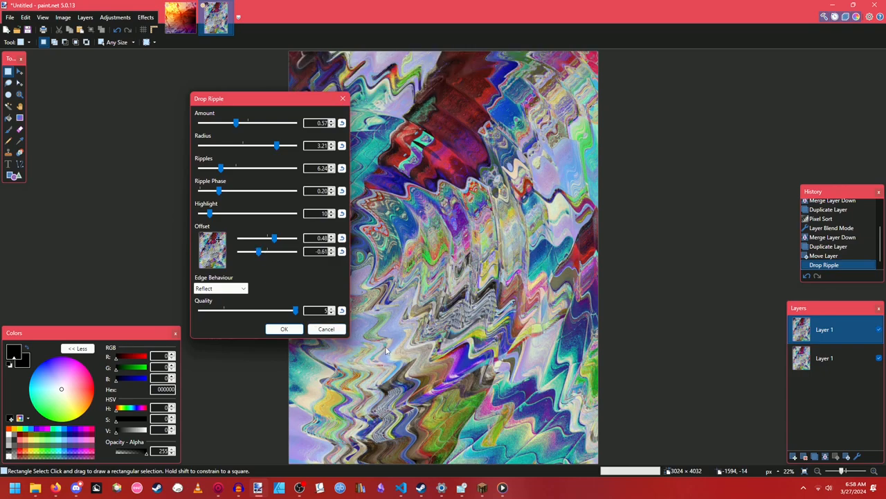
drag(222, 169, 241, 169)
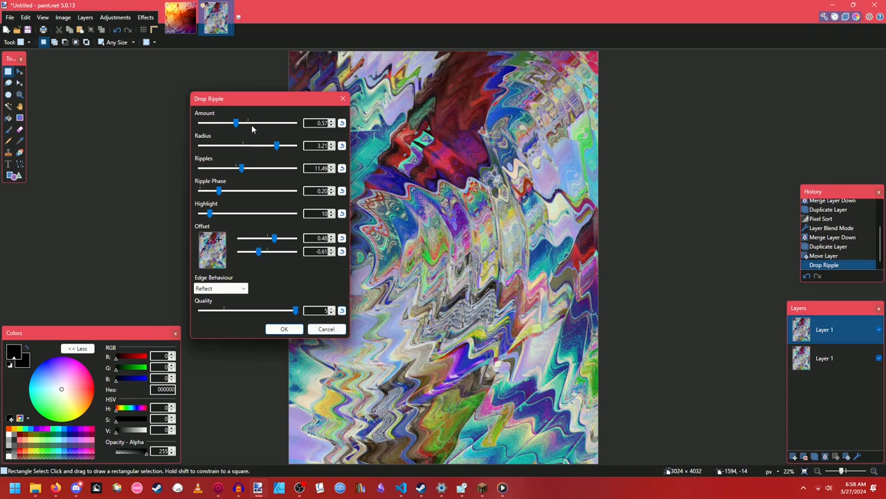
drag(241, 169, 258, 169)
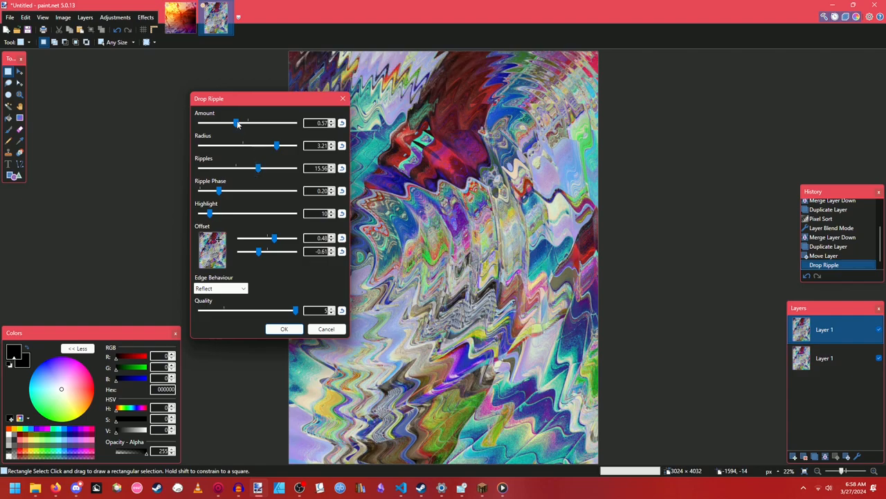
drag(238, 122, 293, 122)
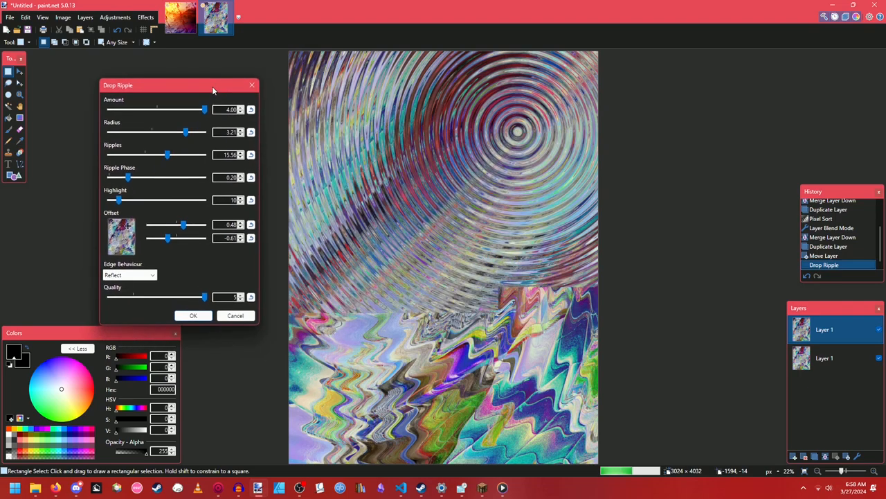
drag(204, 110, 133, 110)
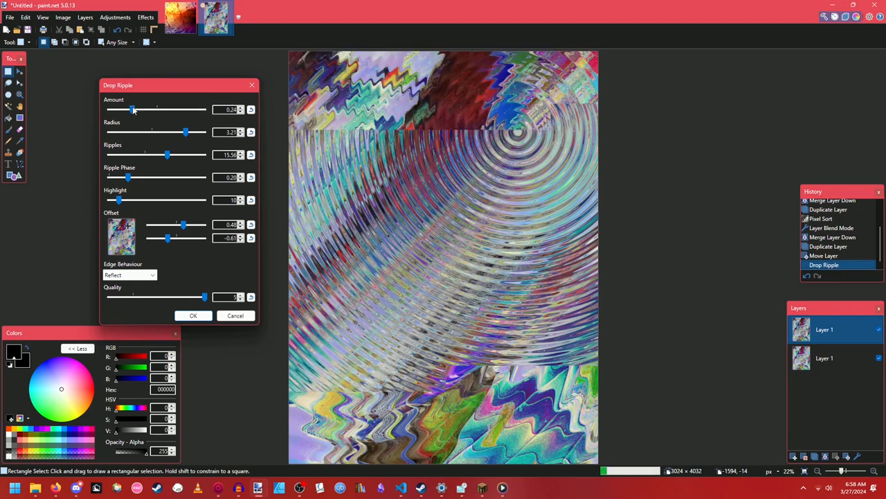
drag(133, 110, 118, 109)
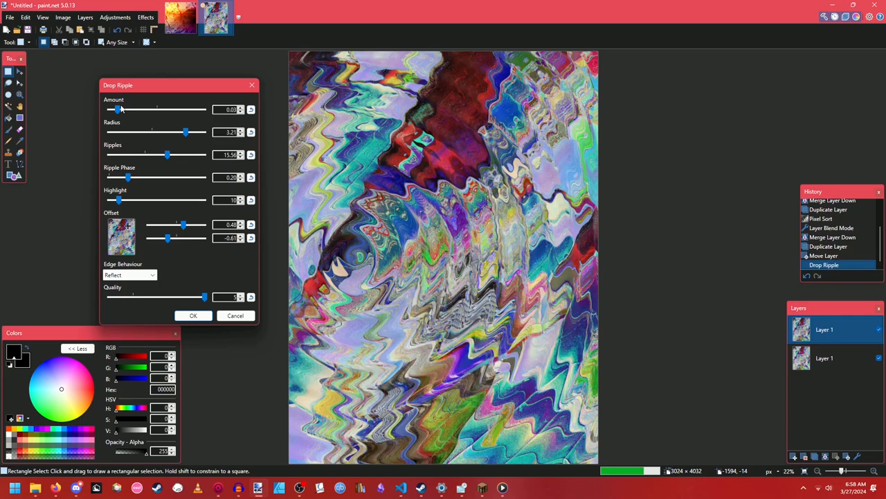
drag(119, 109, 123, 110)
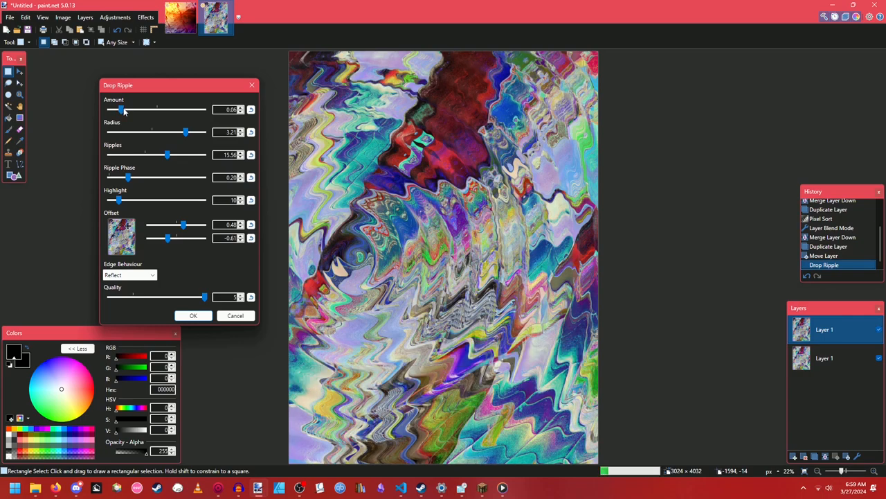
drag(166, 156, 144, 155)
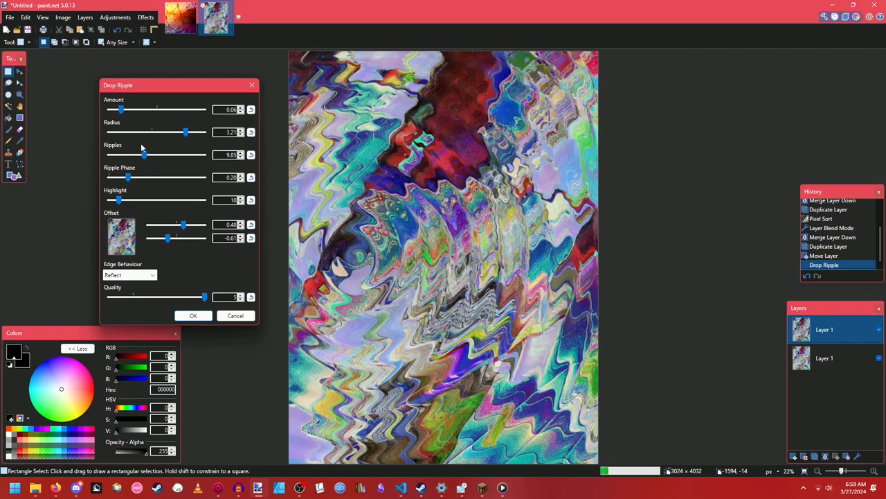
drag(144, 155, 204, 155)
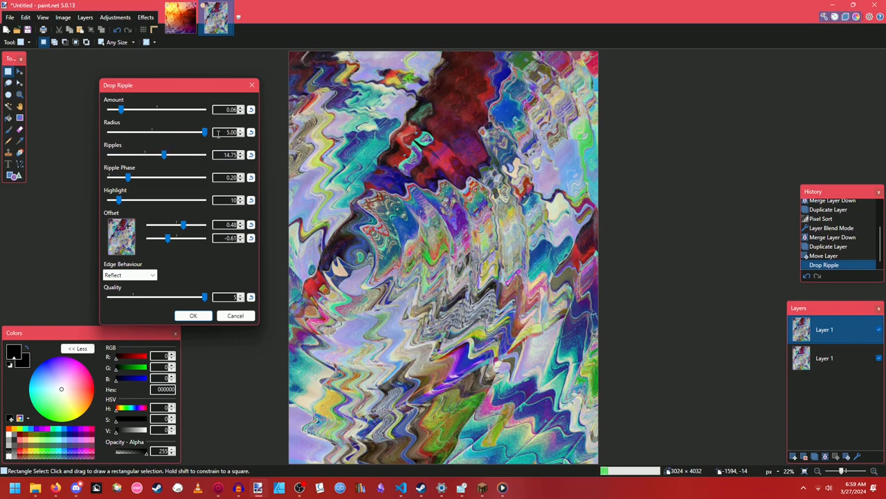
Step: Settle the ripple radius, remove the highlight, tune the strength so rings show, and apply it
drag(203, 131, 113, 132)
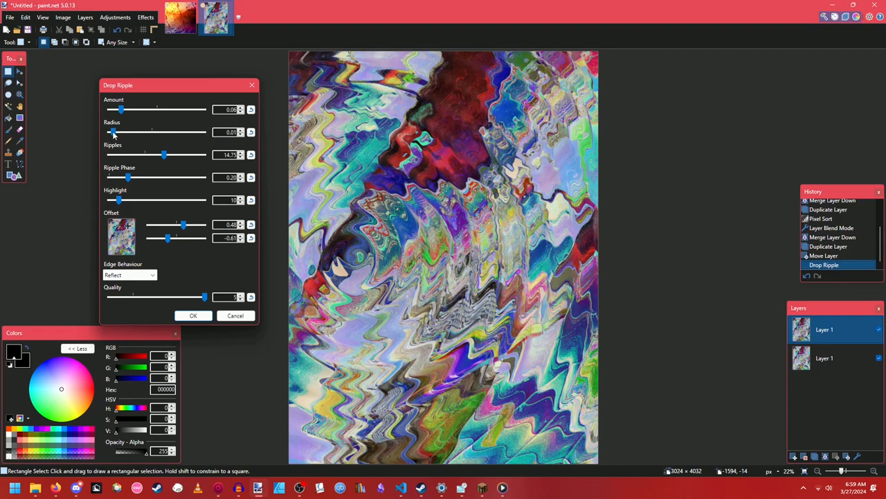
drag(114, 132, 151, 132)
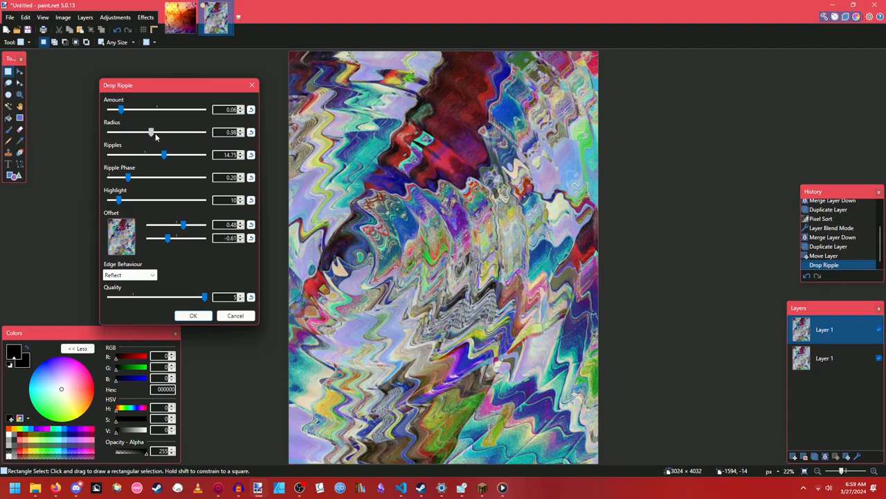
drag(151, 133, 205, 133)
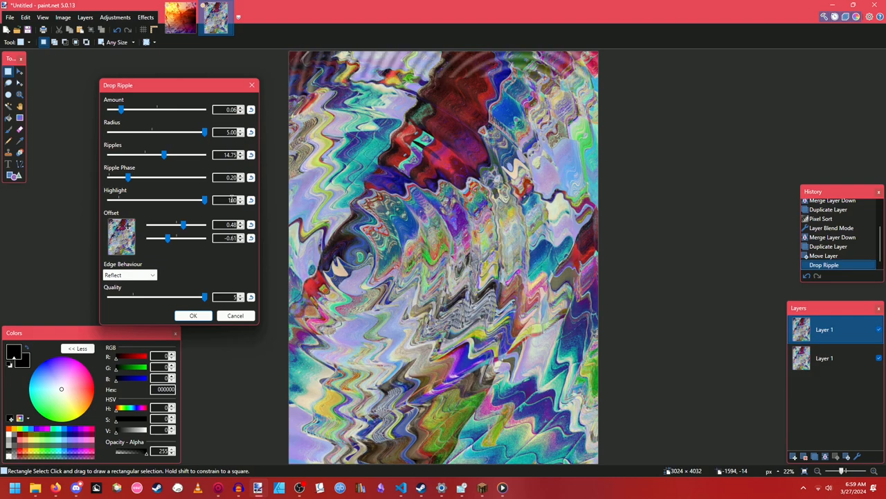
drag(204, 200, 151, 199)
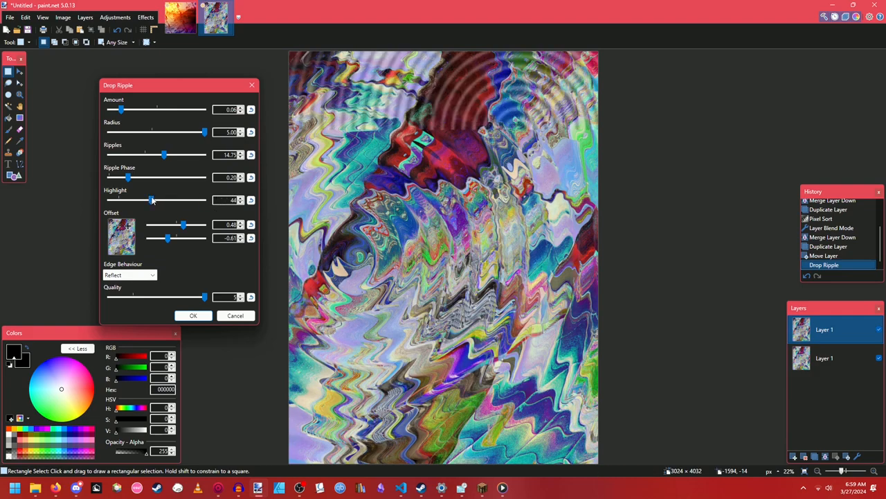
drag(151, 199, 111, 199)
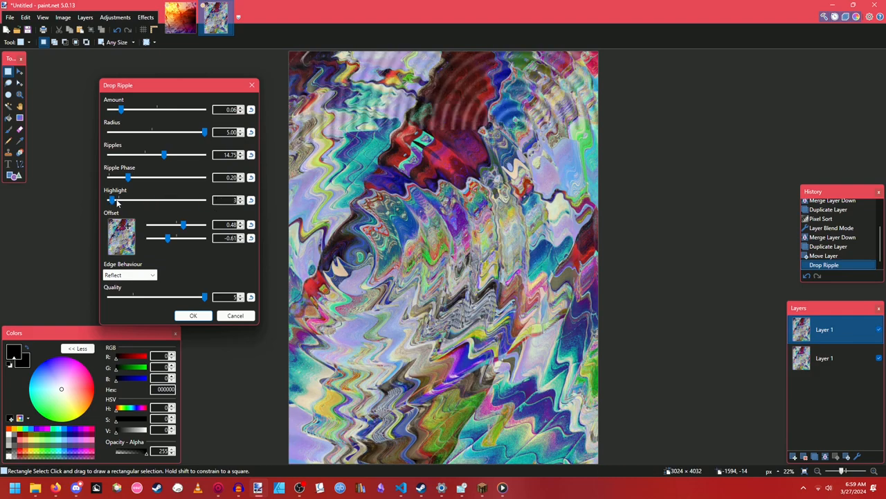
drag(111, 200, 122, 199)
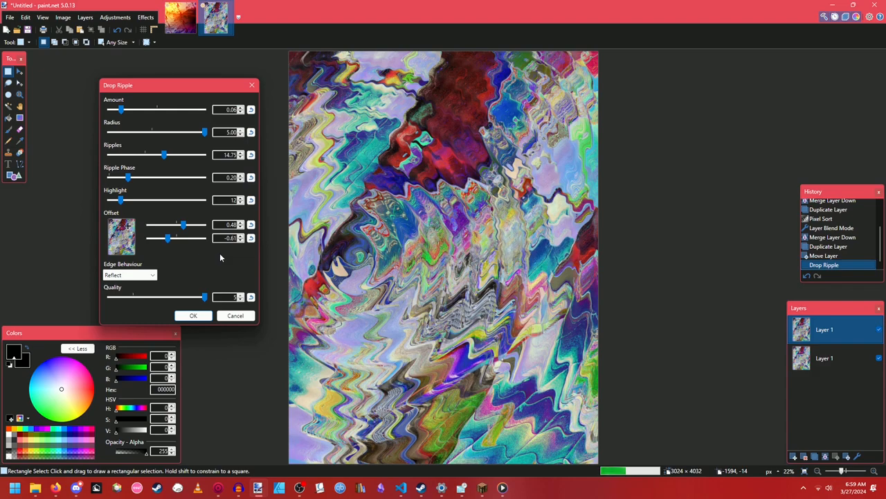
drag(121, 109, 141, 109)
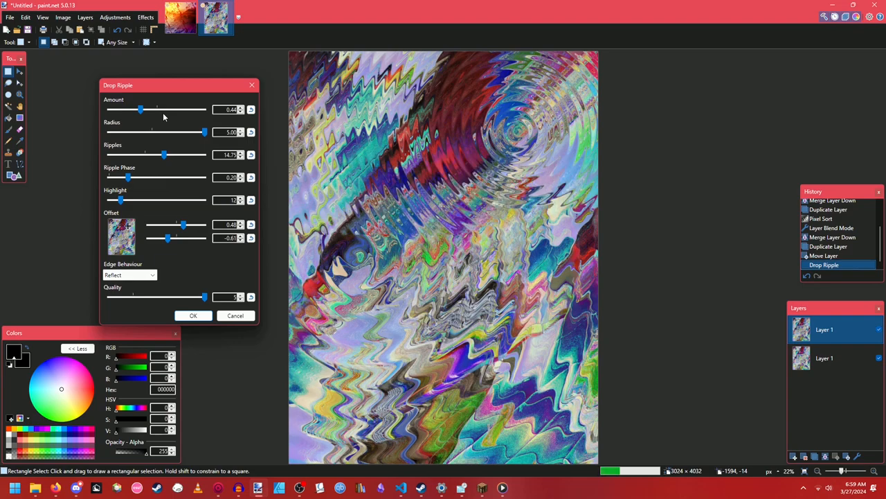
drag(141, 109, 132, 109)
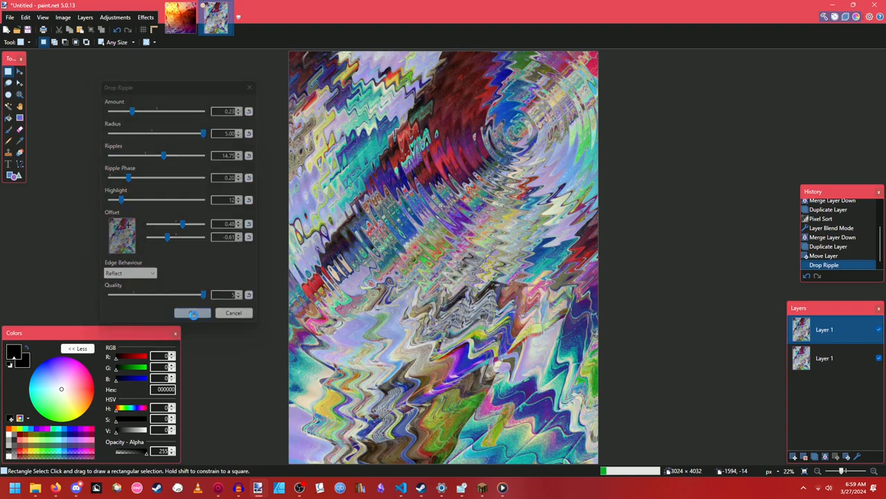
click(193, 313)
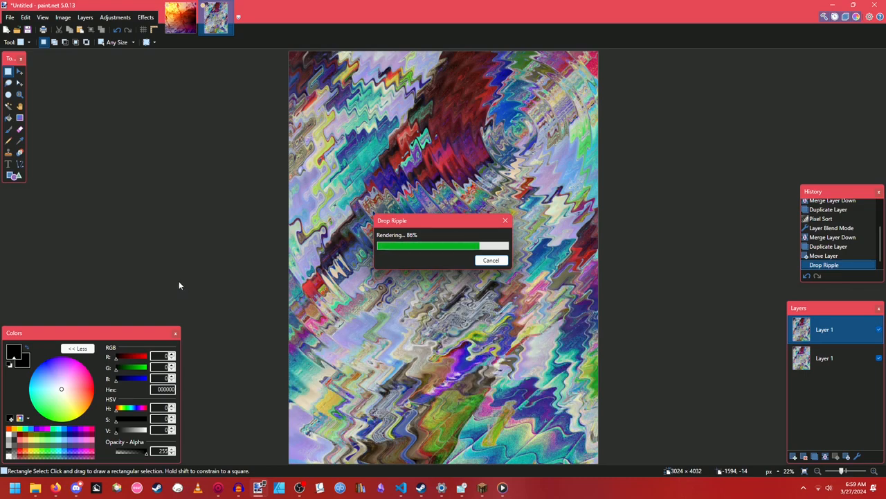
click(146, 17)
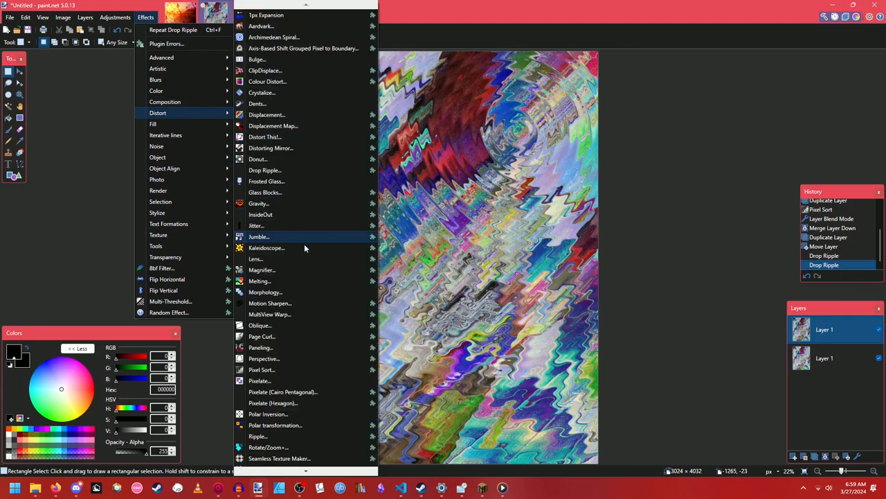
mouse_move(261, 368)
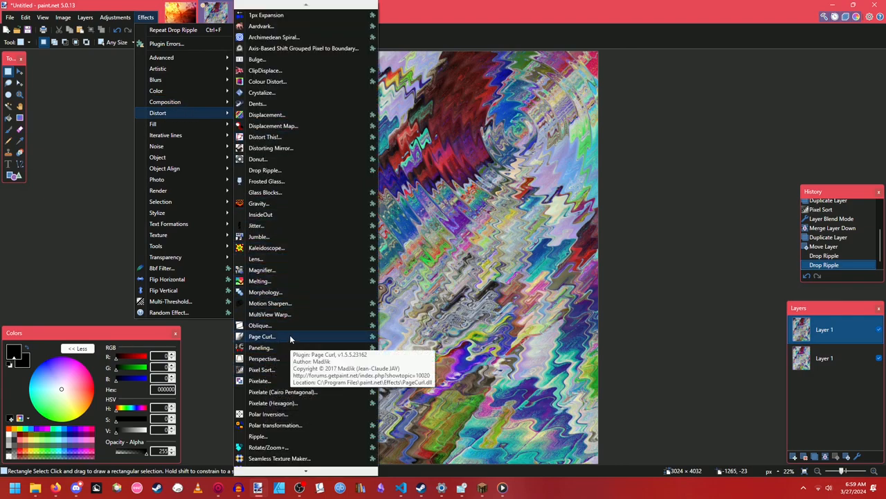
click(269, 446)
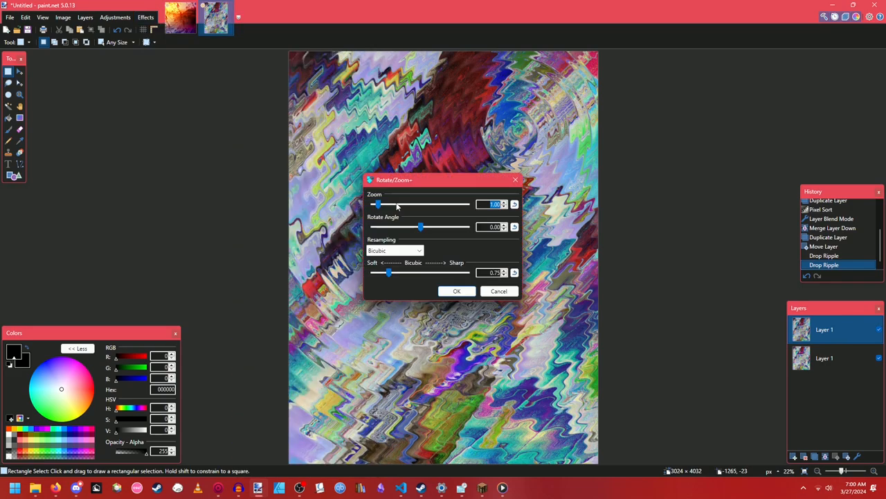
drag(379, 204, 395, 203)
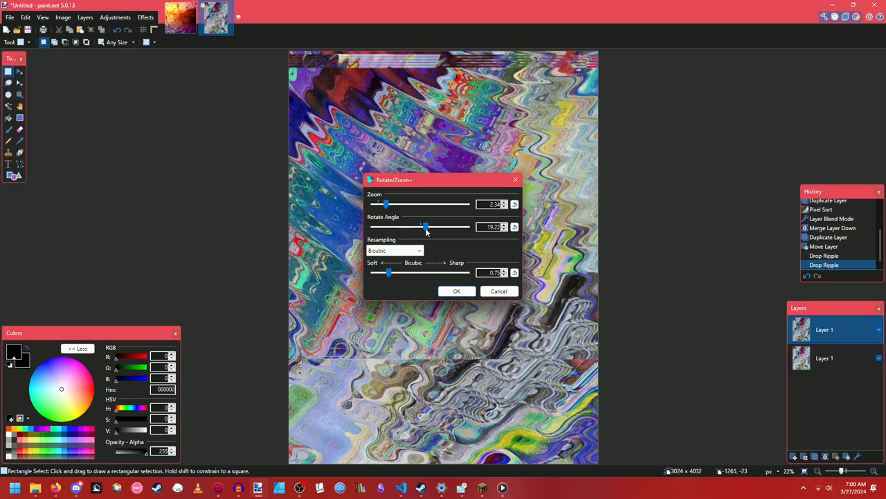
drag(387, 272, 468, 272)
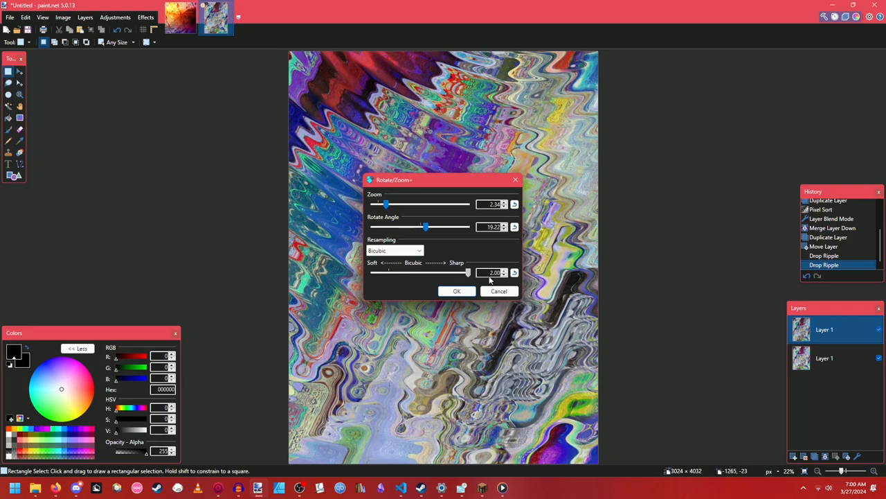
drag(387, 203, 380, 204)
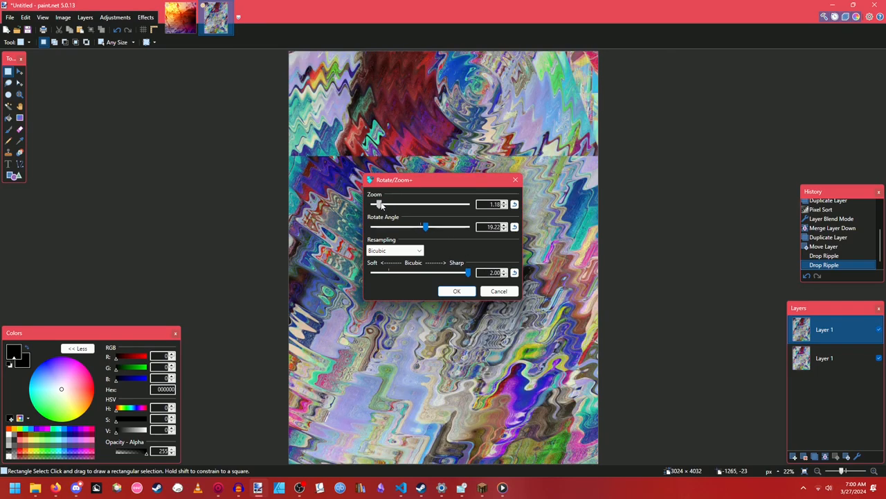
drag(379, 203, 395, 204)
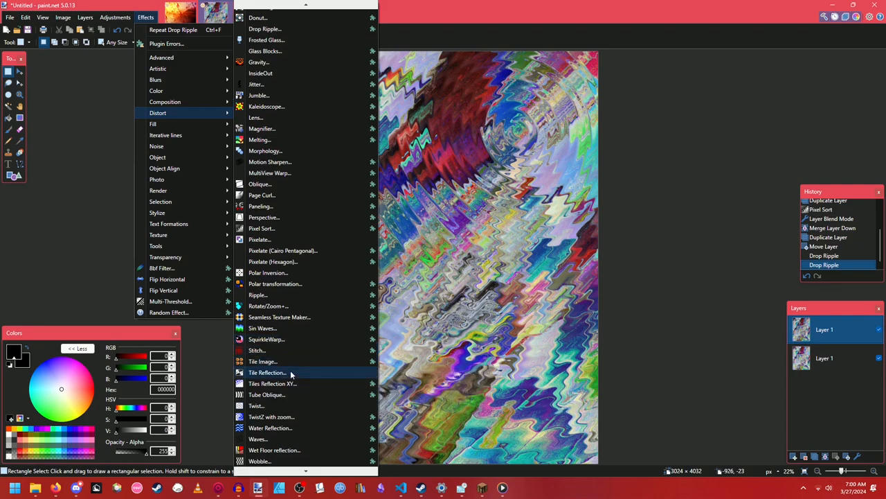
click(267, 372)
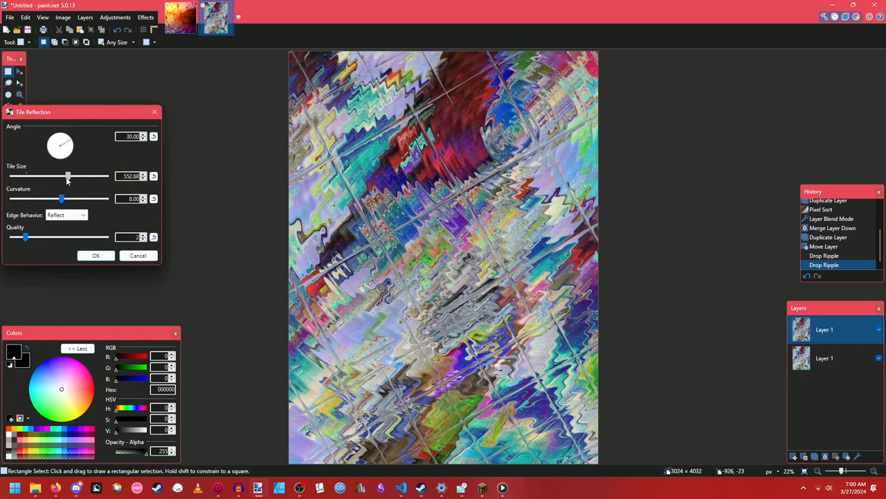
drag(62, 200, 86, 200)
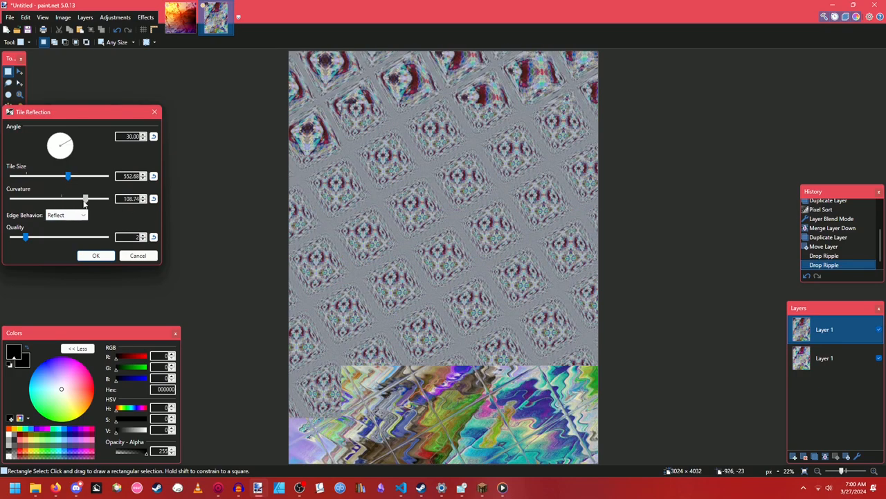
drag(86, 199, 72, 200)
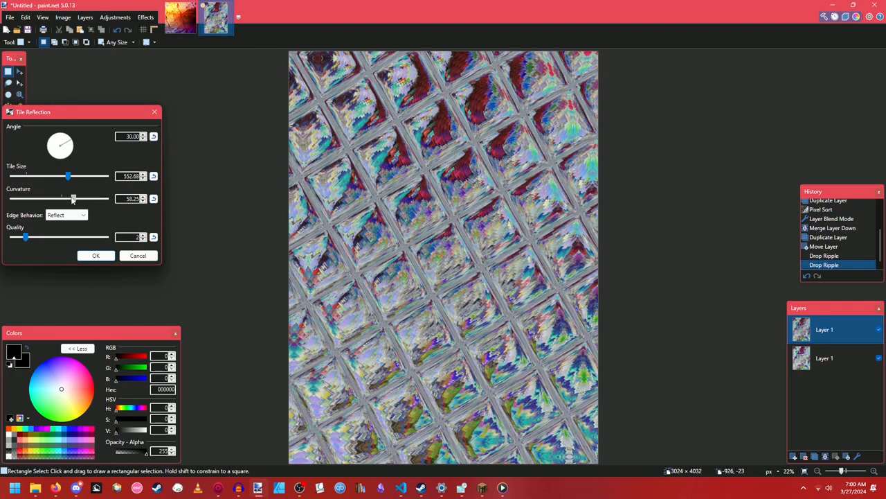
drag(74, 200, 72, 199)
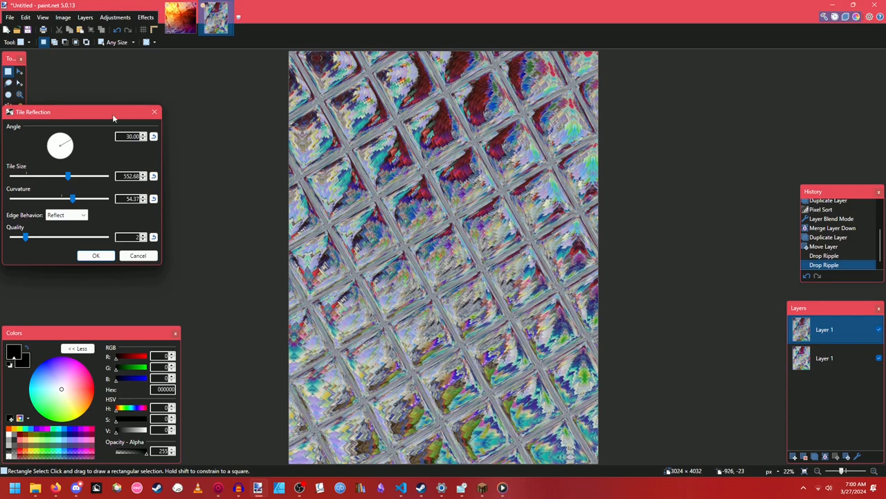
drag(63, 135, 72, 152)
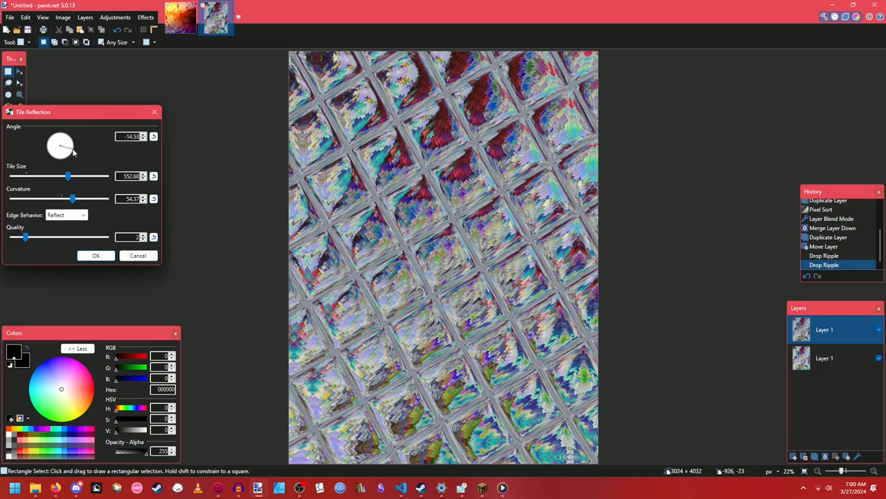
drag(72, 151, 66, 141)
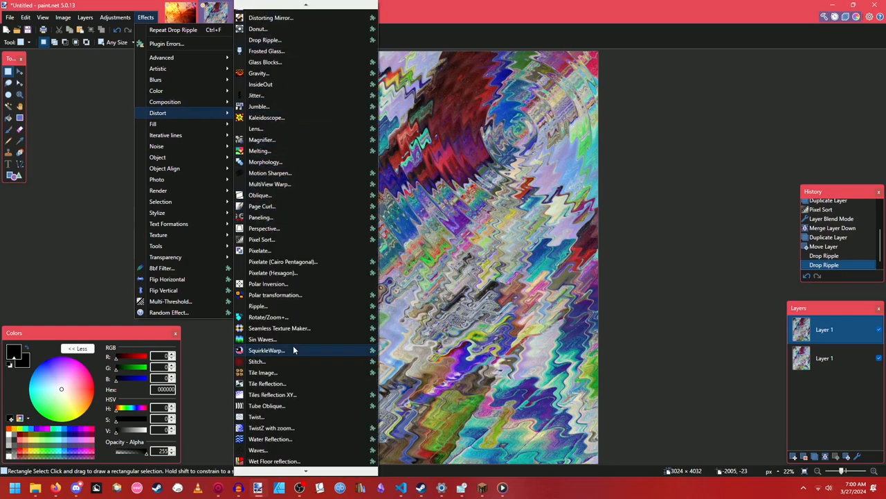
click(262, 205)
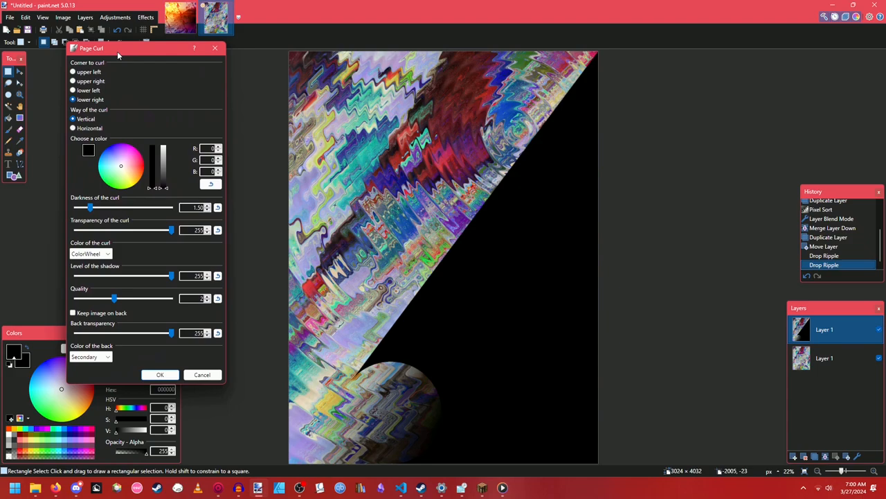
click(90, 253)
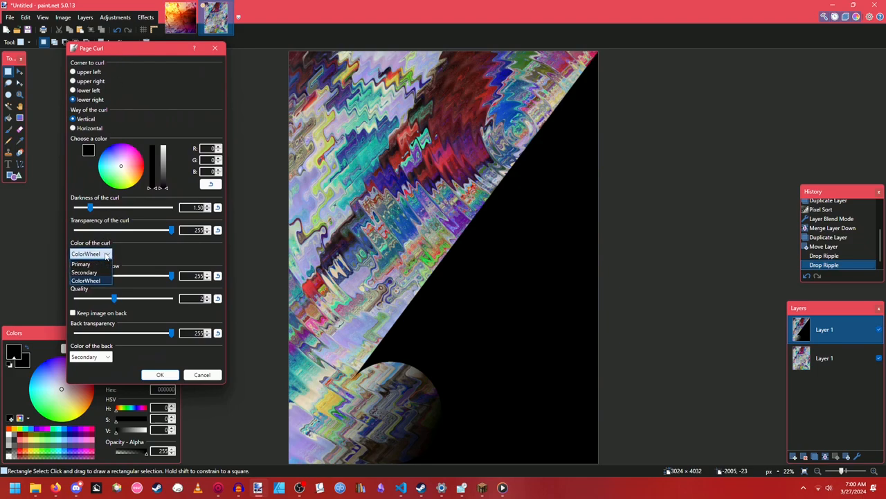
click(146, 16)
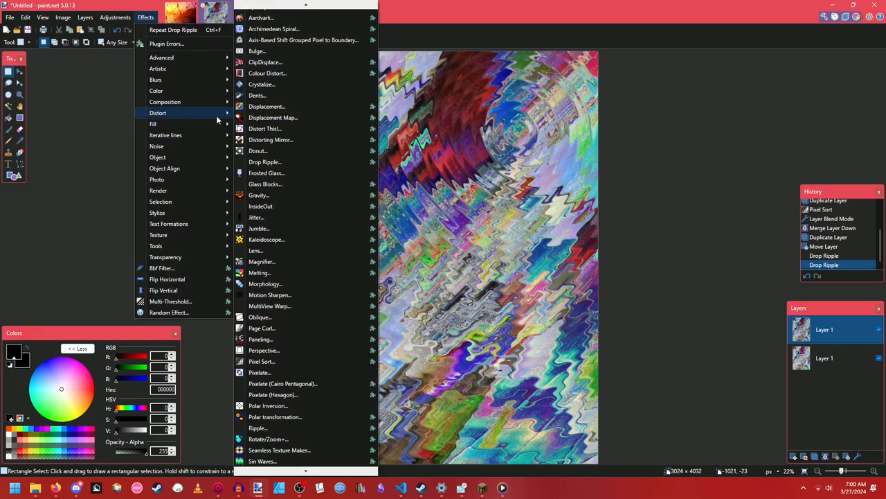
mouse_move(255, 249)
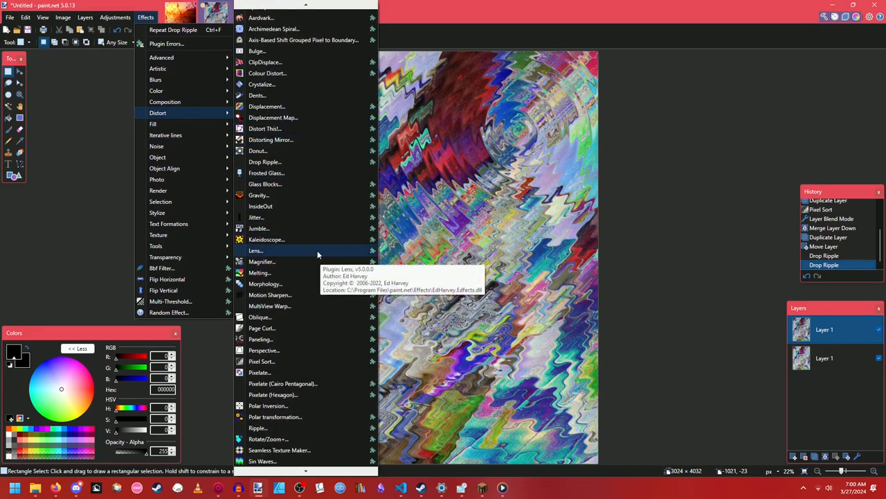
mouse_move(257, 216)
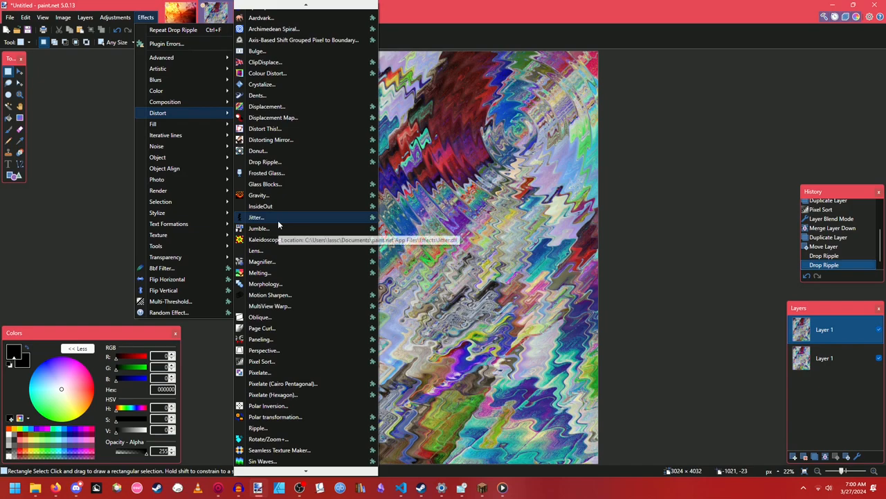
Step: Start a Jitter distortion and settle on a moderate maximum distance for the streaks
click(257, 216)
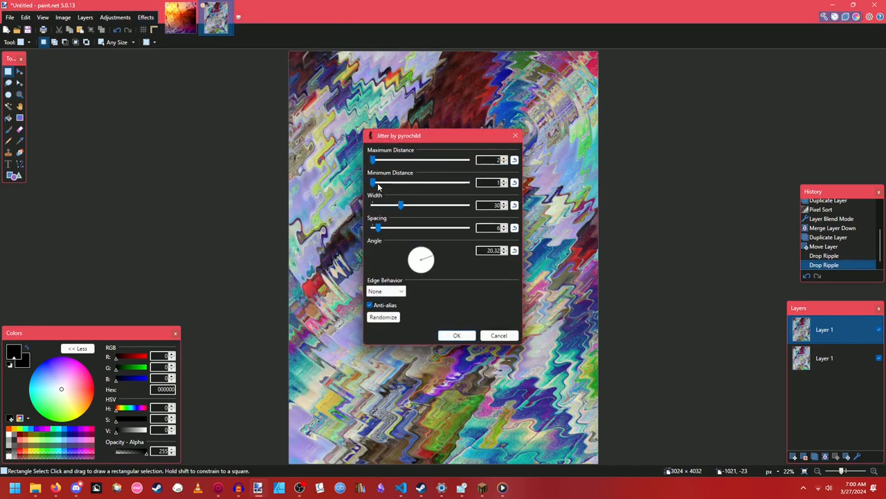
drag(374, 161, 410, 161)
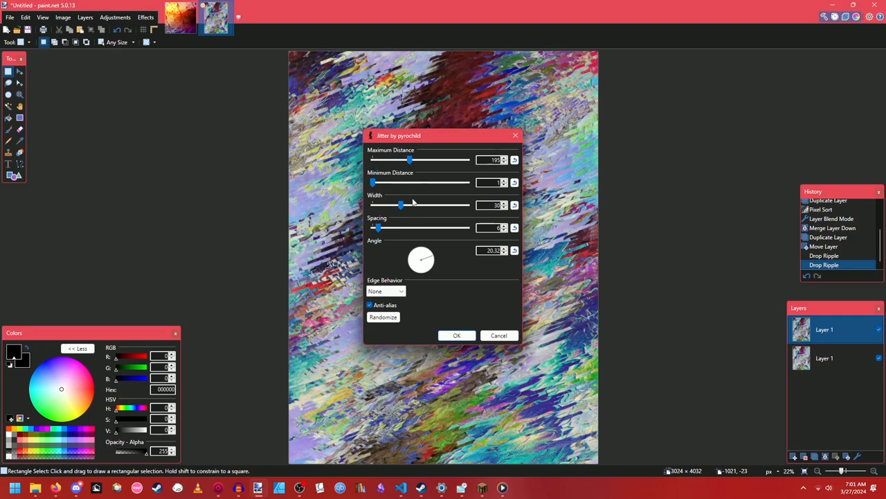
drag(373, 183, 385, 182)
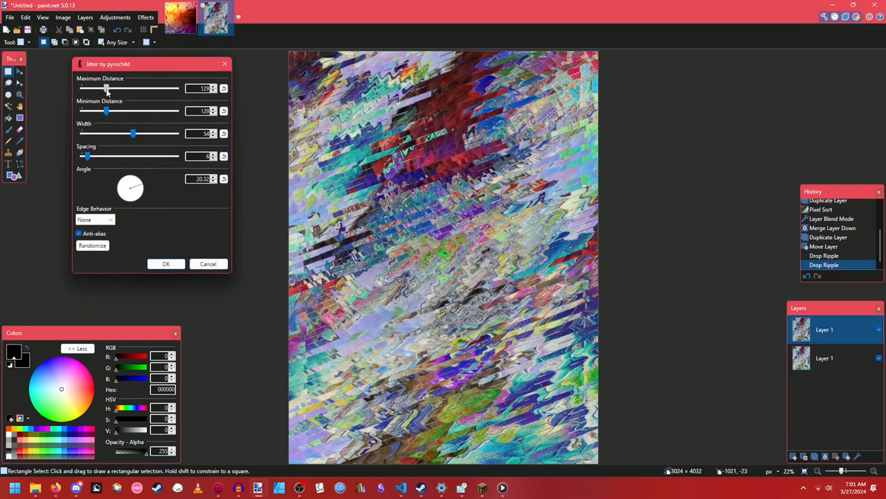
drag(106, 111, 92, 111)
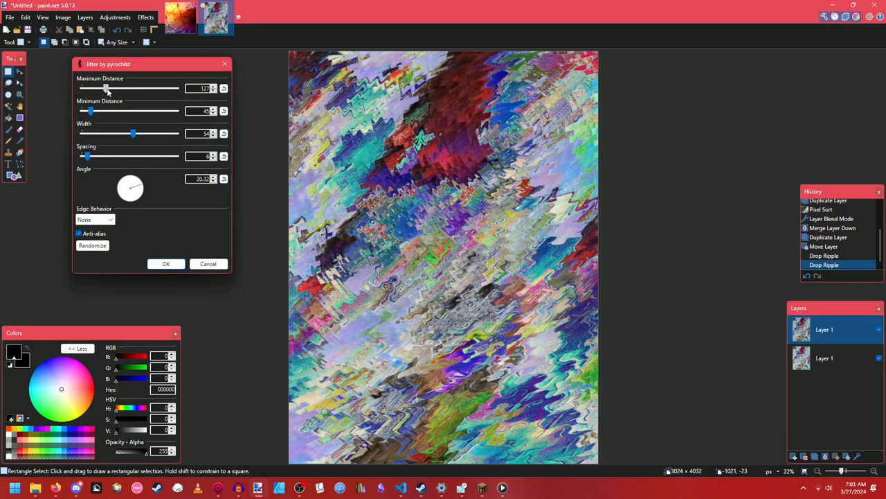
drag(108, 88, 88, 88)
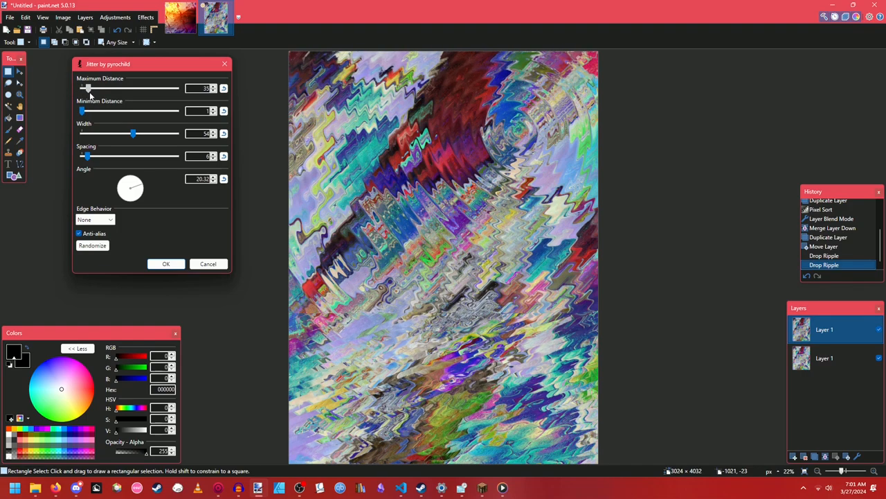
drag(86, 89, 92, 89)
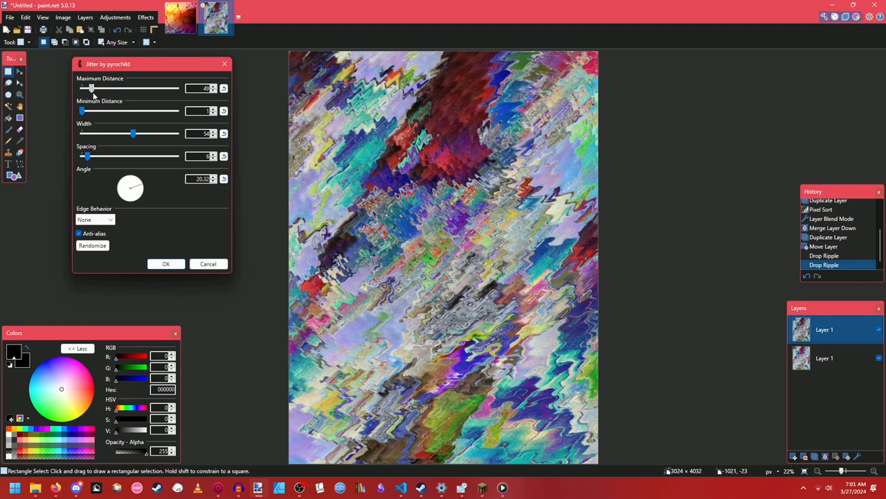
Step: Narrow the jitter streak width, widen the spacing slightly, and apply it to the layer
drag(133, 133, 178, 133)
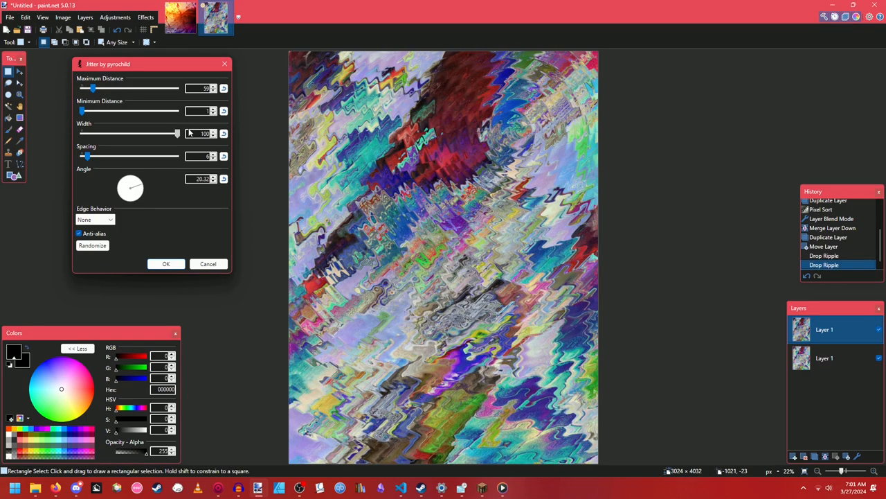
drag(177, 133, 97, 133)
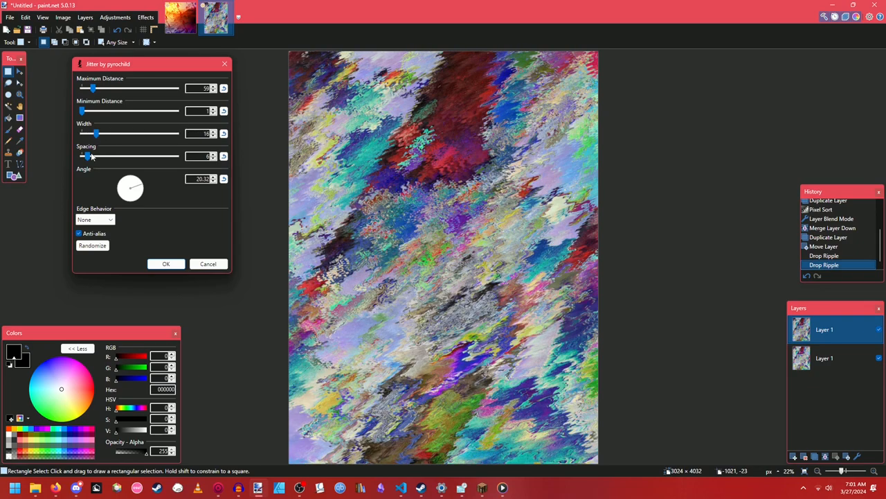
drag(88, 155, 130, 155)
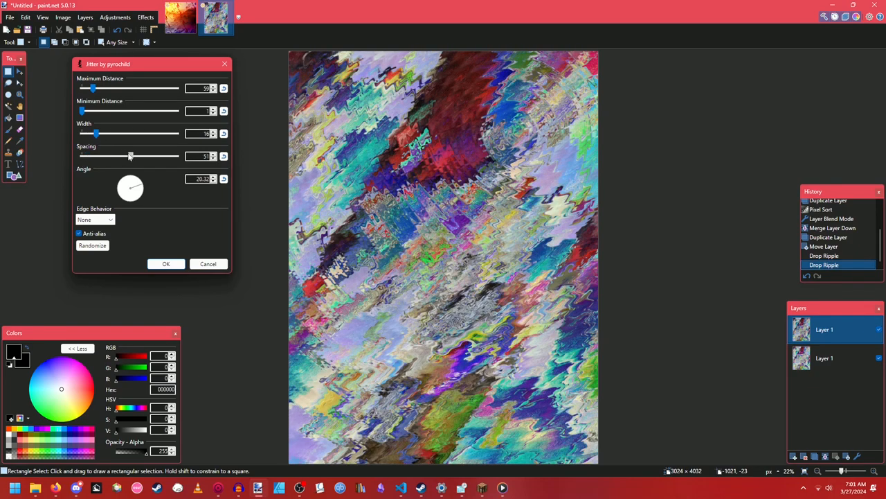
drag(130, 155, 128, 155)
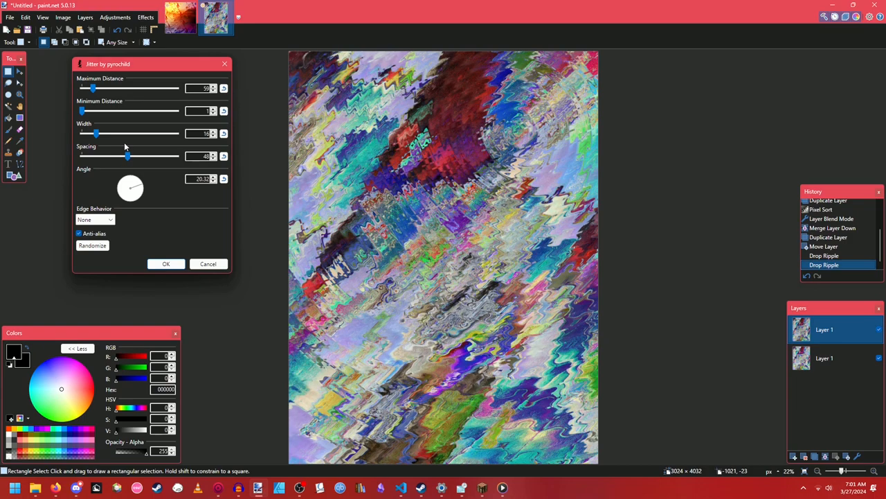
drag(97, 133, 111, 133)
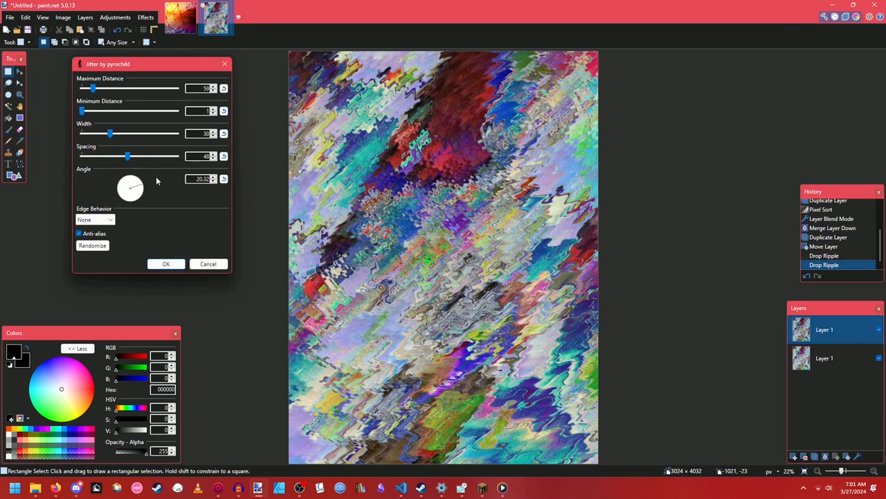
click(167, 263)
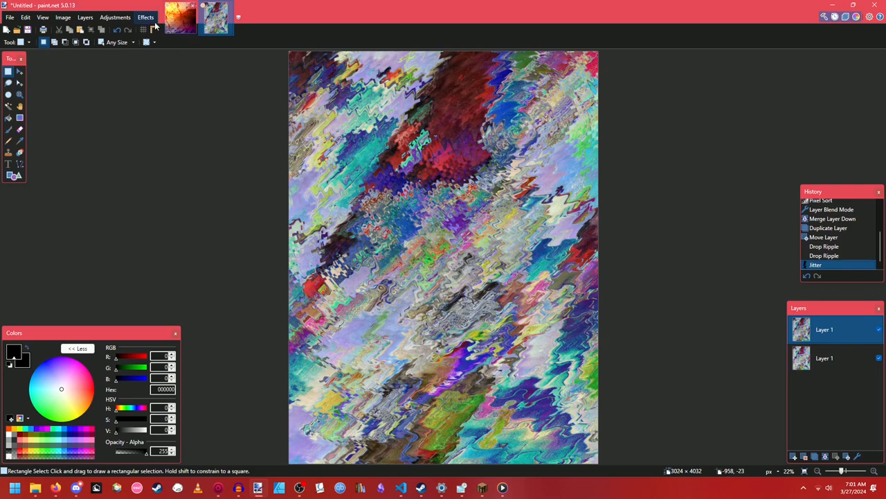
Step: Make the top layer black and white with slightly raised brightness and contrast
click(145, 17)
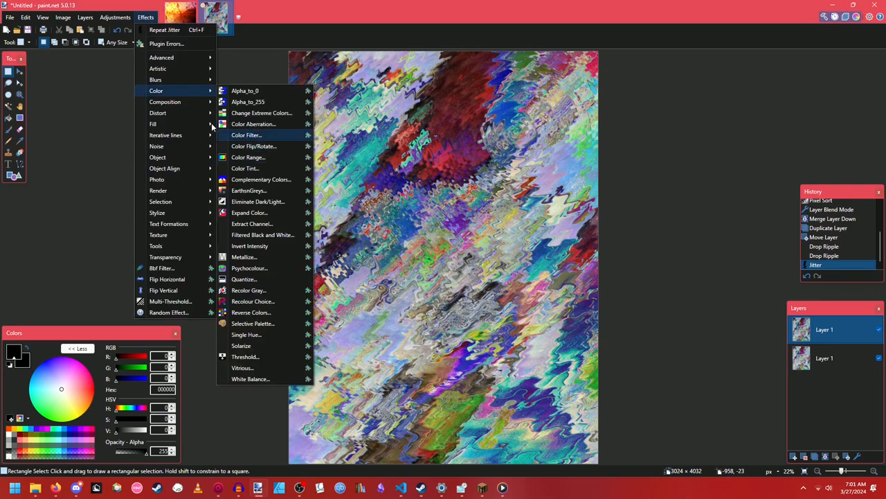
mouse_move(288, 141)
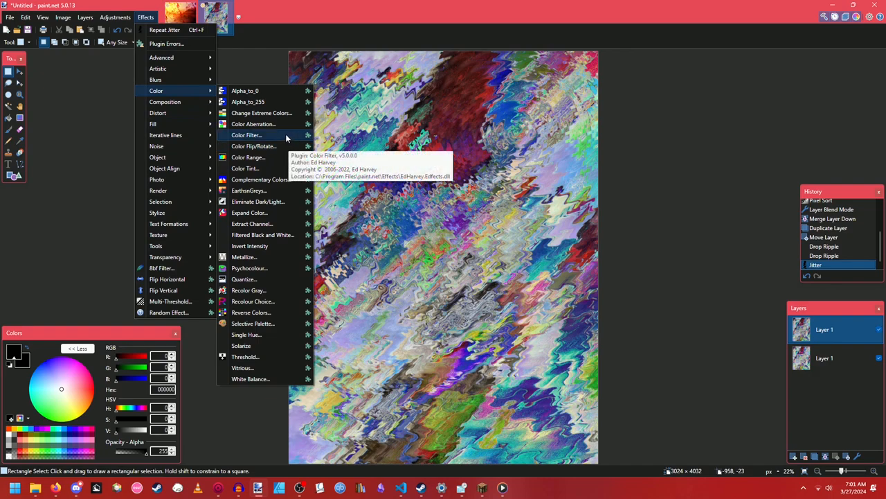
click(117, 16)
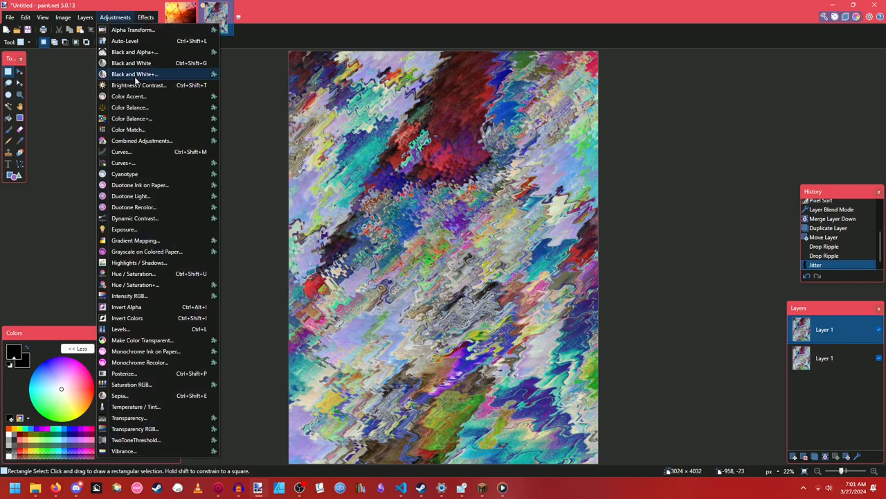
click(130, 64)
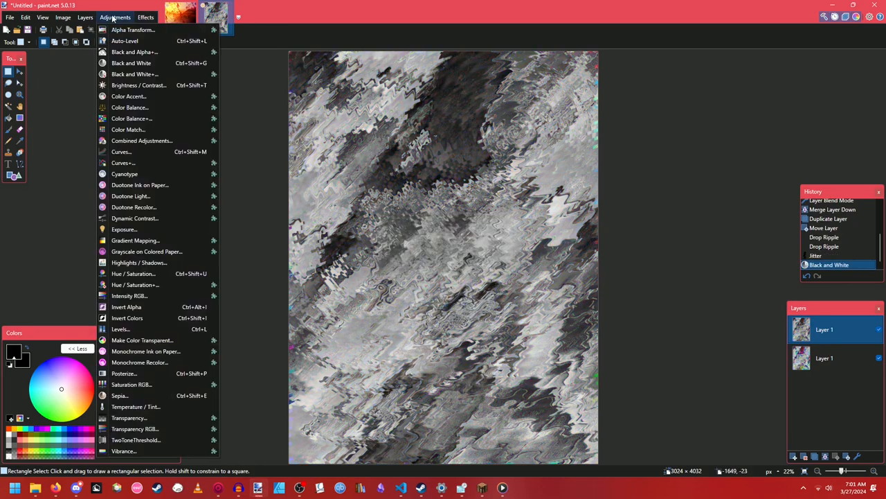
click(139, 84)
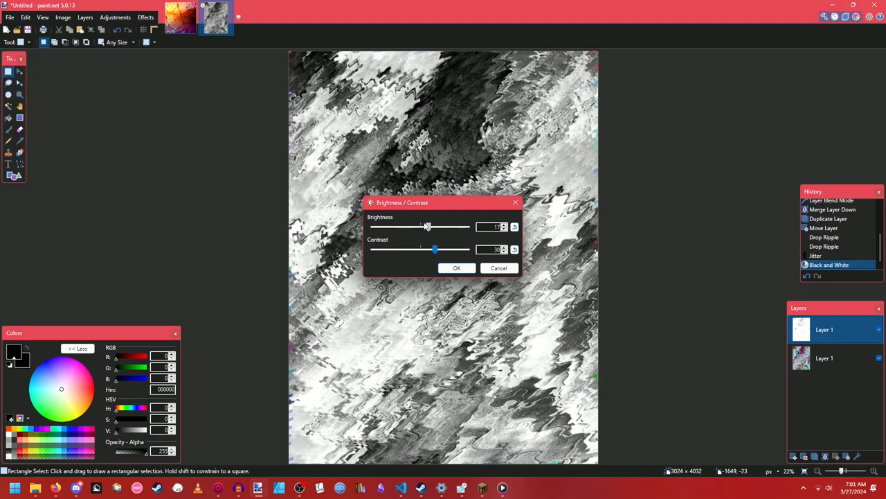
drag(428, 227, 432, 227)
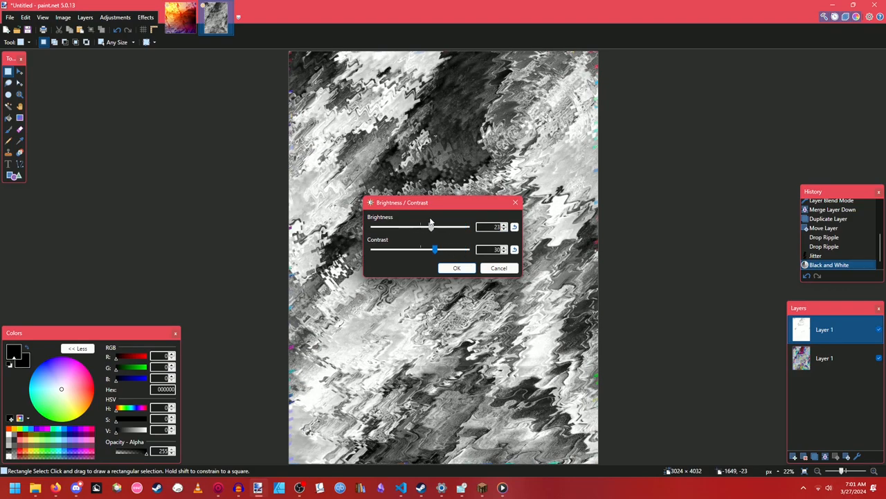
drag(431, 227, 433, 227)
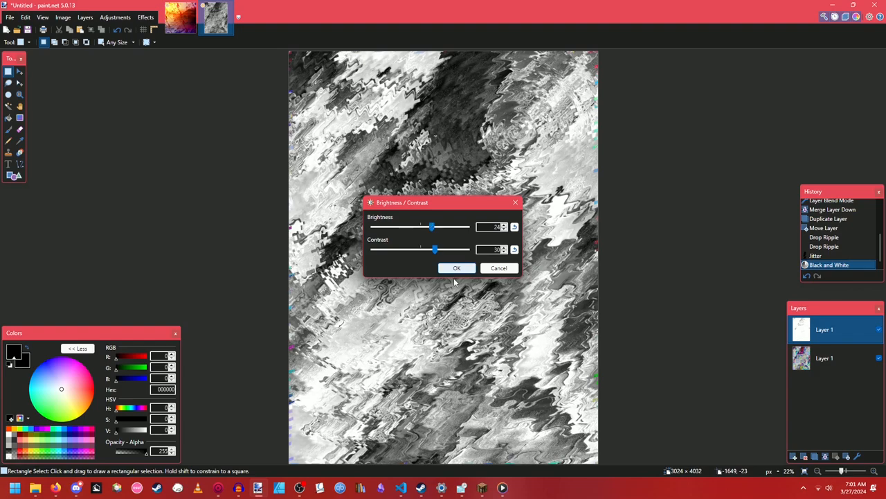
click(458, 269)
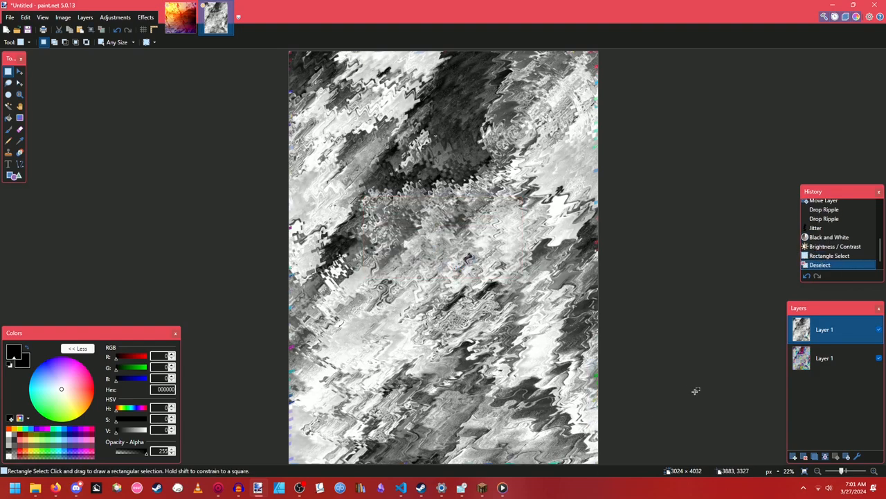
Step: Delete the extra grayscale layer, leaving the colourful jittered canvas
click(803, 456)
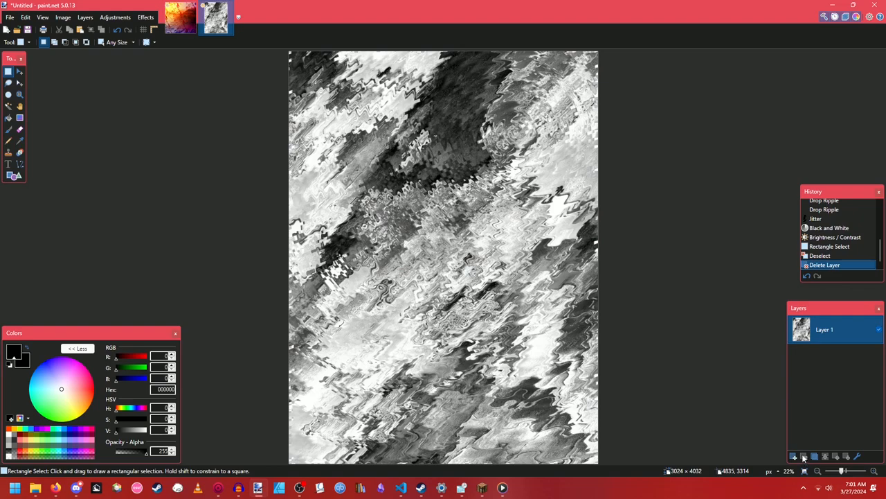
click(118, 29)
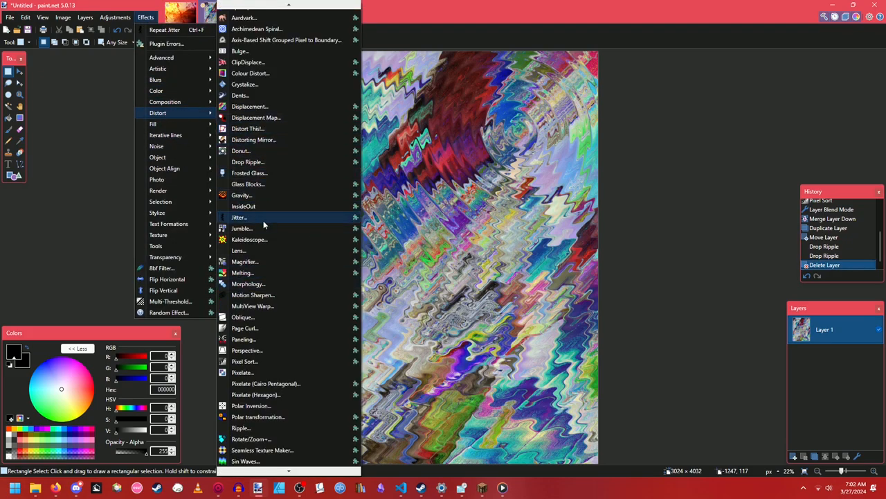
Step: Apply another Jitter pass with edge behaviour set to Reflect
click(238, 216)
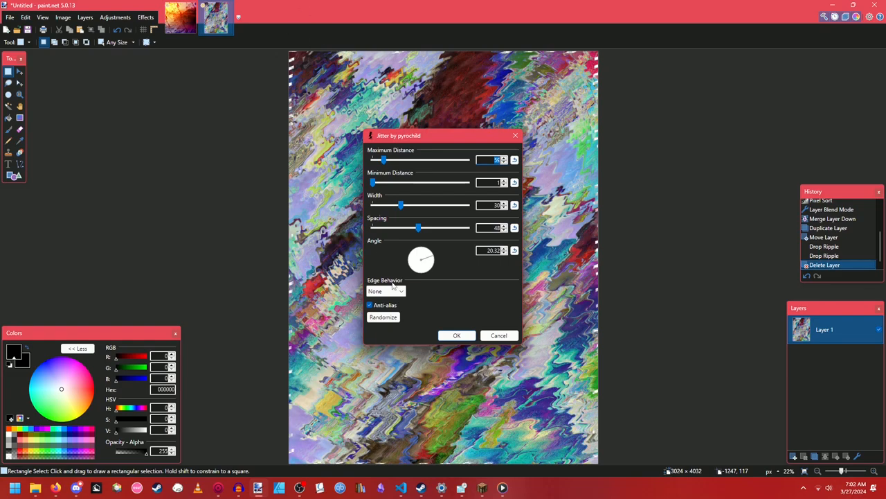
click(385, 291)
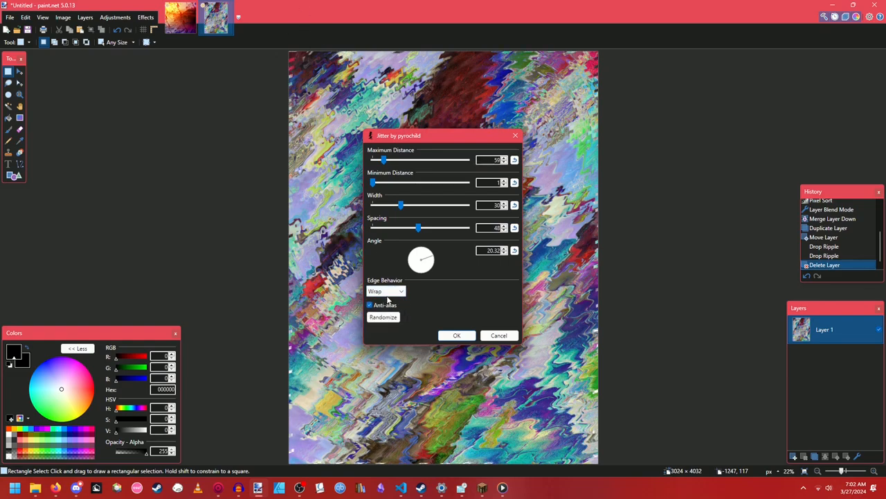
click(385, 291)
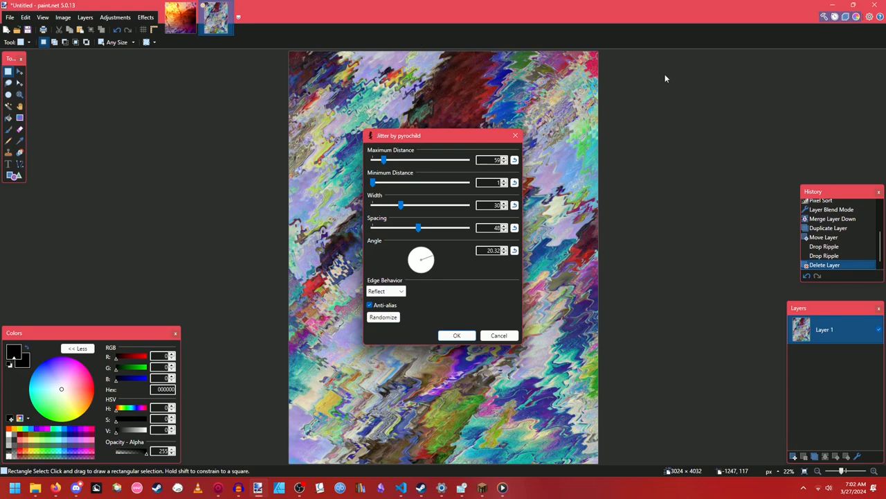
click(457, 335)
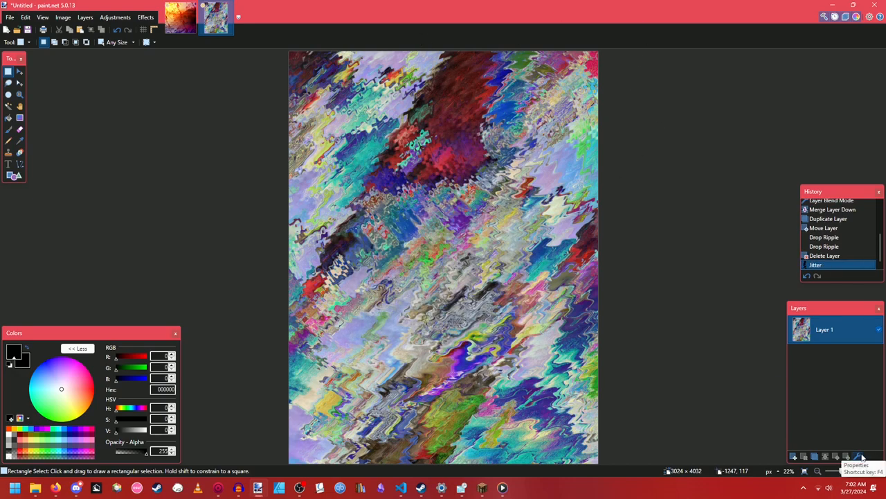
click(145, 17)
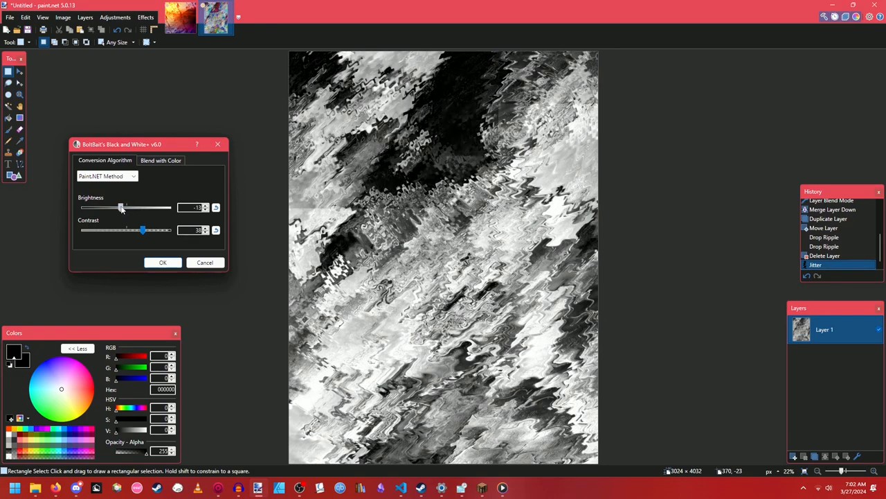
Step: Apply a Black and White+ conversion with raised brightness and the contrast left moderate
drag(124, 208, 137, 208)
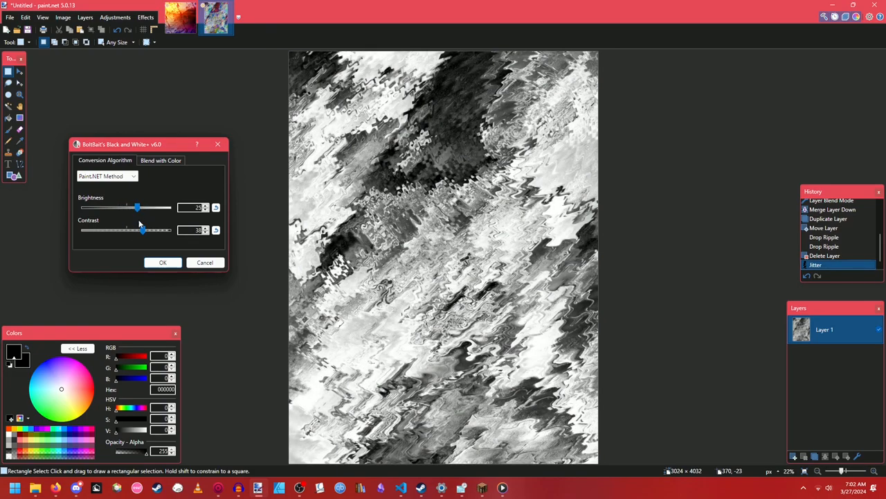
drag(142, 230, 151, 230)
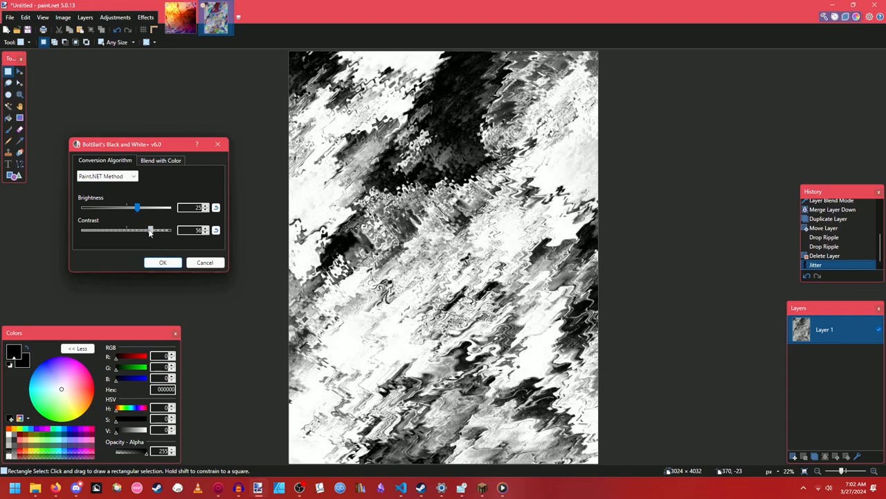
drag(151, 230, 141, 230)
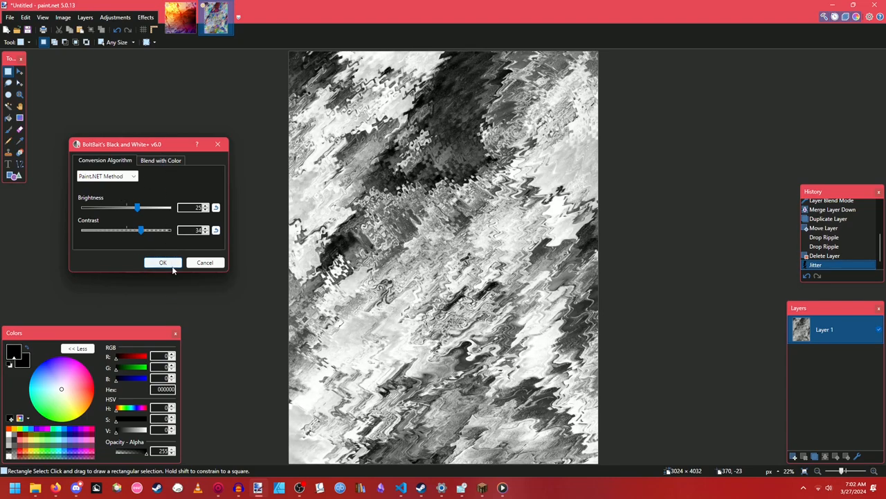
click(163, 262)
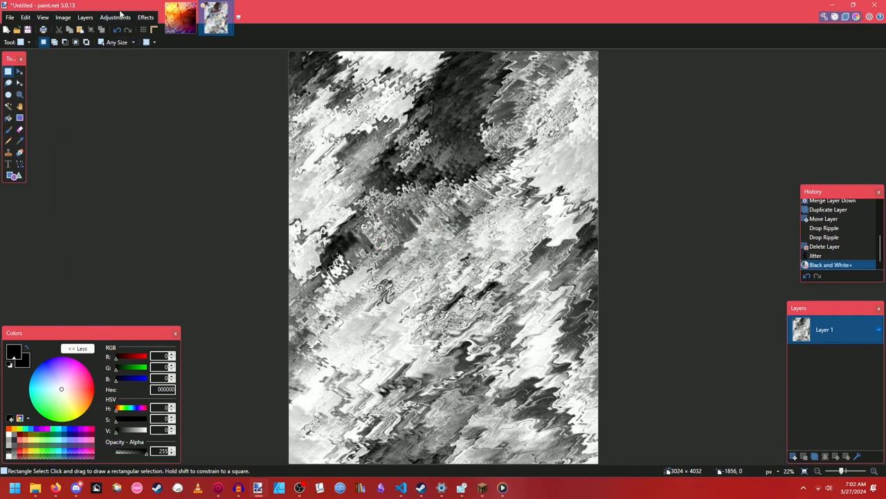
click(115, 17)
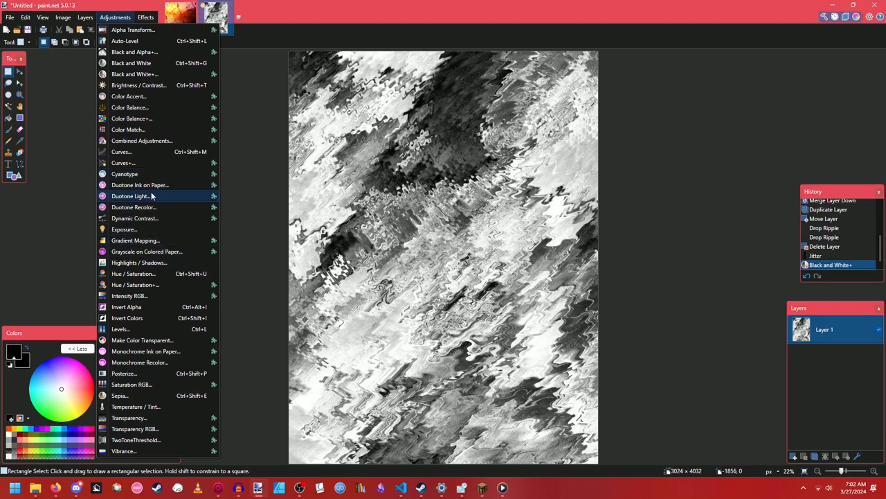
click(130, 197)
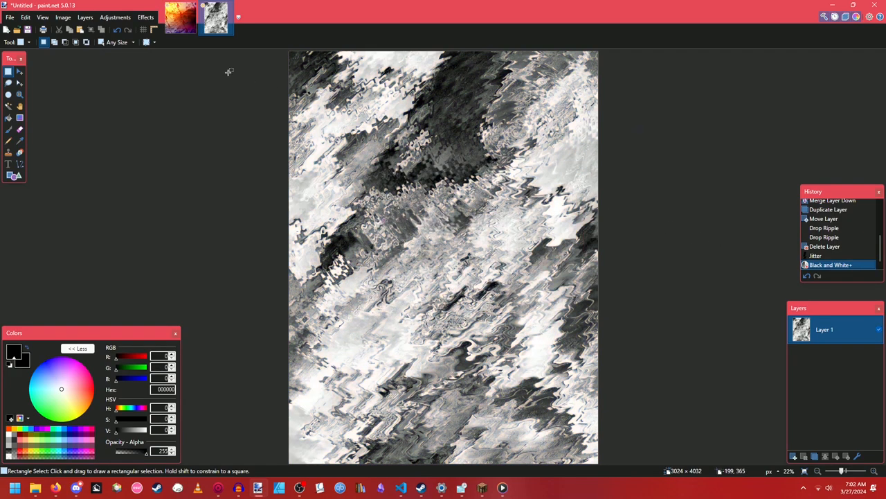
Step: Preview a yellow-and-blue gradient map, rebalancing its stops and browsing the source channels
click(115, 16)
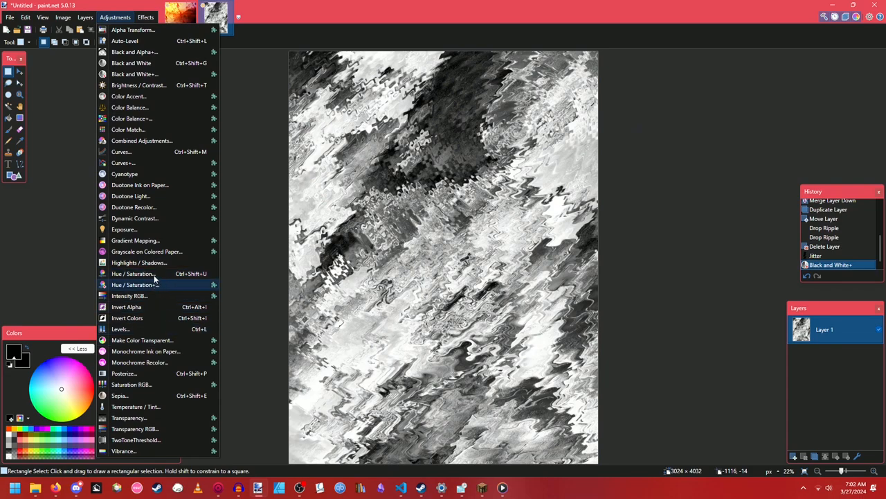
click(136, 241)
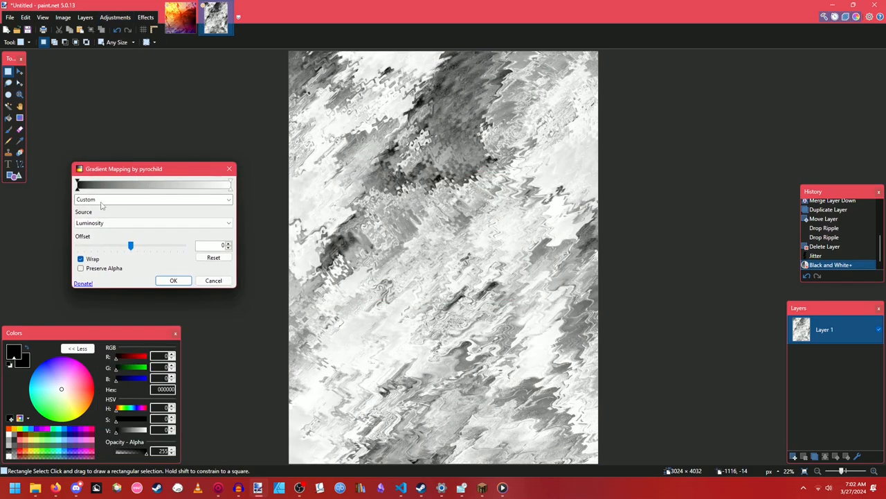
click(153, 184)
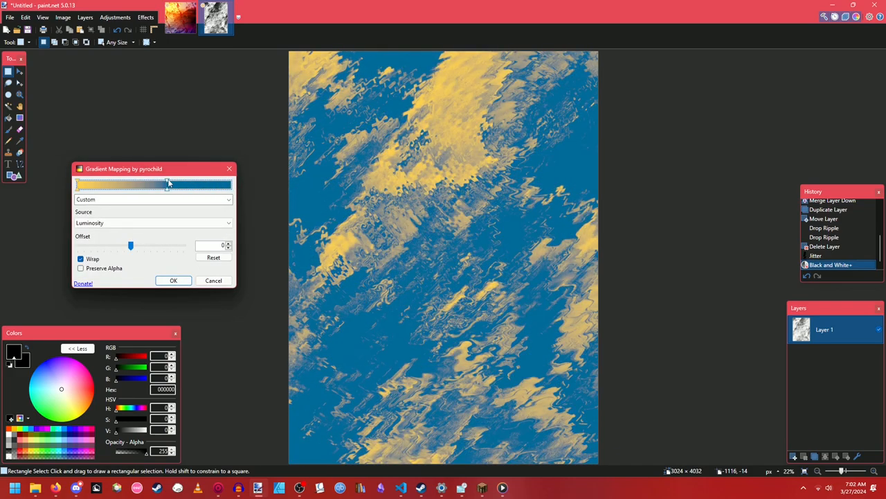
drag(166, 185, 191, 186)
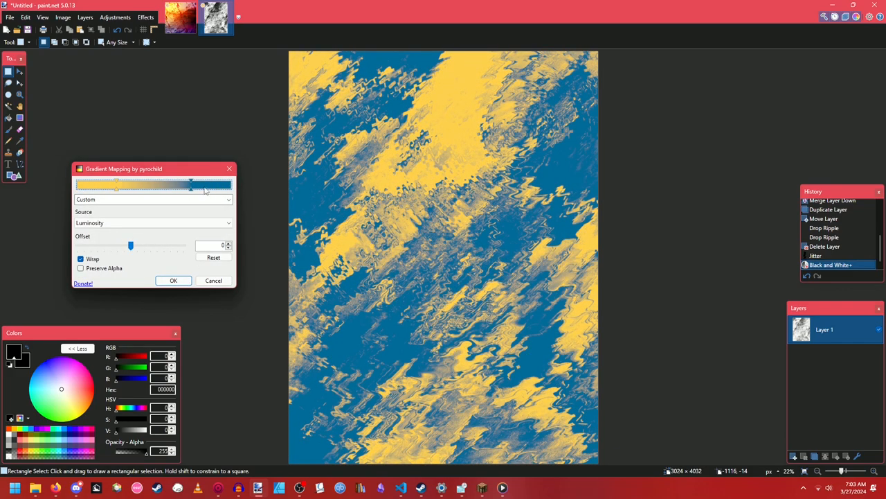
drag(191, 186, 213, 186)
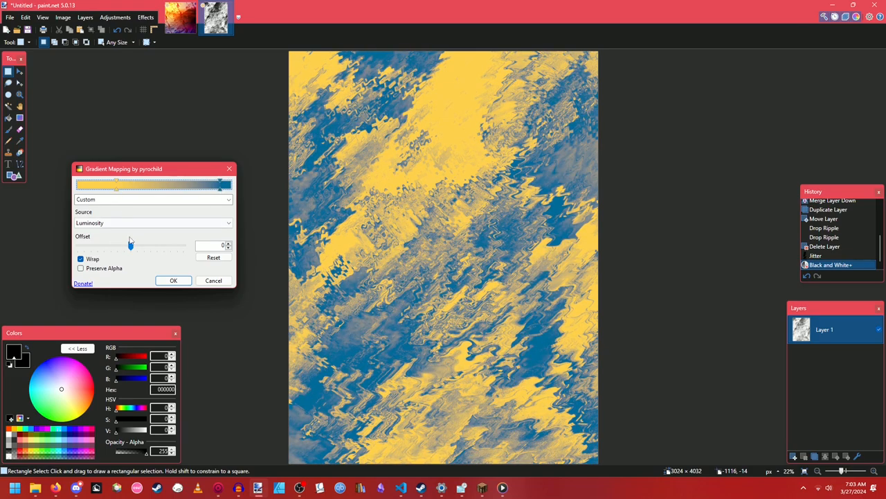
click(153, 222)
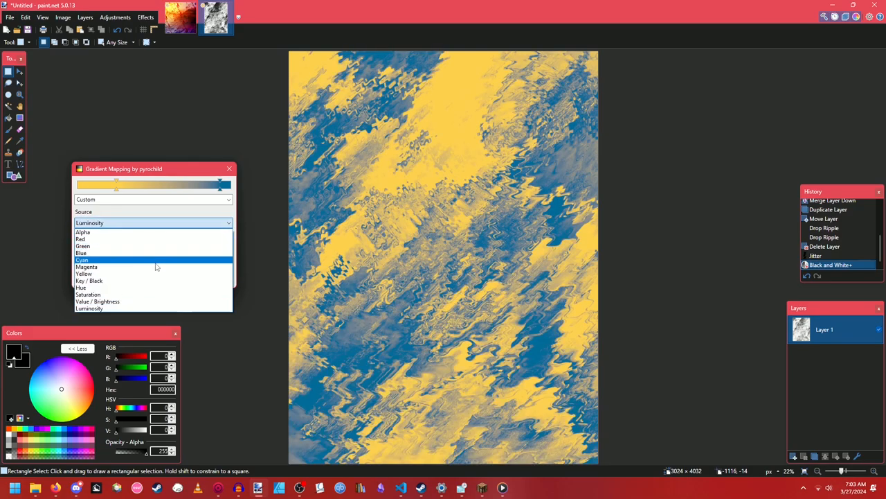
click(88, 280)
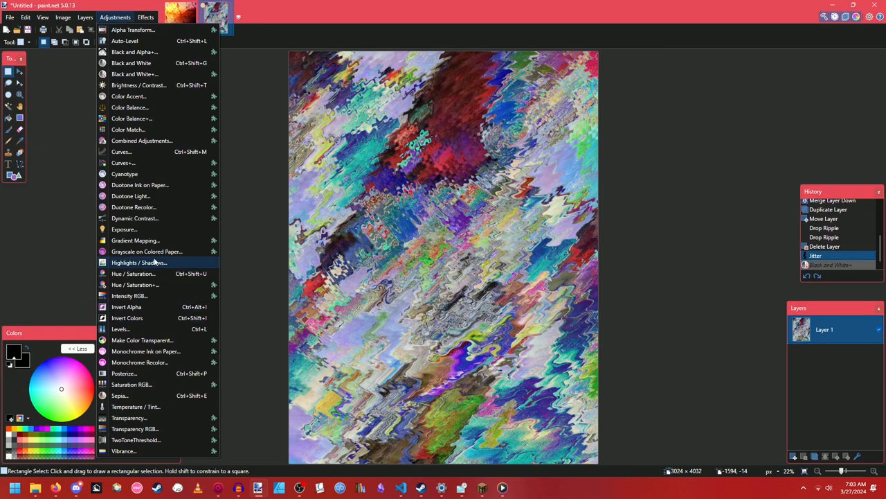
Step: Reopen Gradient Mapping with saturation as source and shift the gradient's colour balance
click(133, 241)
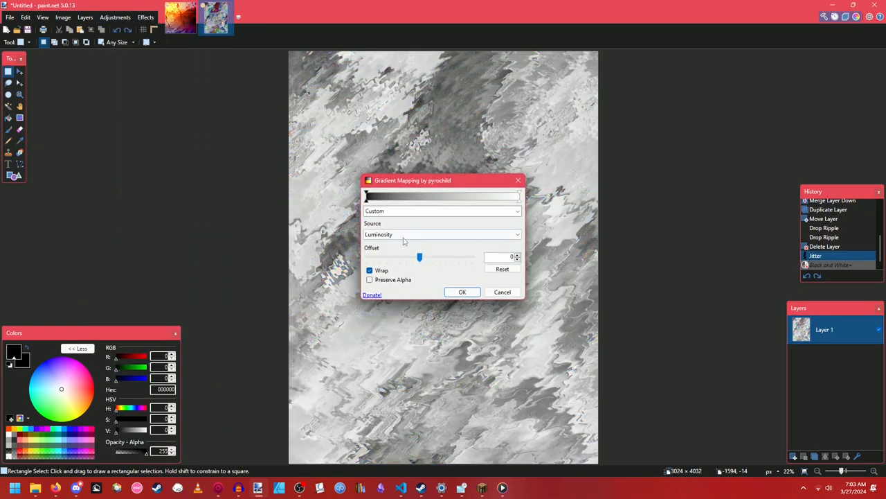
click(443, 234)
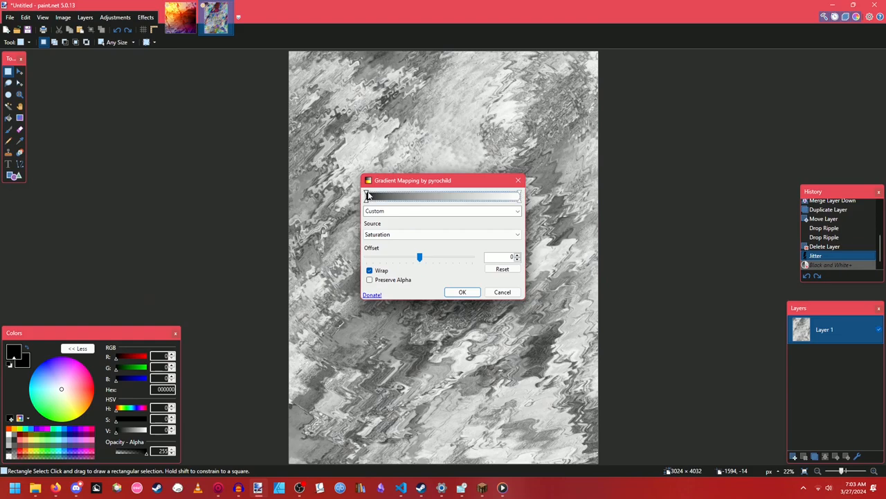
click(372, 194)
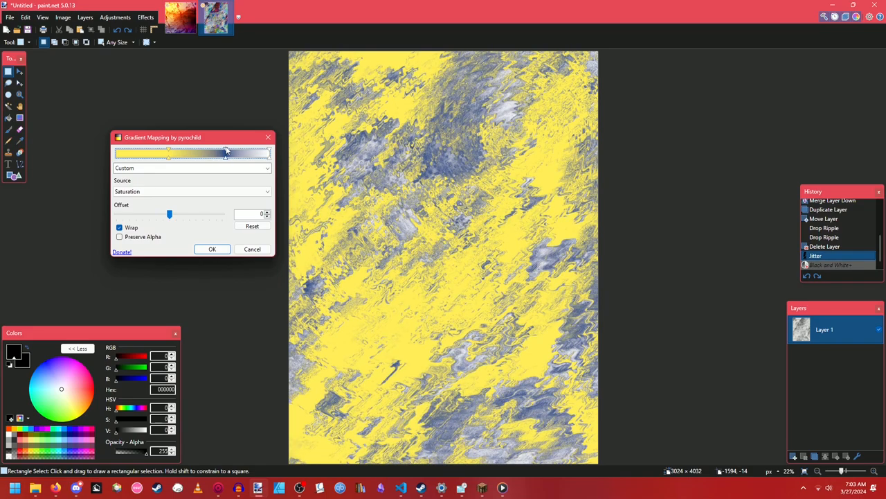
drag(224, 153, 205, 152)
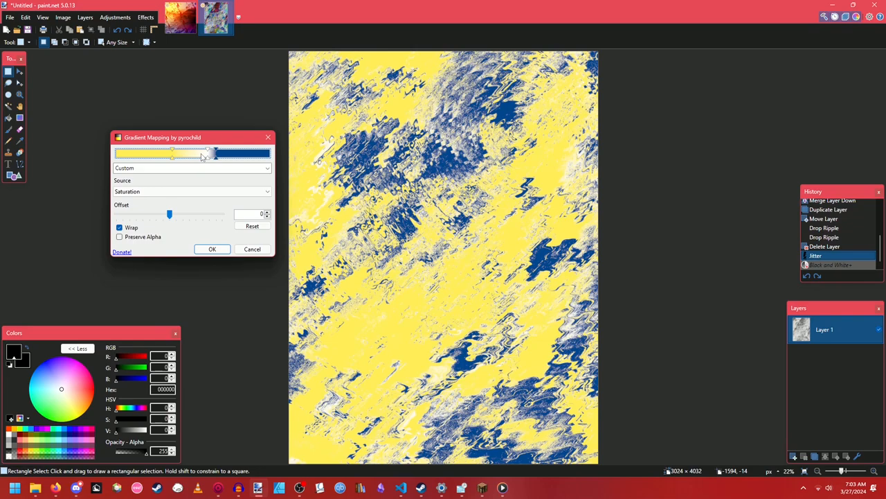
Step: Edit the custom gradient's colour stops for yellow with dark blue and apply the mapping
right_click(201, 155)
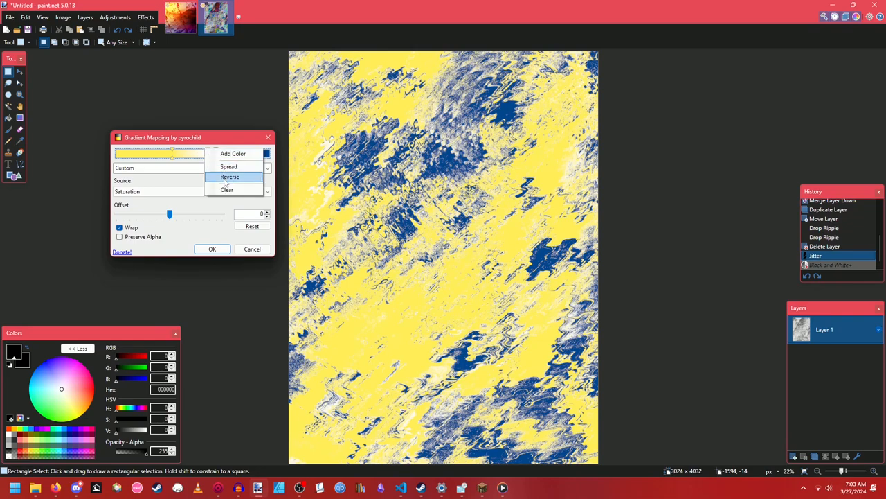
click(227, 188)
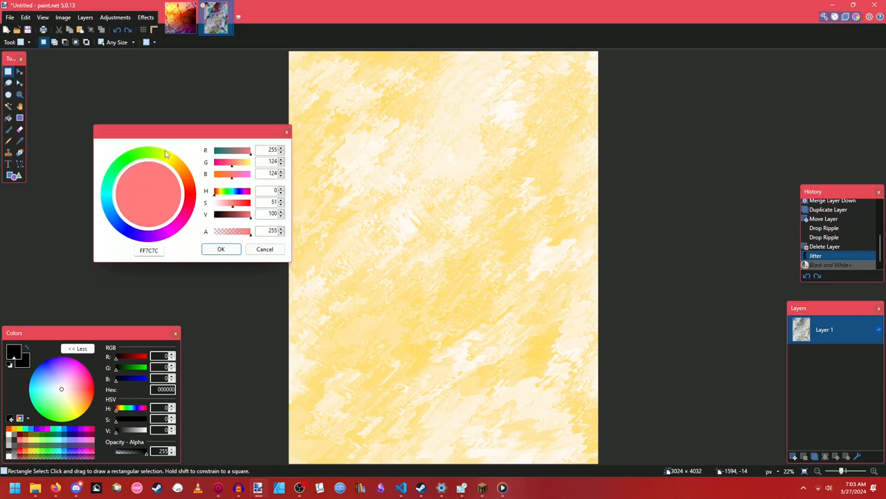
click(144, 178)
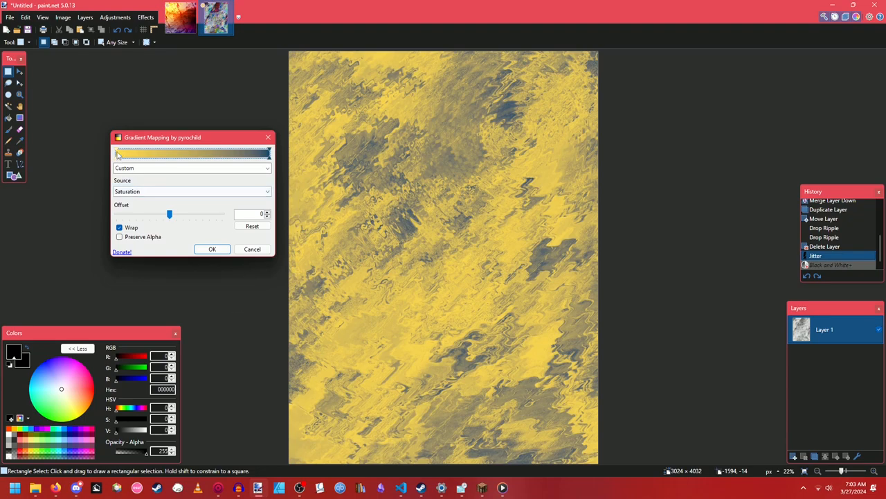
drag(118, 152, 211, 152)
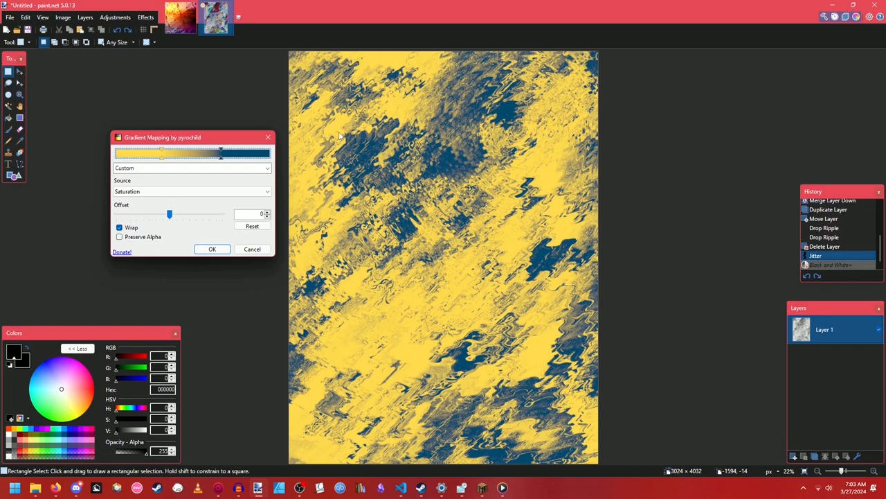
mouse_move(225, 236)
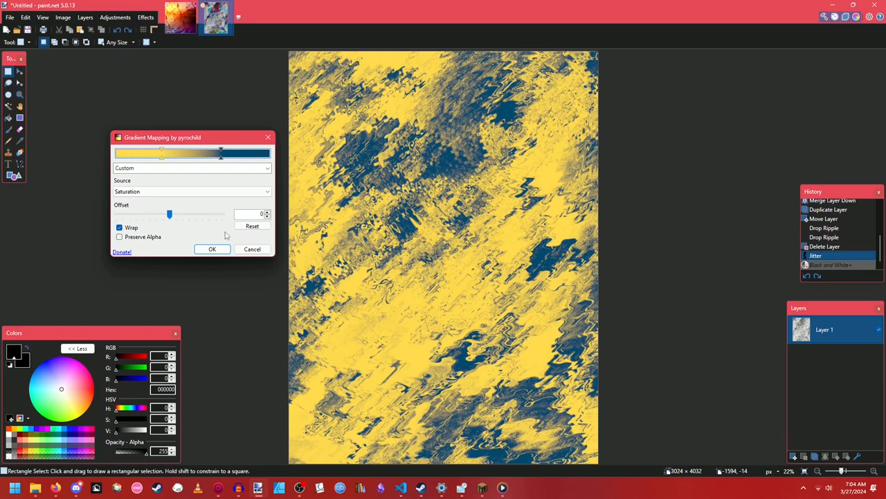
click(214, 249)
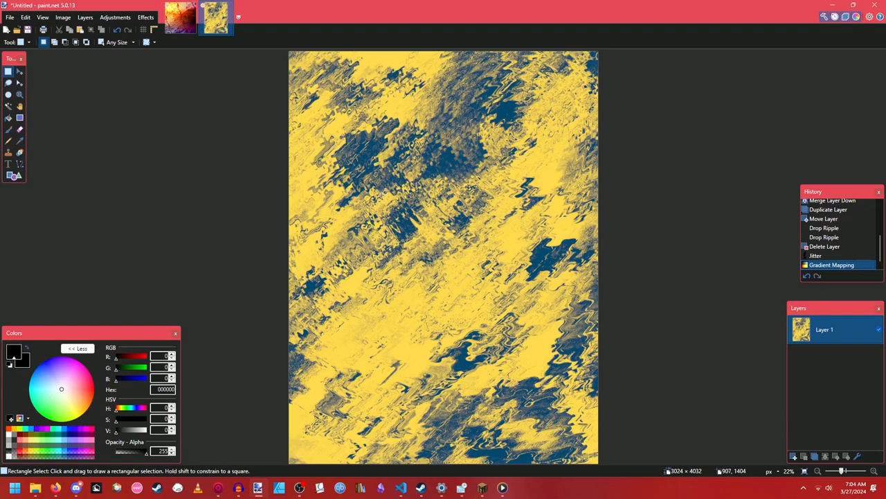
Step: Apply Psychocolour with the phase shift tuned to pale yellow, teal and magenta tones
click(145, 17)
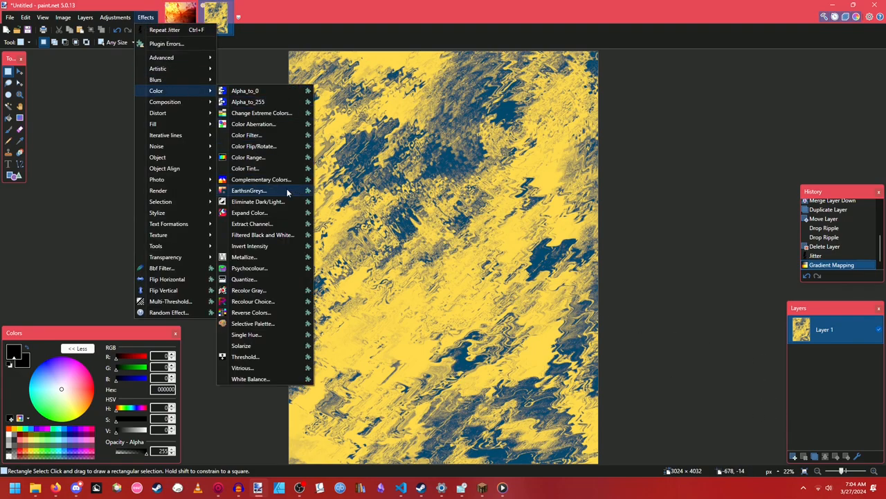
click(249, 268)
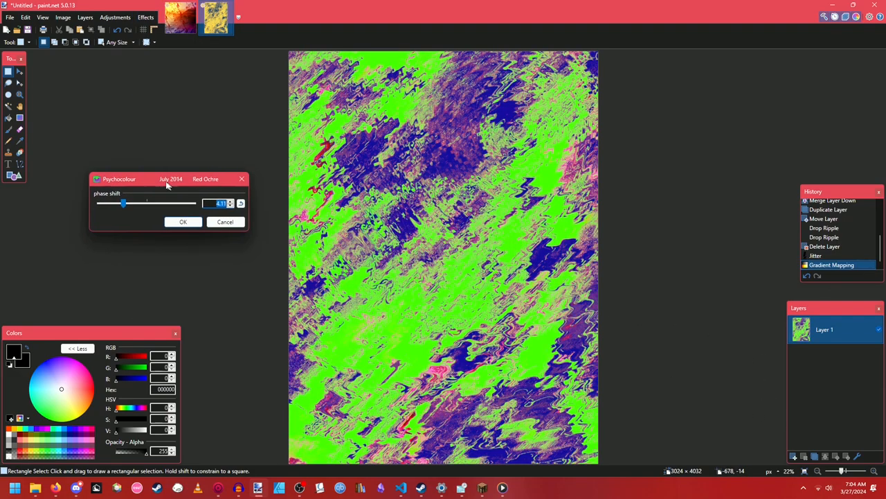
drag(123, 203, 127, 202)
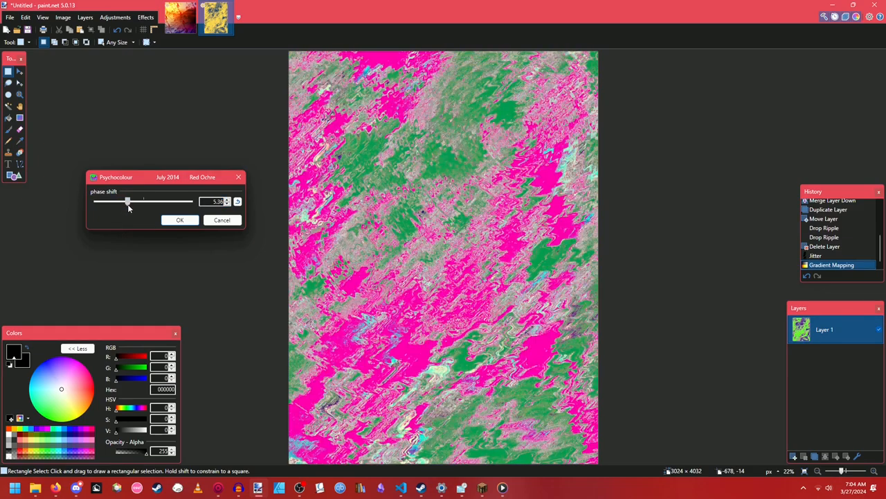
drag(128, 201, 136, 201)
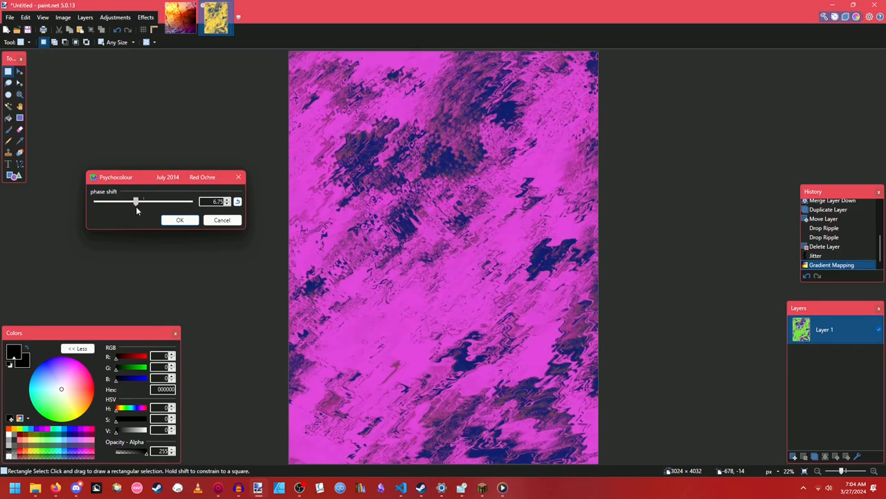
drag(136, 201, 144, 201)
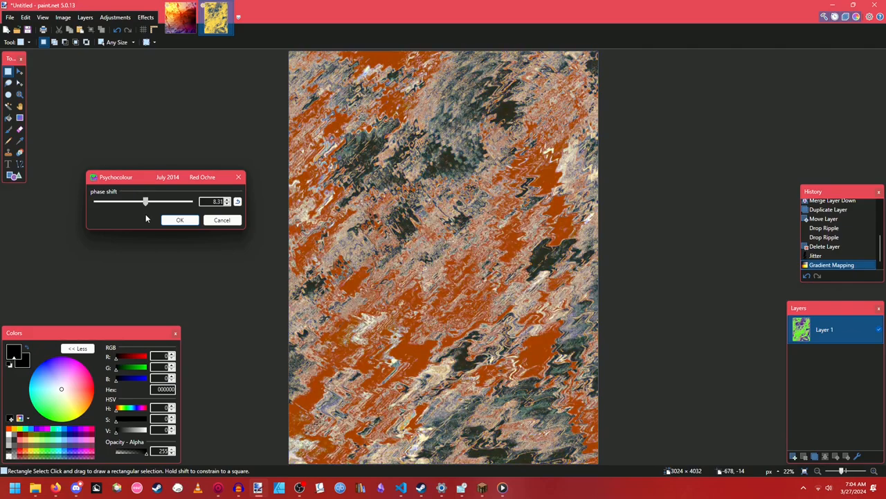
drag(144, 201, 151, 200)
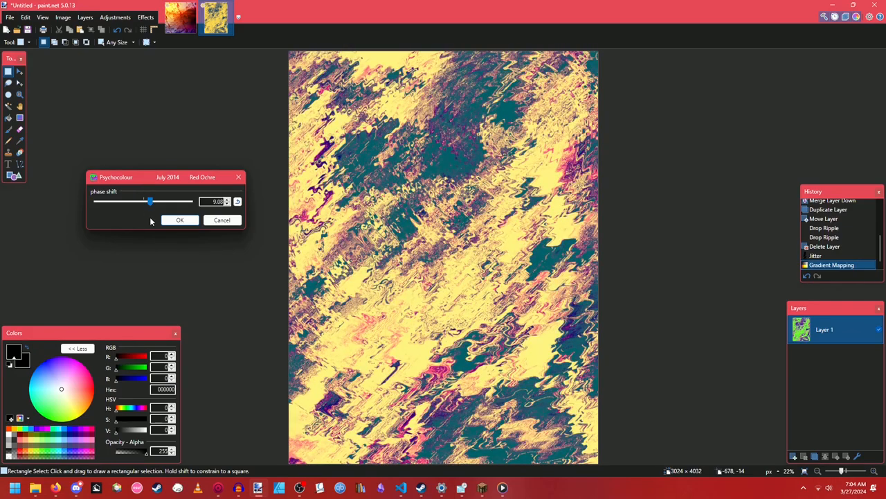
click(238, 205)
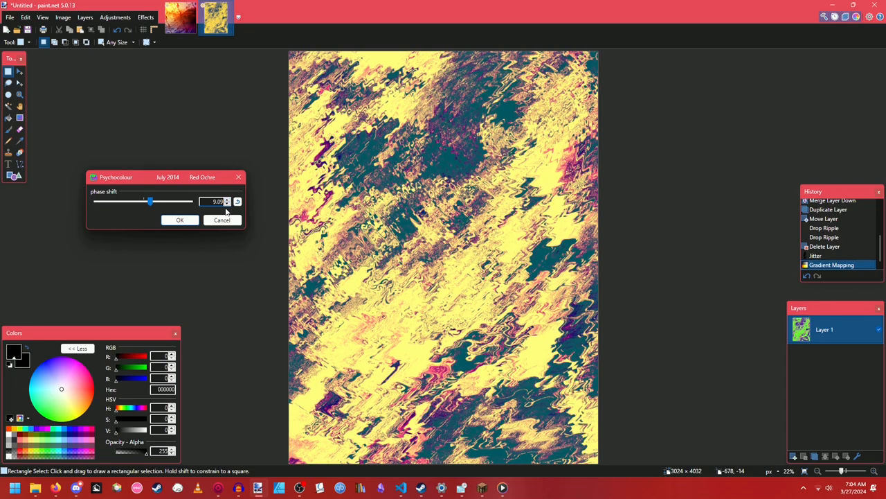
click(228, 205)
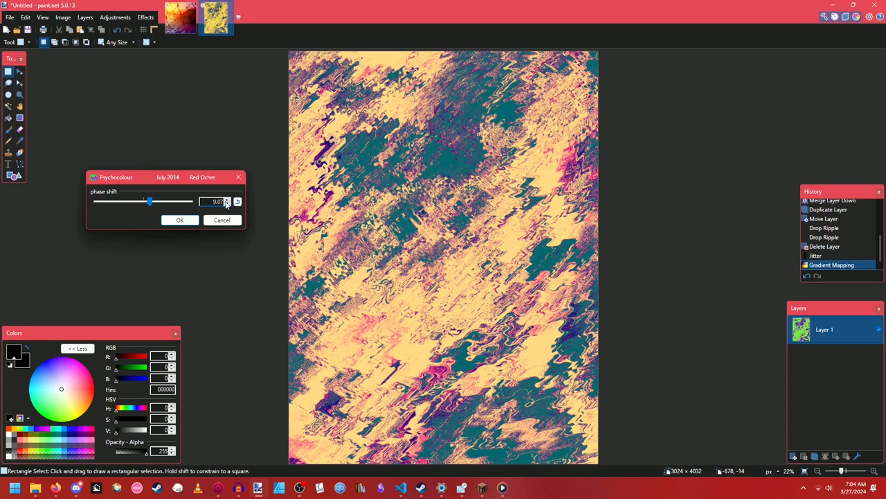
click(180, 219)
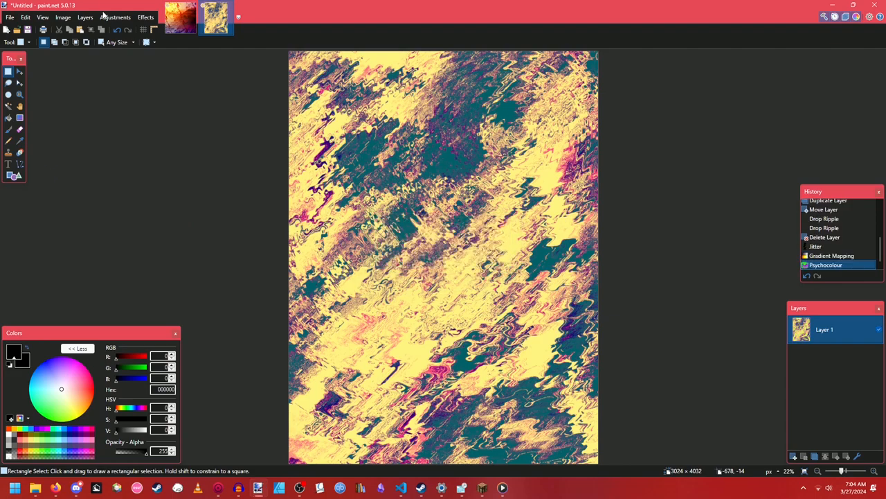
click(62, 17)
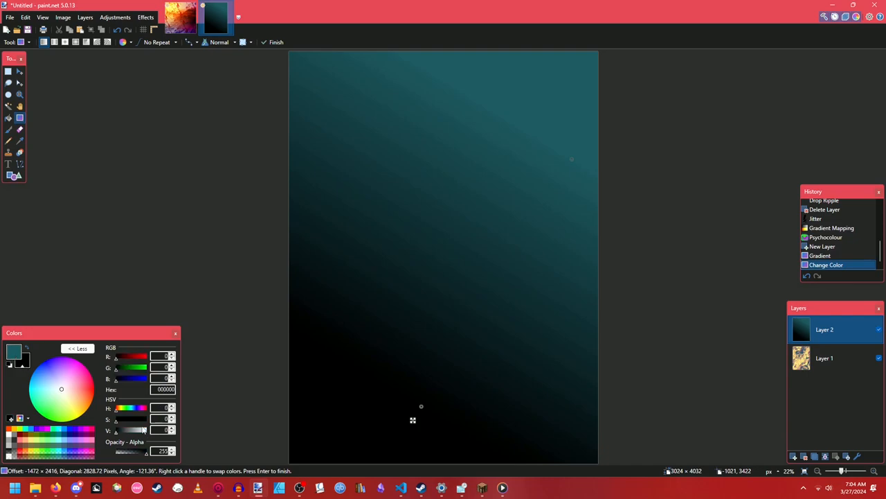
Step: Recolour the new layer's gradient cyan-to-pink and redraw it diagonally across the canvas
click(77, 373)
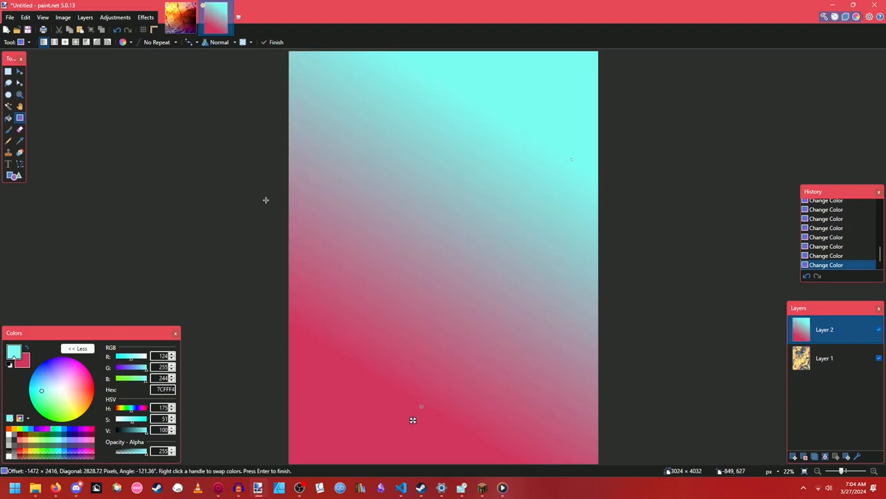
drag(413, 419, 577, 127)
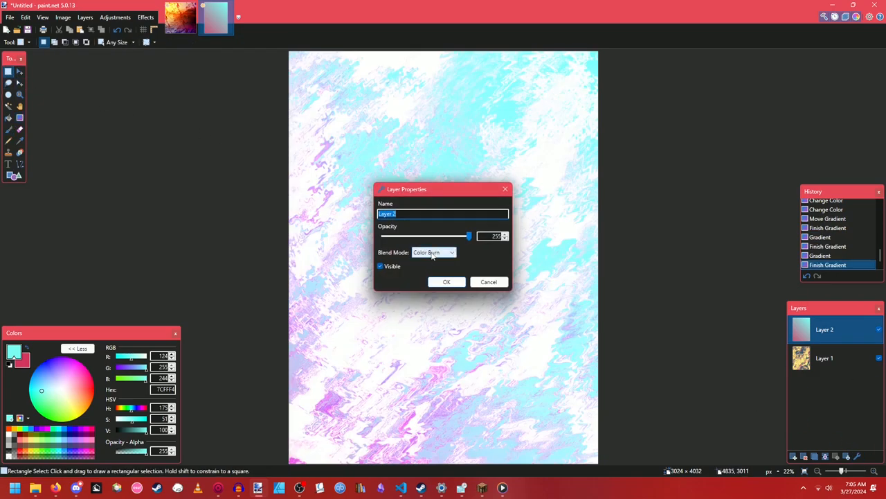
Step: Cycle through blend modes for the gradient layer and test lower opacity before restoring it to full
click(433, 252)
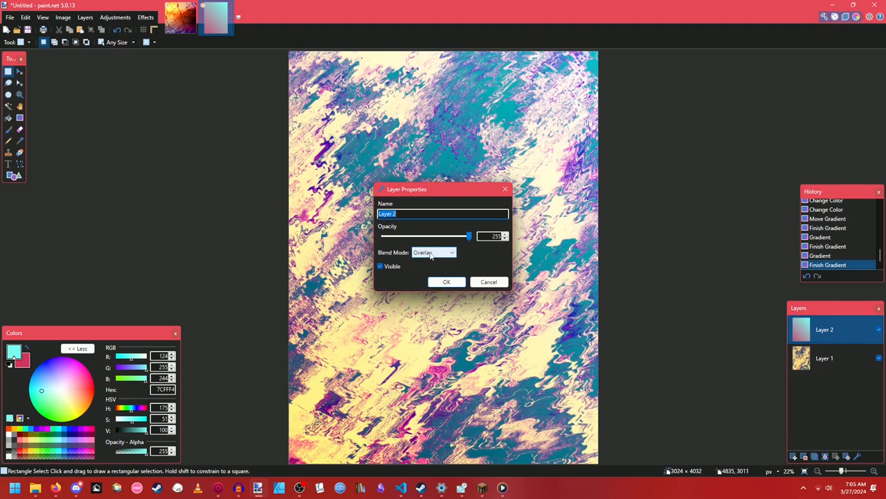
click(432, 252)
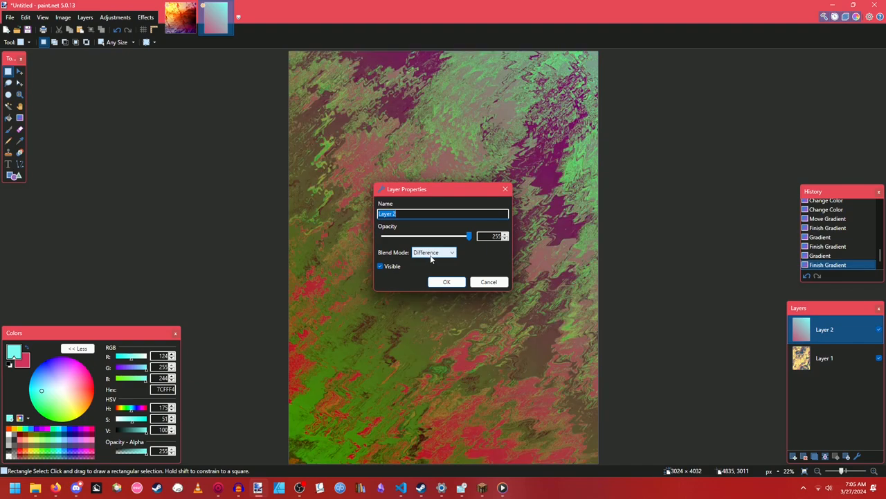
click(432, 252)
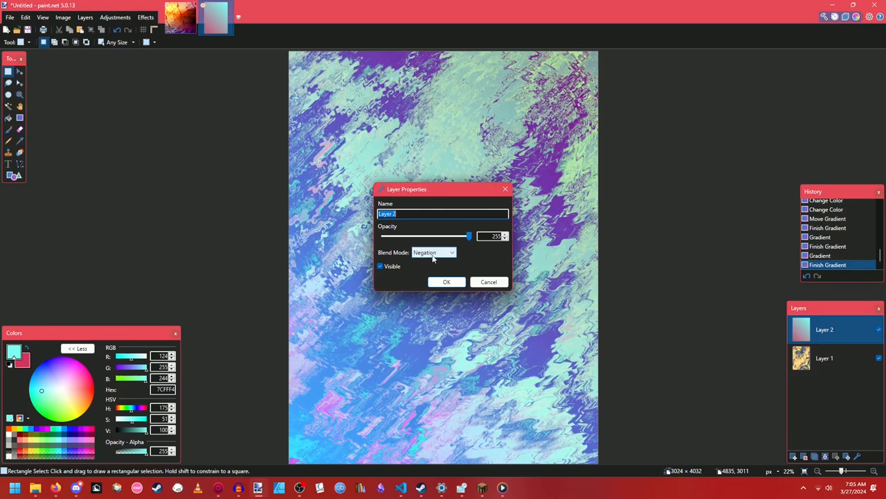
click(432, 252)
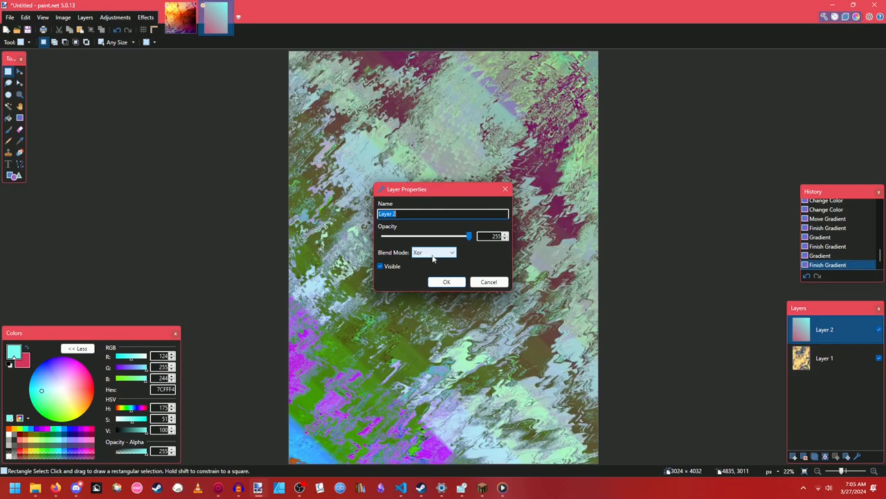
click(432, 252)
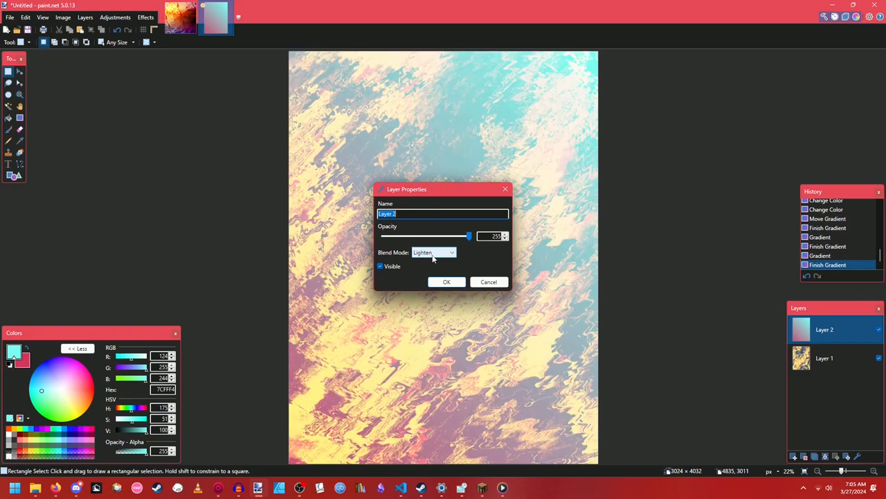
click(432, 252)
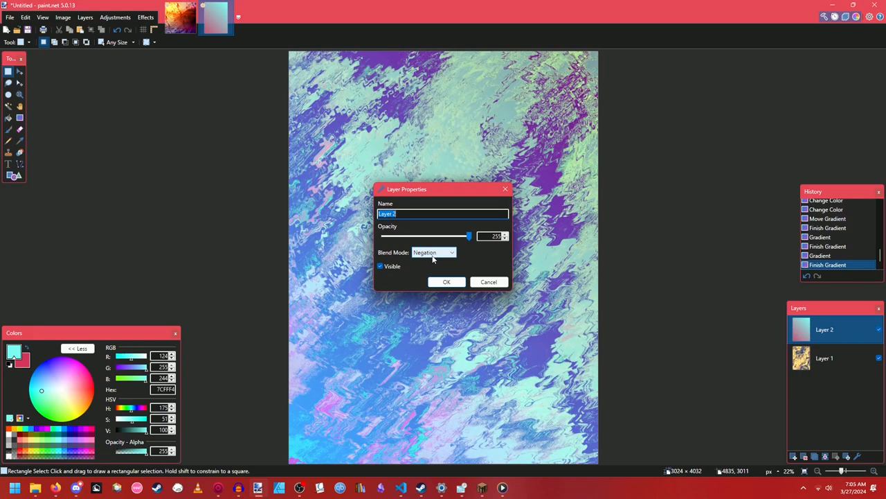
click(432, 252)
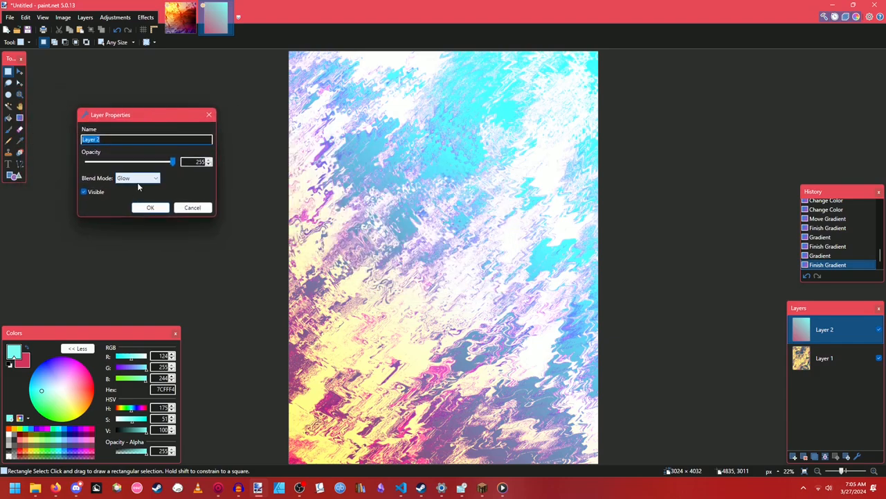
drag(171, 161, 113, 161)
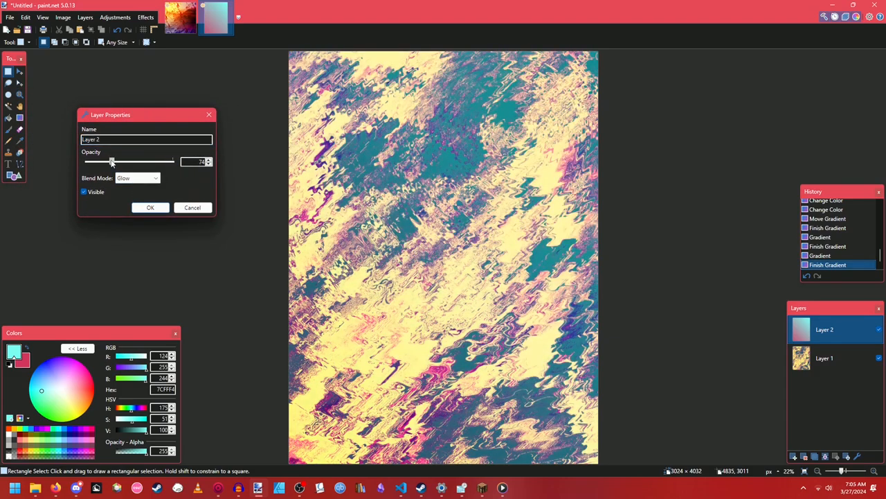
drag(112, 161, 130, 160)
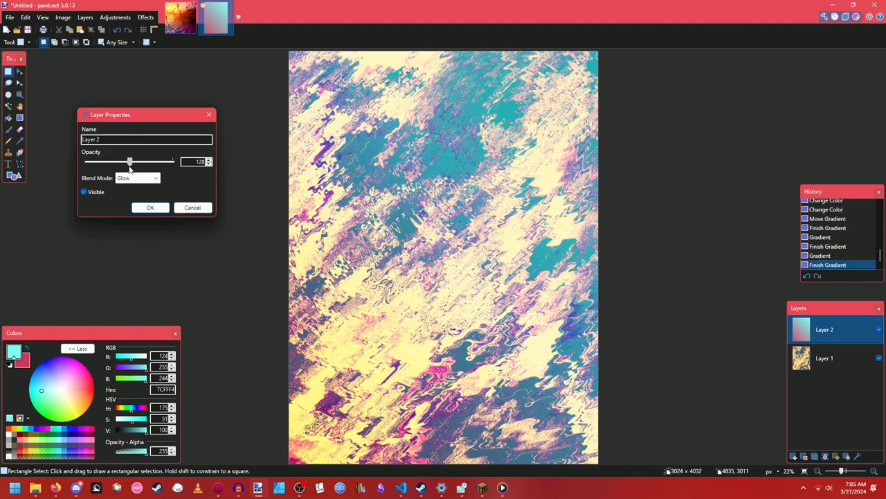
drag(130, 160, 172, 161)
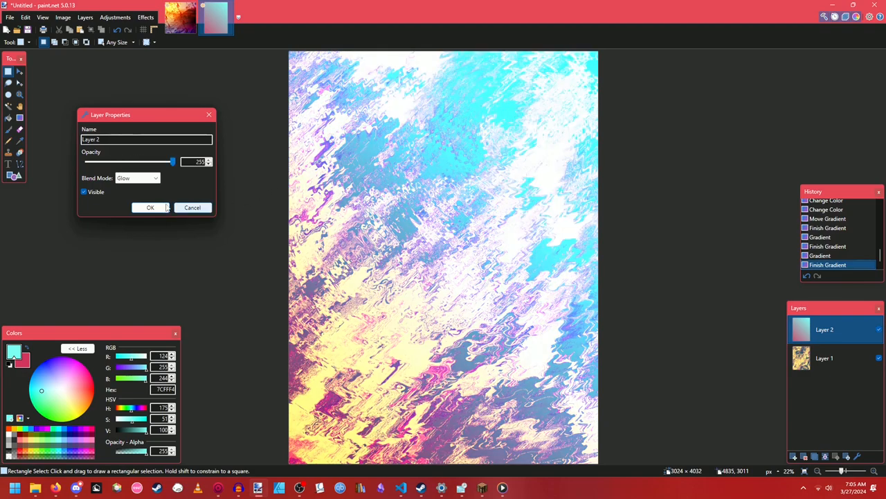
Step: Compare more blend modes and confirm Negation for the mint-green and violet result
click(135, 177)
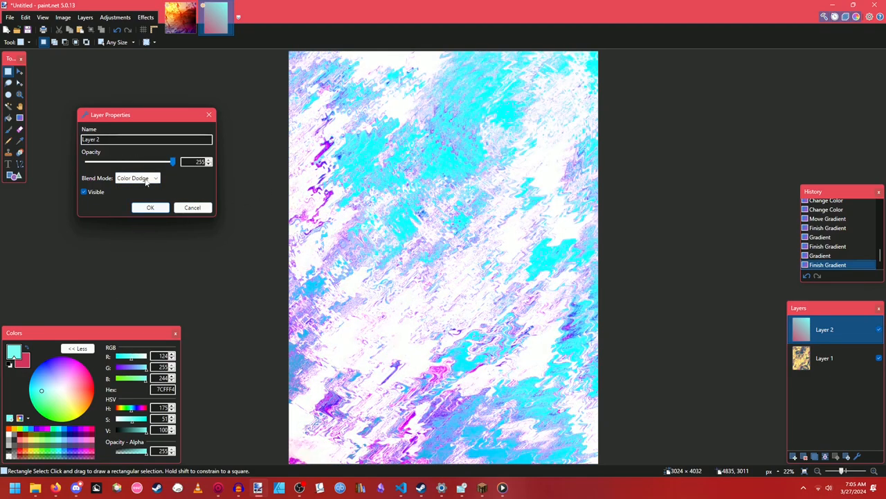
click(136, 177)
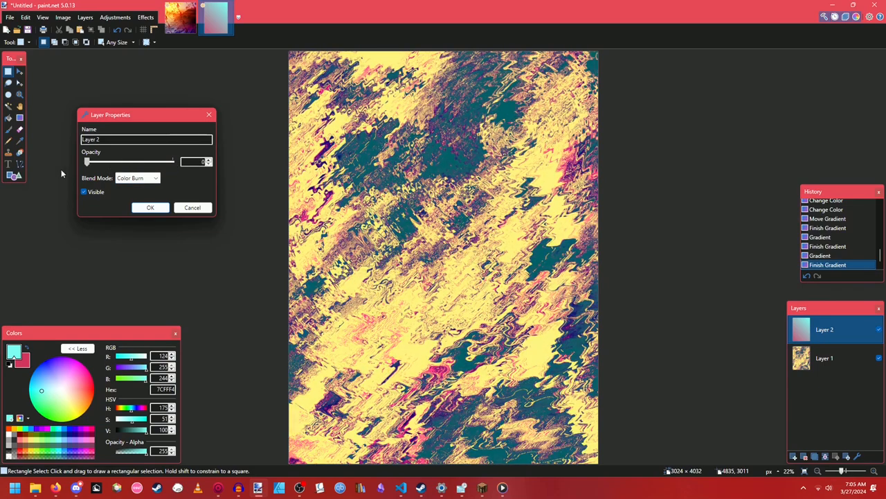
click(136, 177)
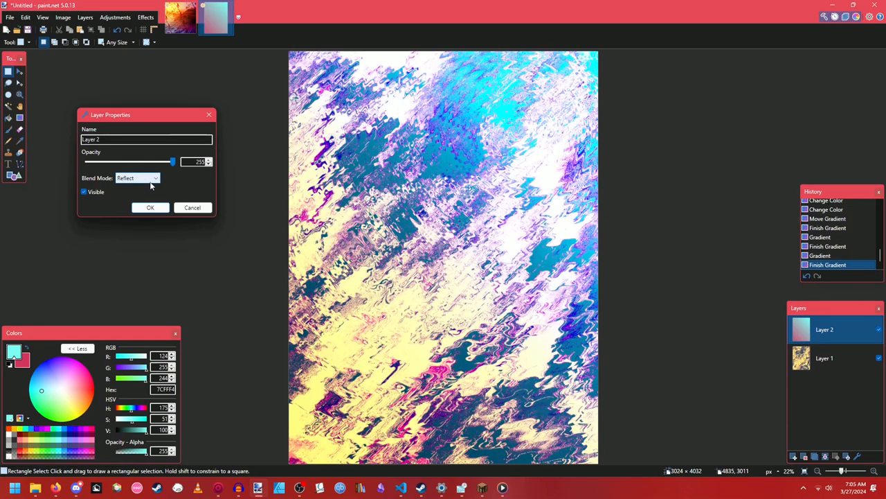
click(137, 178)
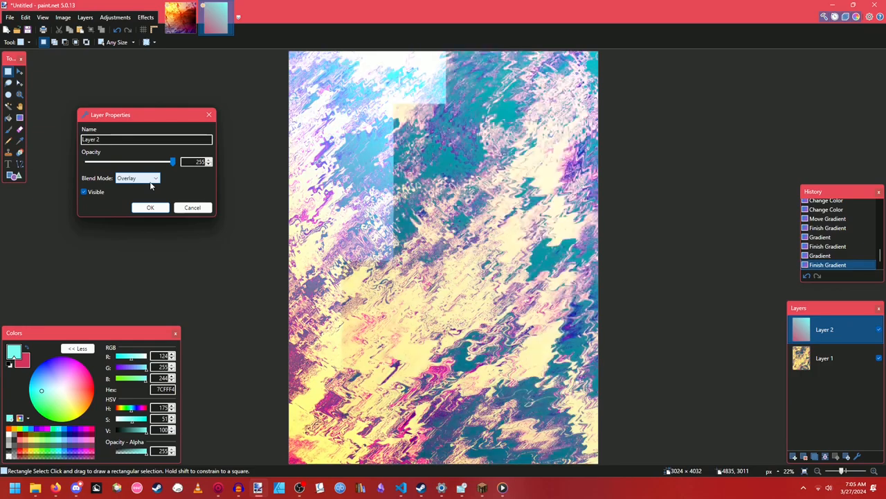
click(136, 178)
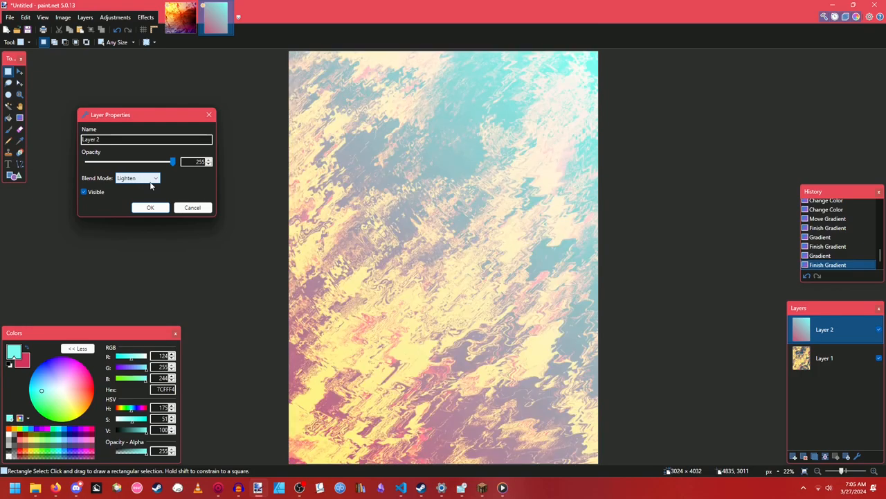
click(135, 177)
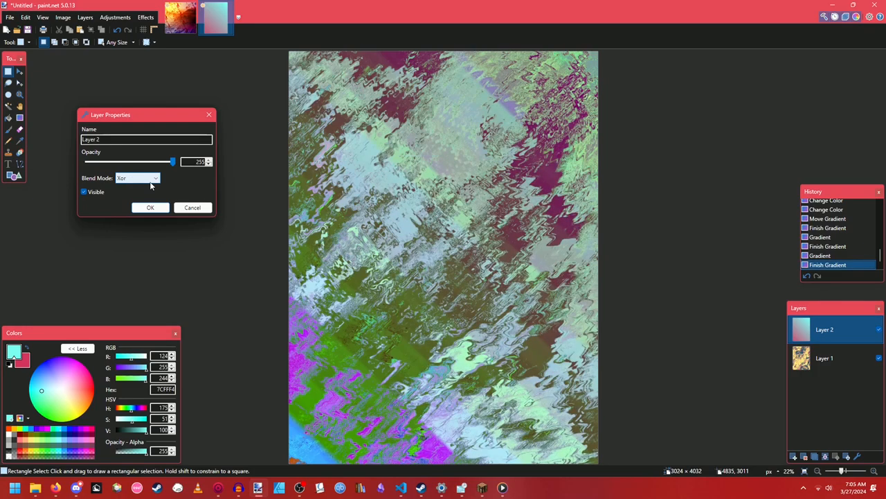
click(136, 177)
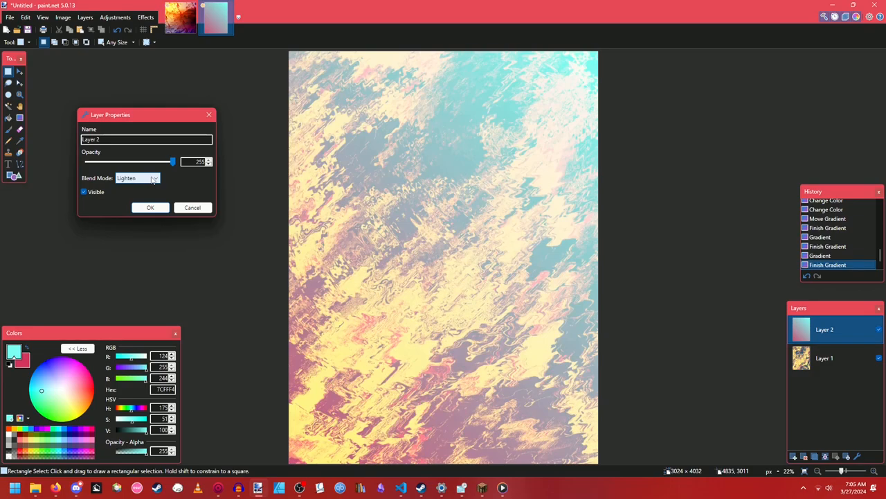
click(137, 177)
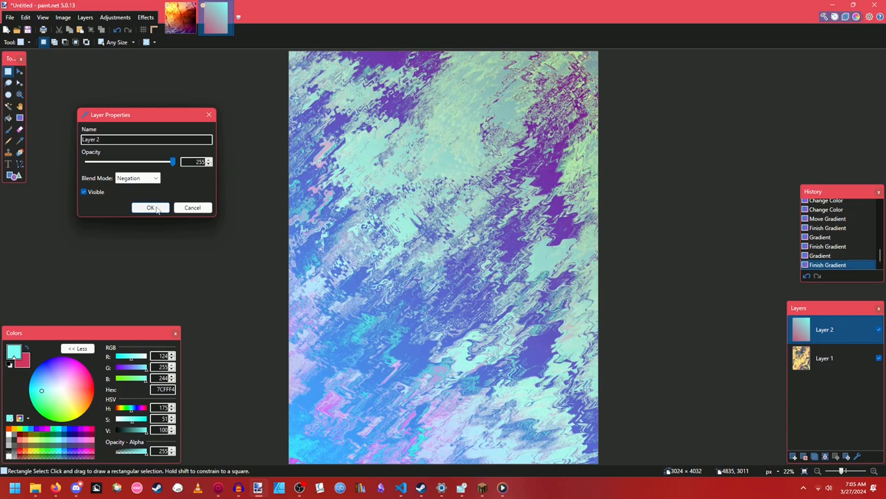
click(149, 208)
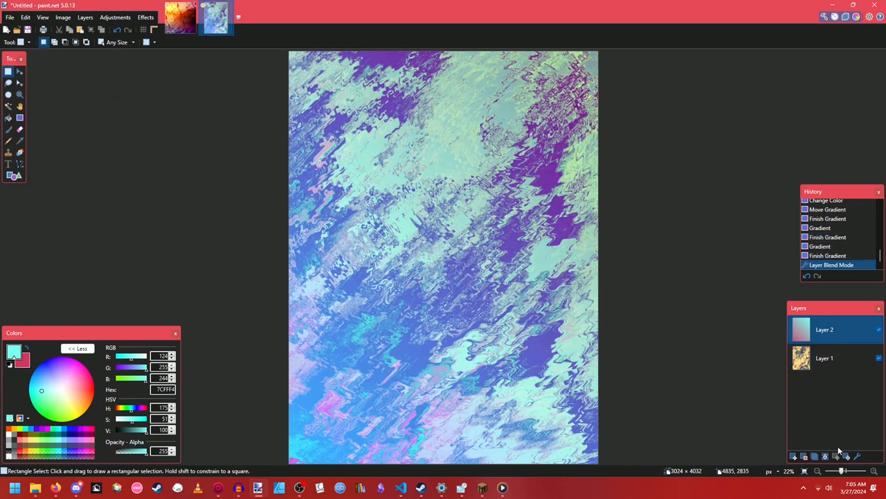
Step: Merge the gradient layer down into the texture, then rotate the whole image 180 degrees
click(815, 456)
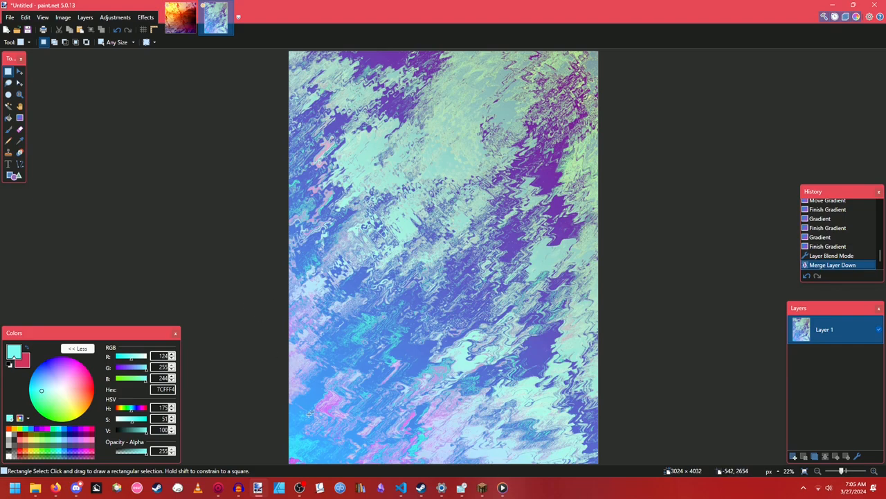
mouse_move(371, 250)
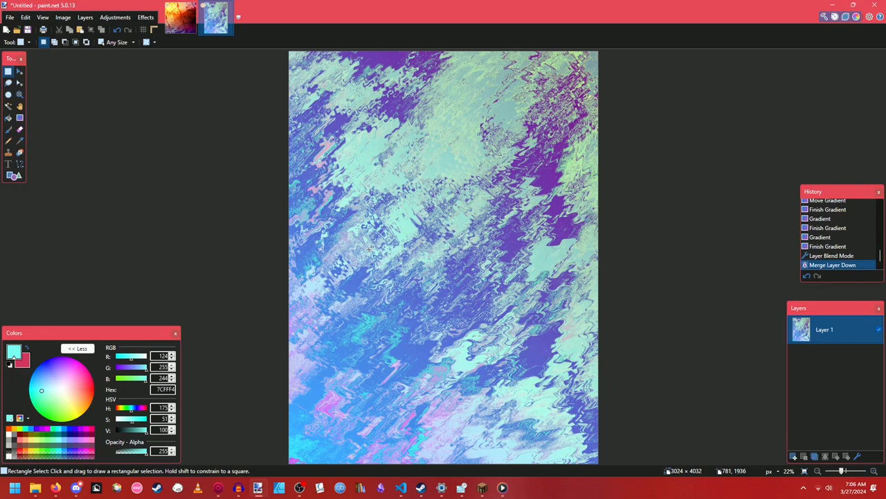
click(64, 17)
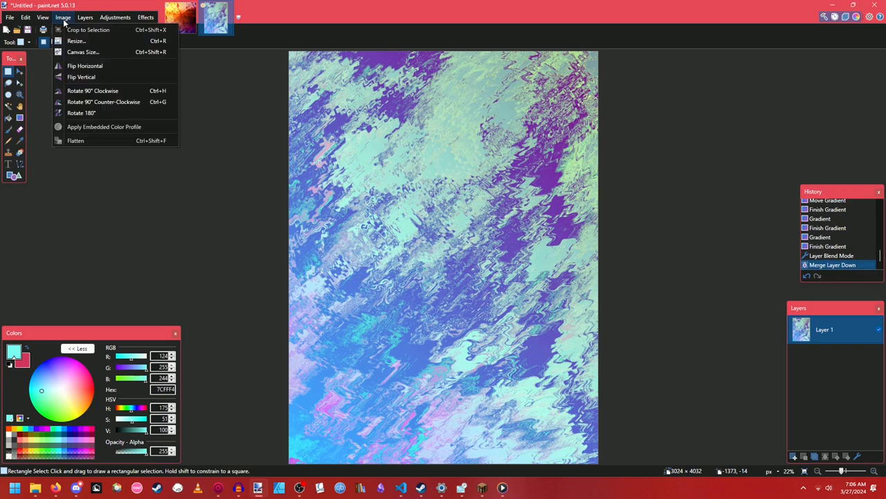
click(82, 112)
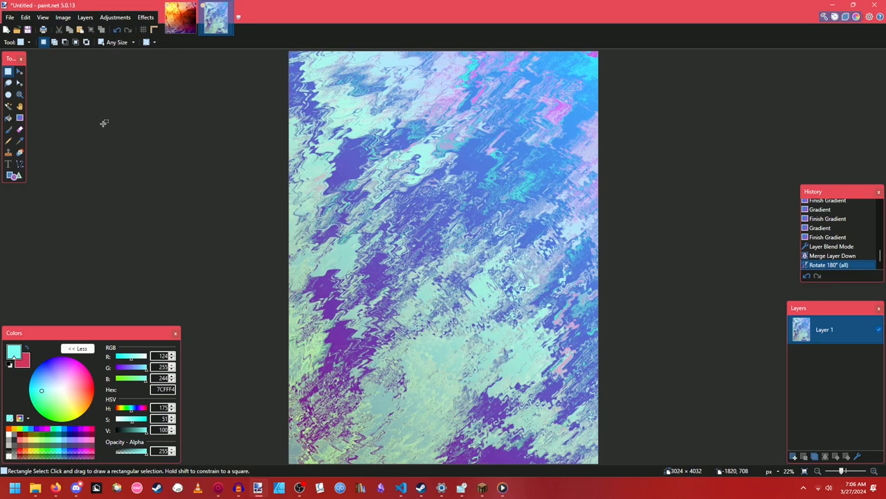
mouse_move(73, 92)
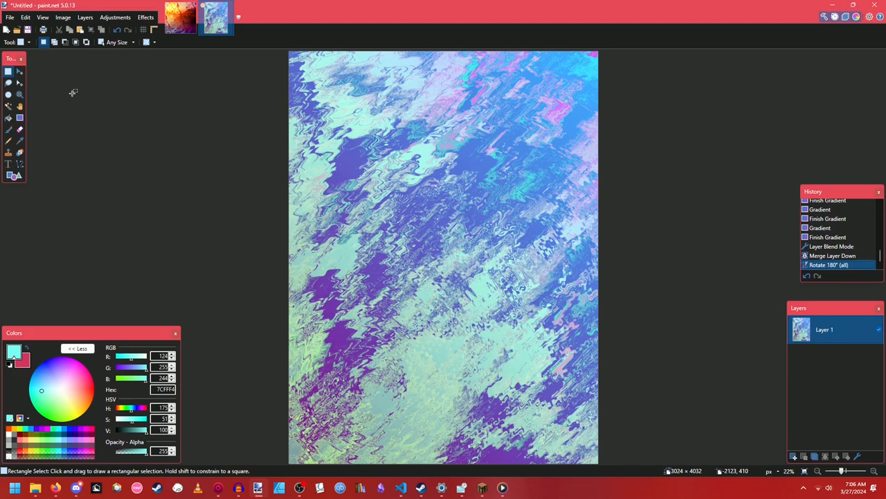
mouse_move(529, 145)
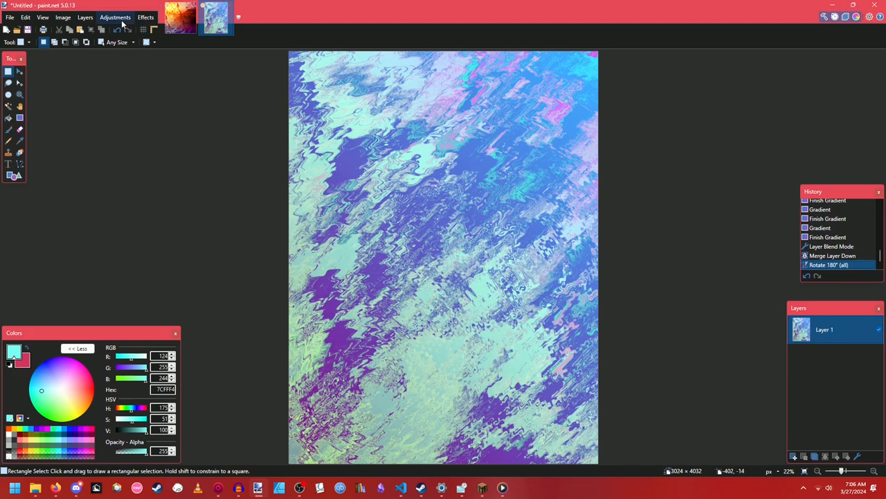
click(115, 17)
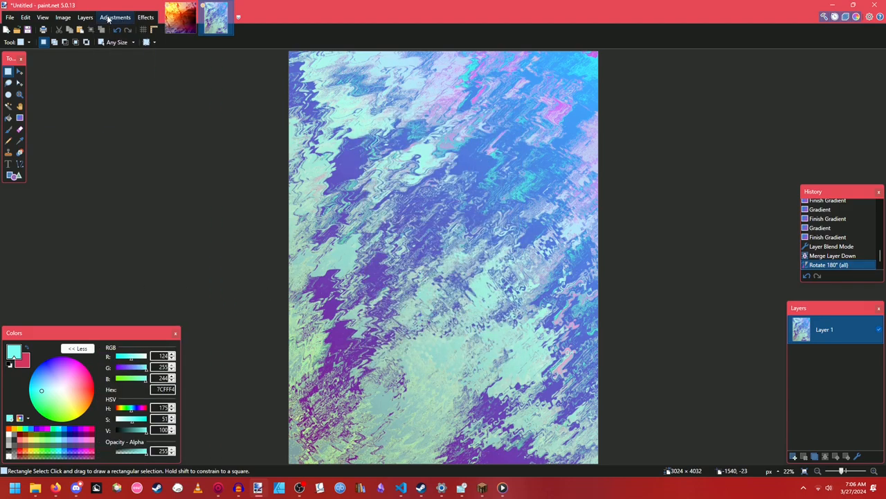
click(115, 17)
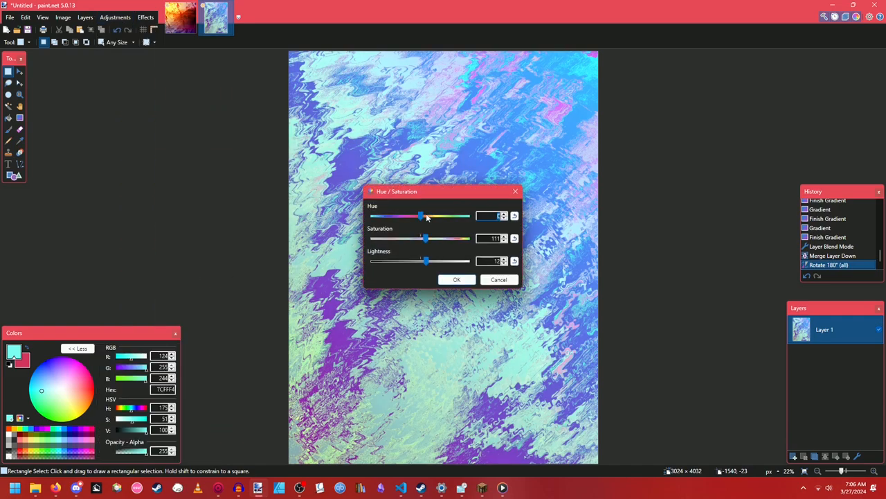
drag(421, 216, 446, 216)
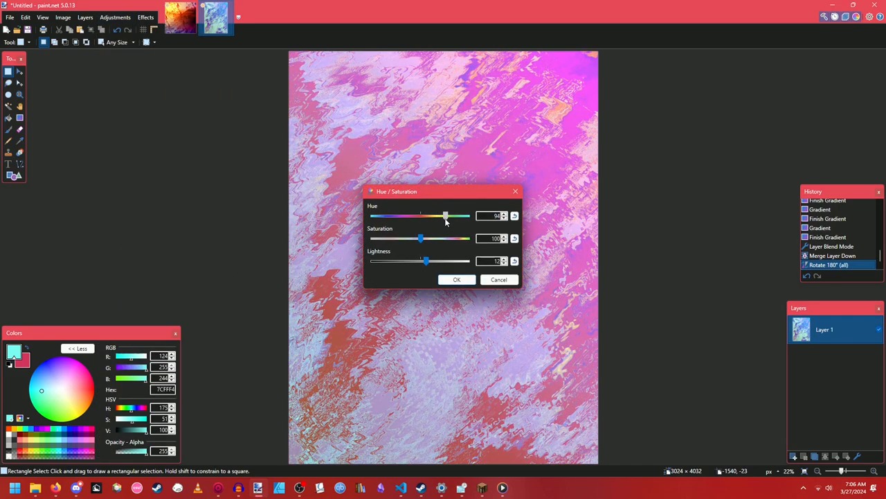
drag(446, 216, 465, 216)
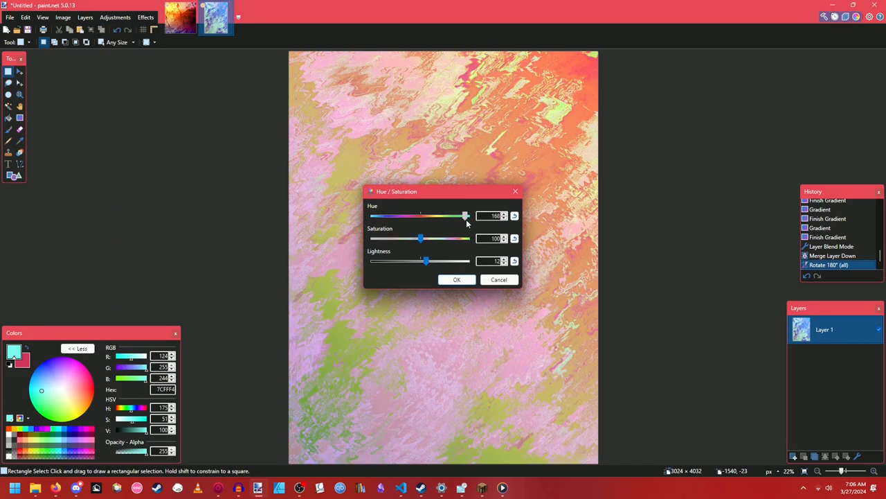
drag(465, 216, 416, 216)
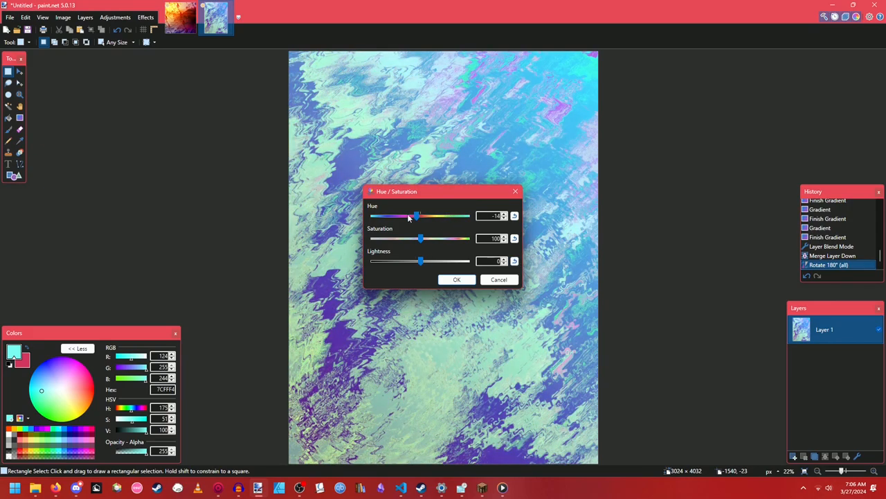
drag(416, 216, 440, 216)
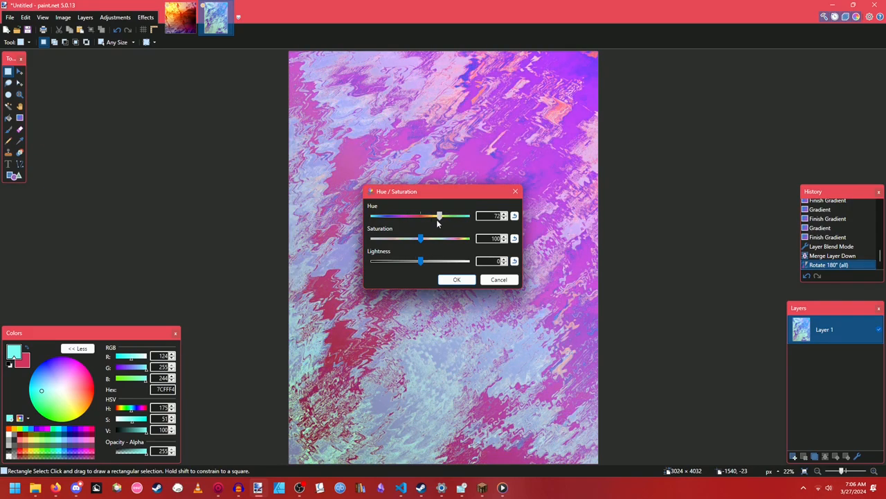
drag(441, 216, 450, 216)
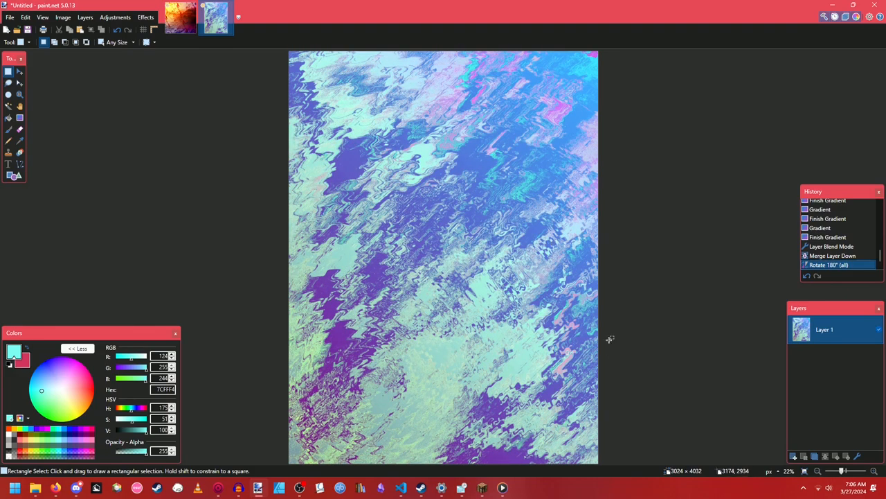
mouse_move(482, 147)
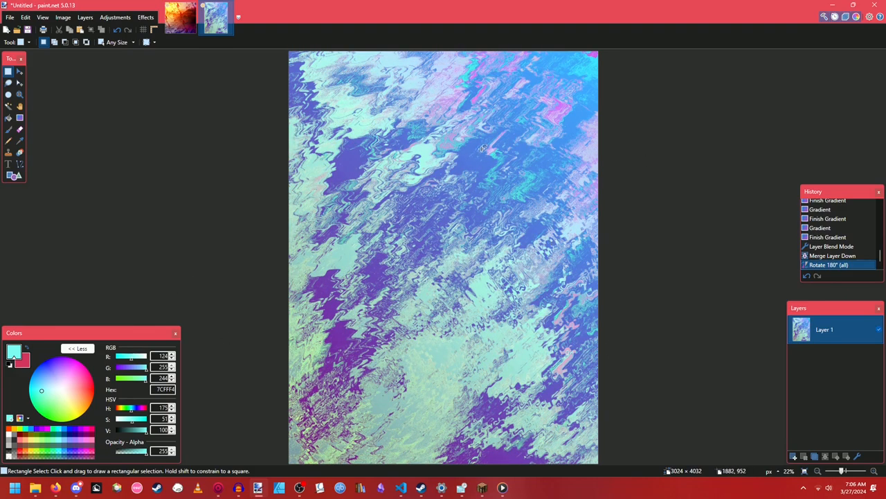
mouse_move(363, 329)
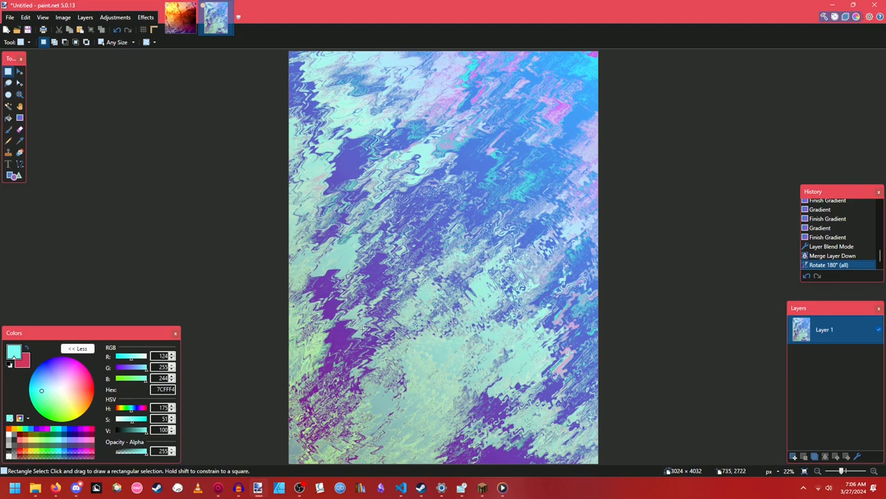
mouse_move(354, 324)
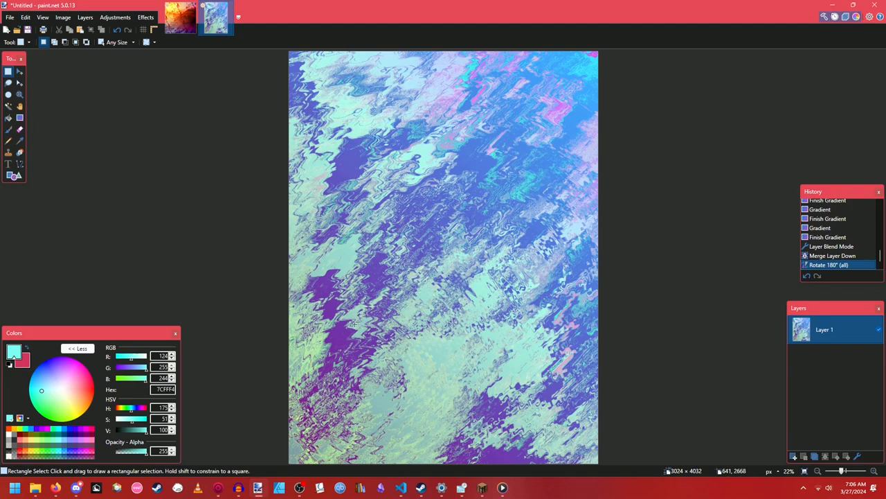